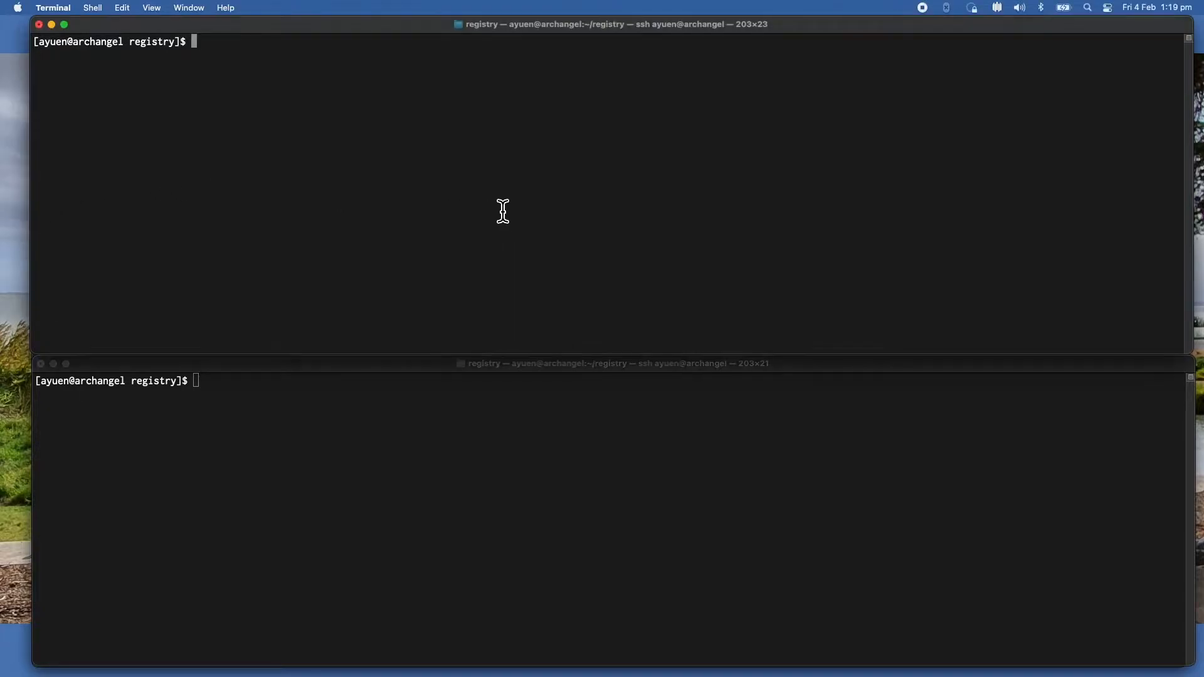
Run ./producer-consumer-demo-setup.sh producer in the top Terminal pane.
type("./pr")
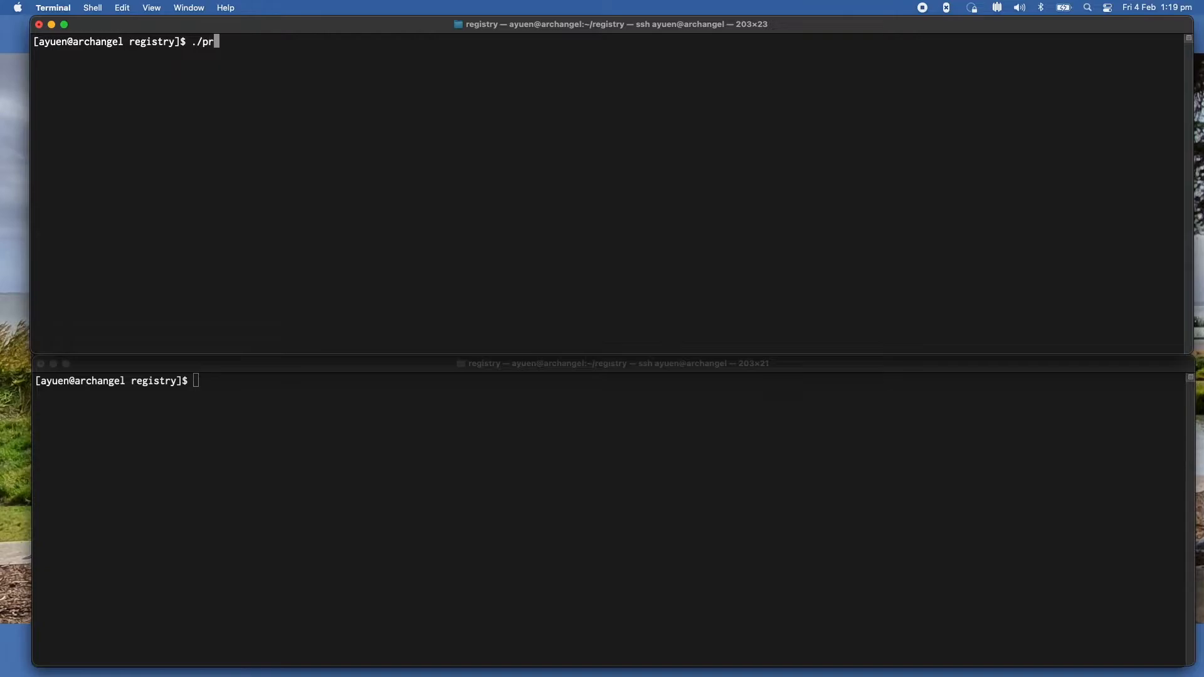
type("oducer-consumer-demo-setup.sh")
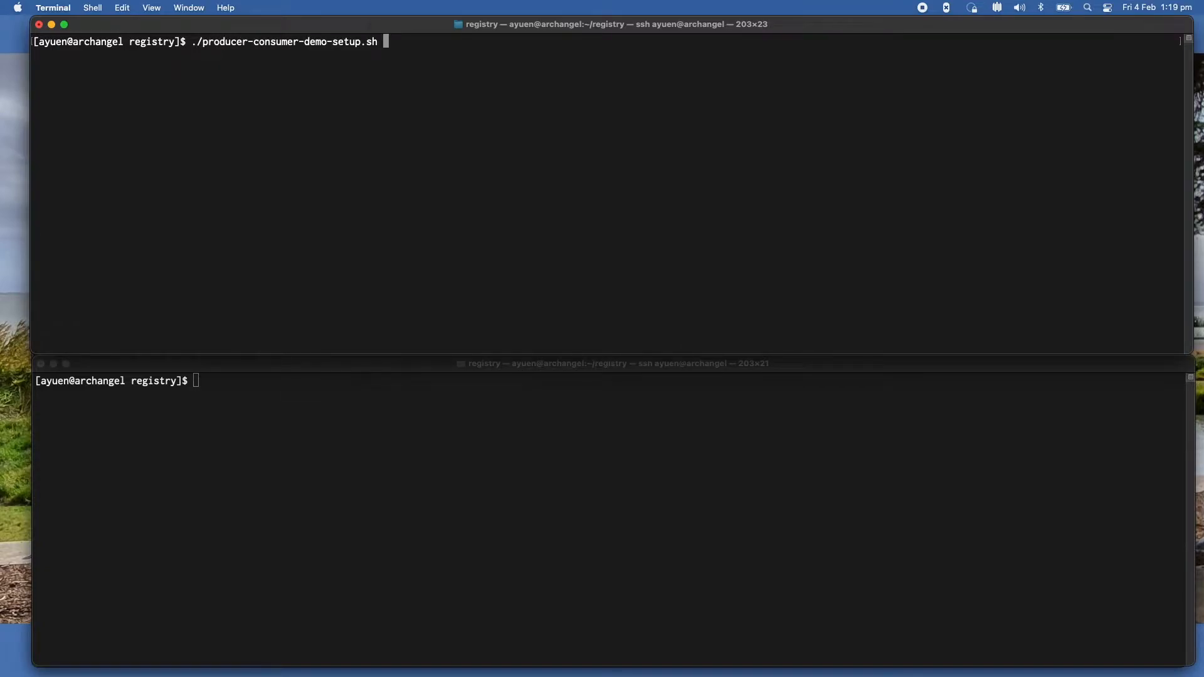
type("producer")
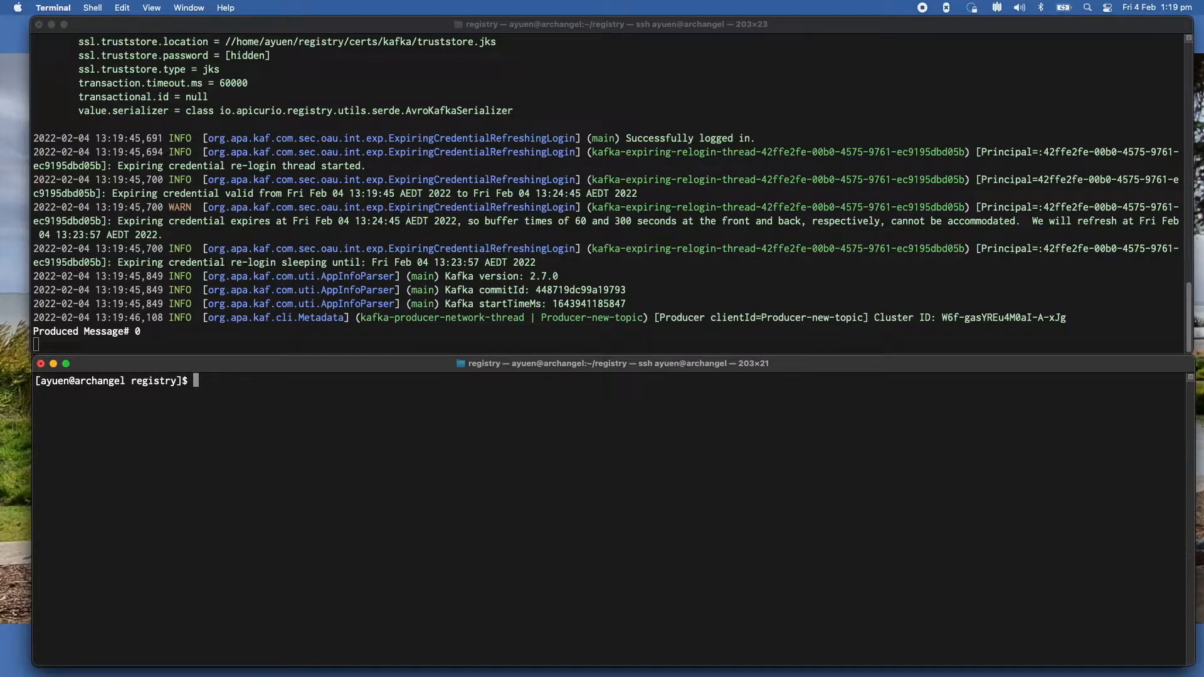
Enter ./producer-consumer-demo-setup.sh consumer in the bottom Terminal pane.
type("./")
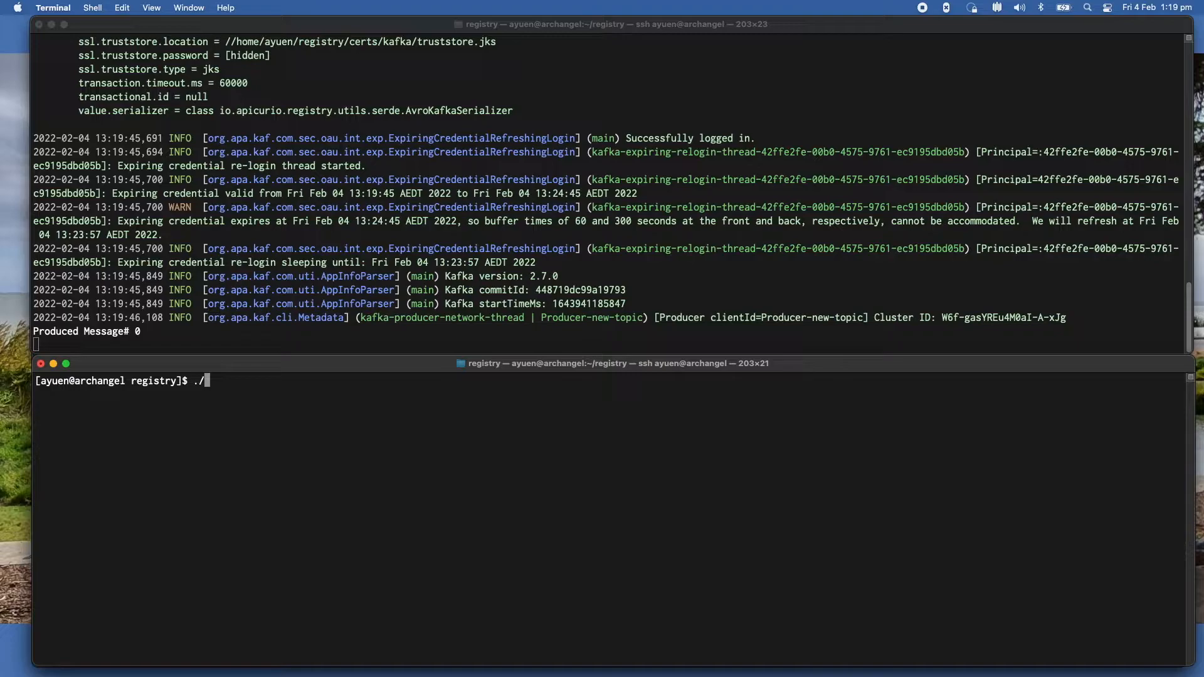
type("producer-consumer-demo-setup.sh")
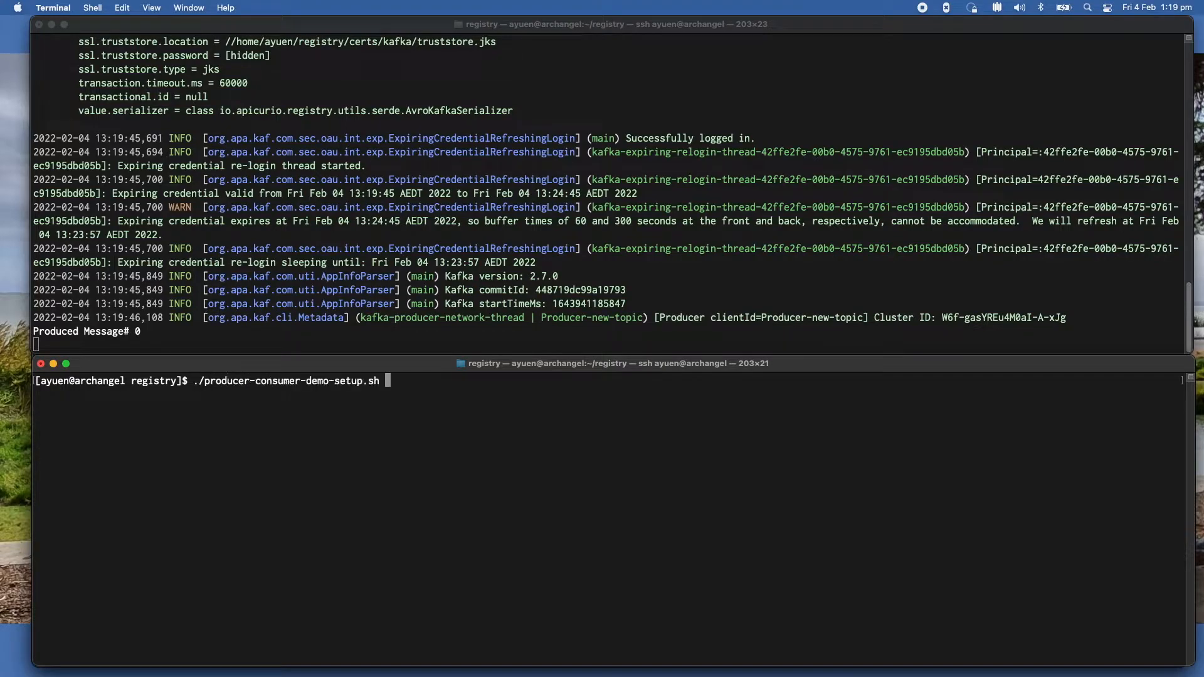
type("con")
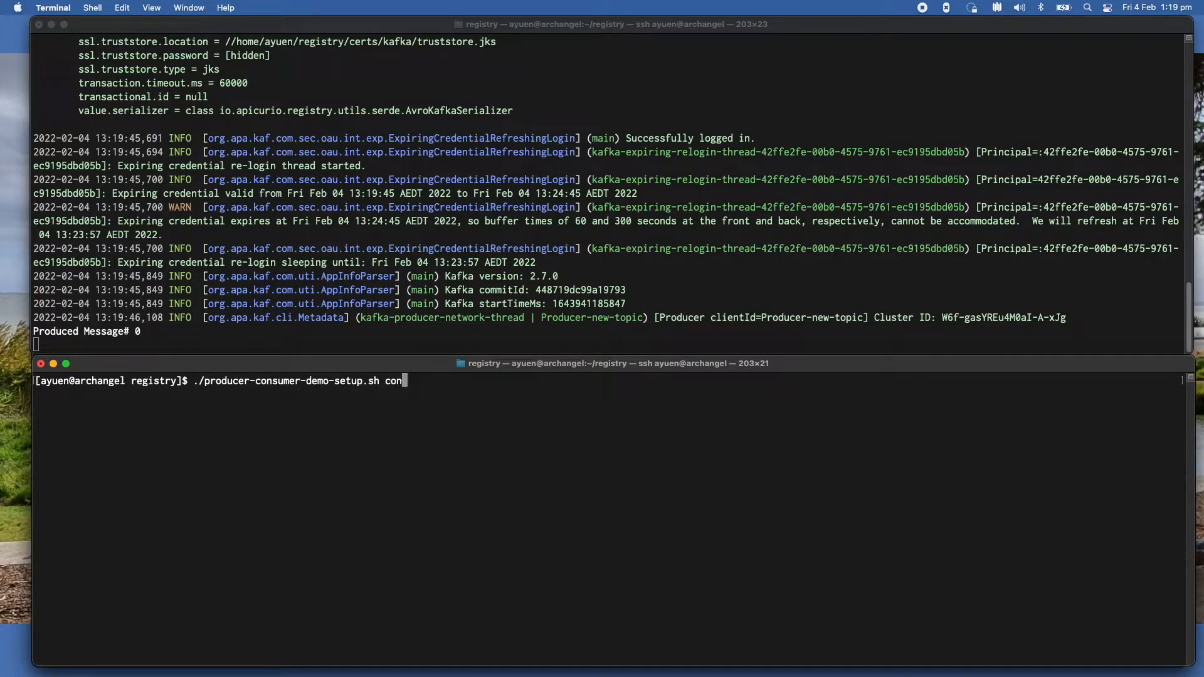
type("sumer")
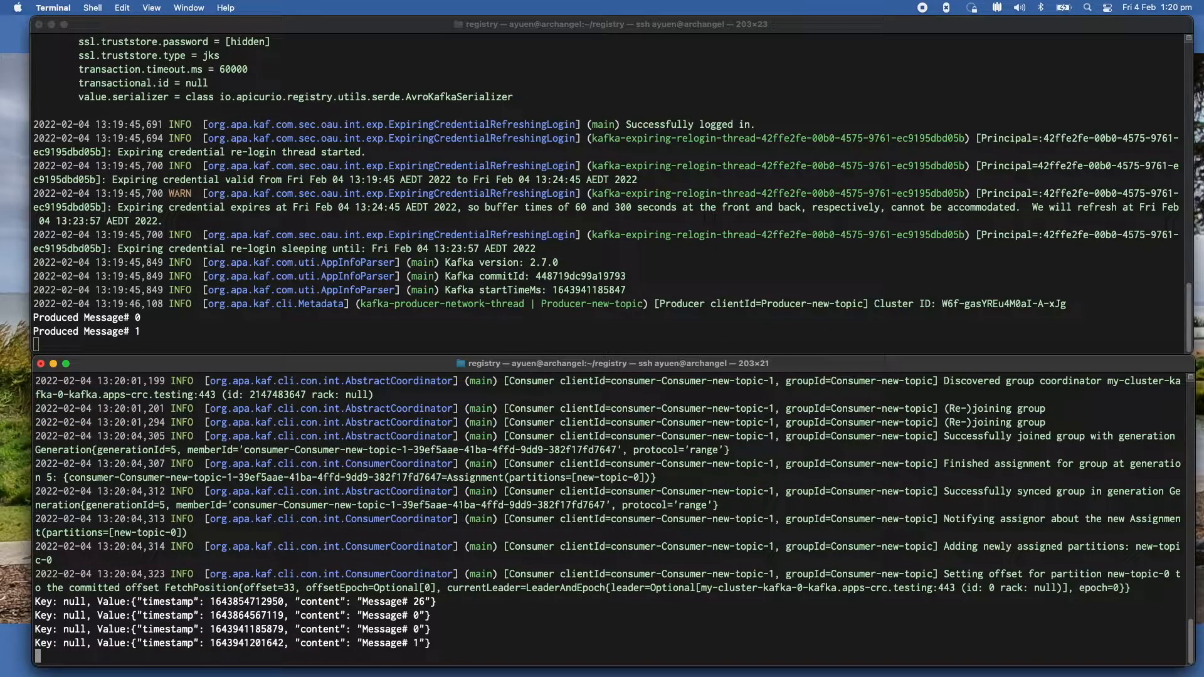
mouse_move(307, 347)
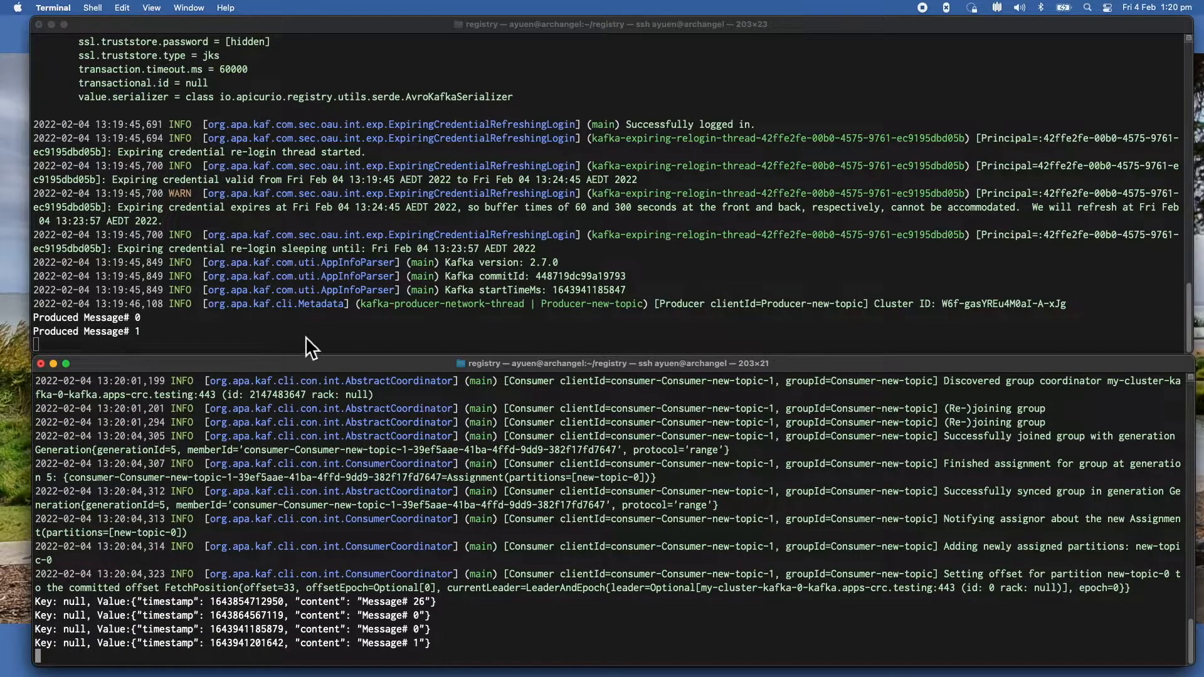
mouse_move(399, 277)
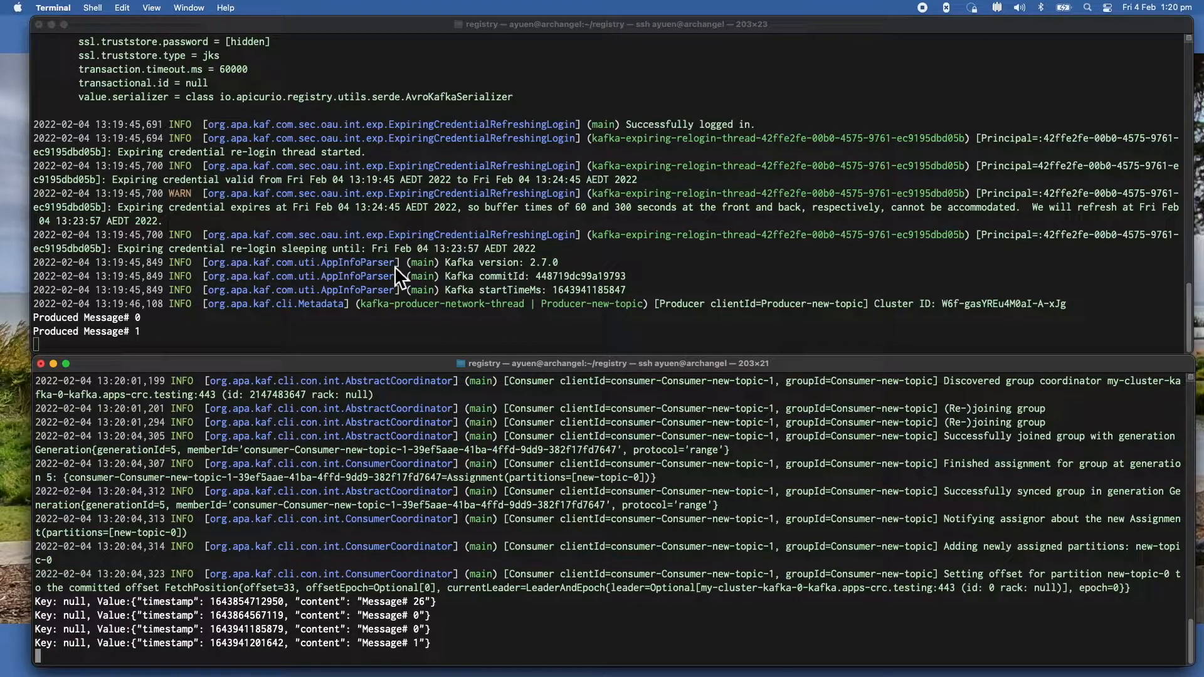
mouse_move(476, 492)
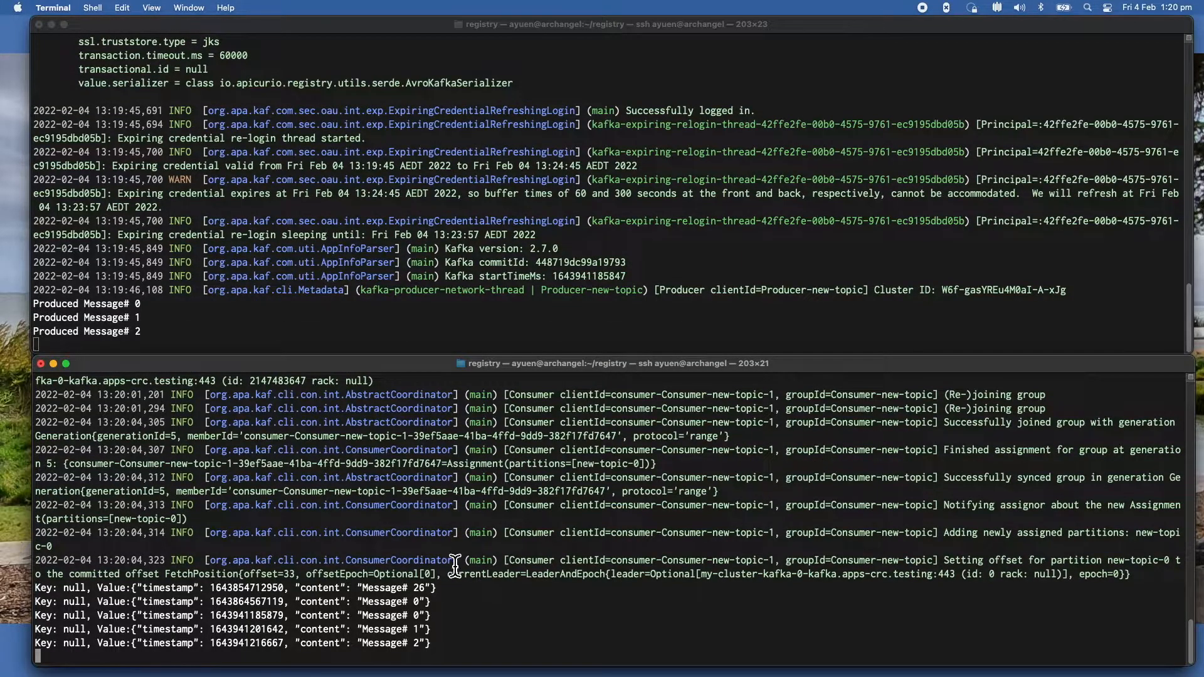
mouse_move(513, 533)
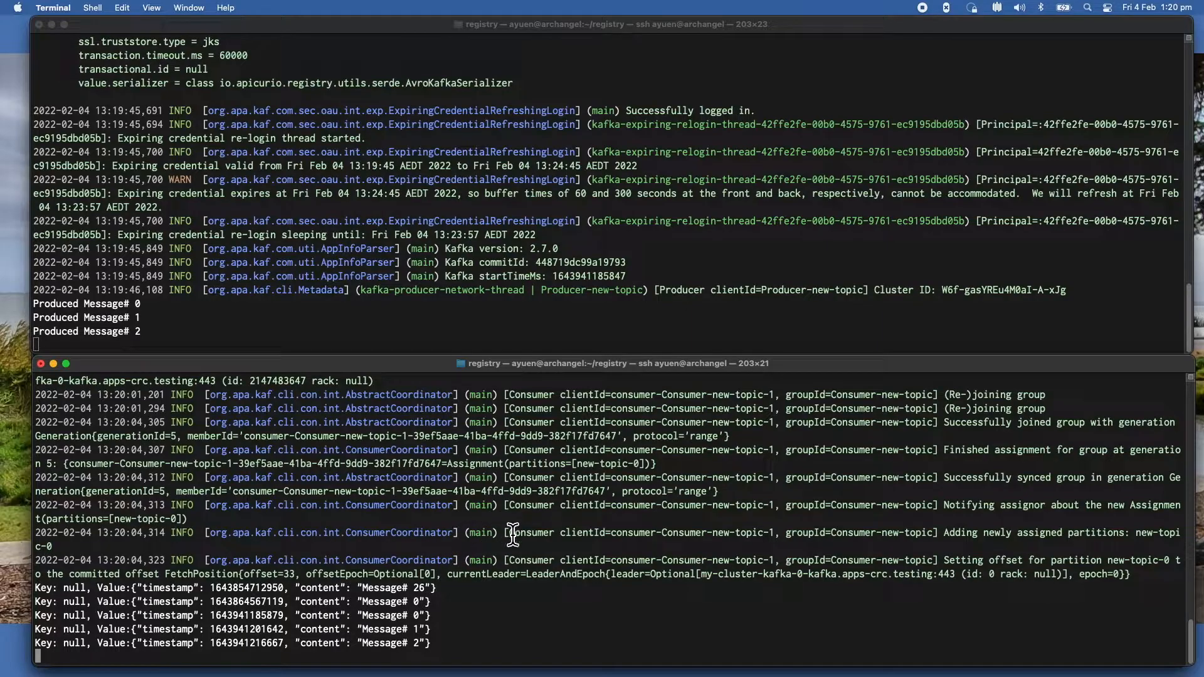
mouse_move(434, 595)
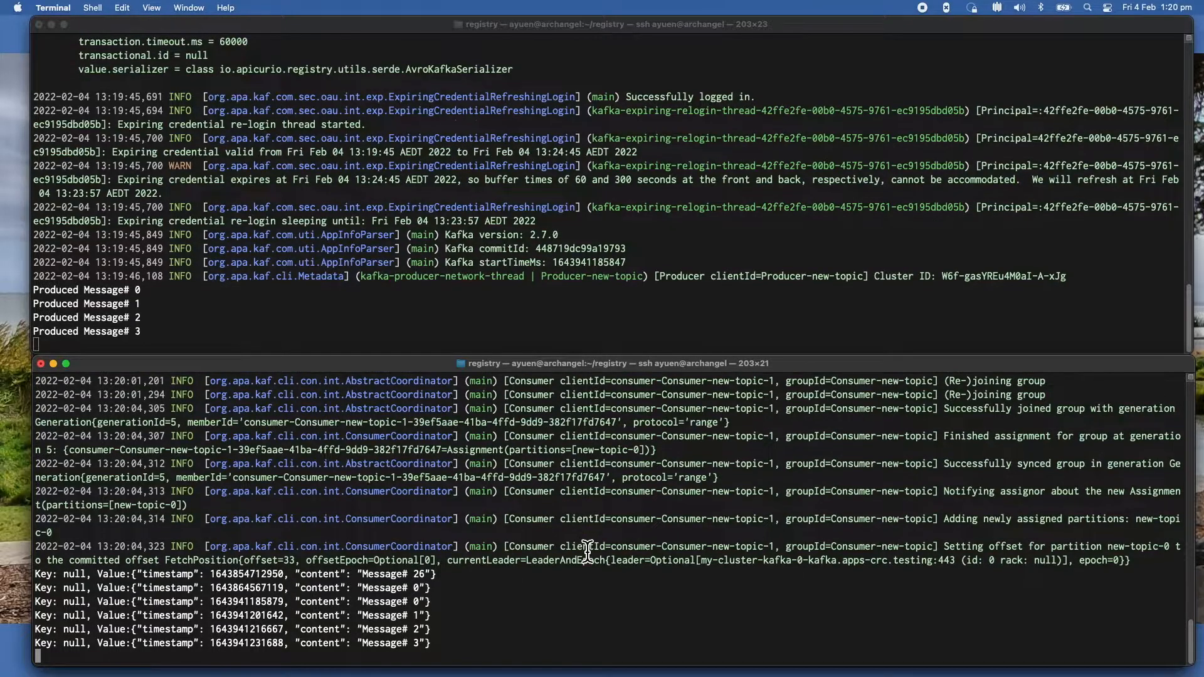
mouse_move(537, 588)
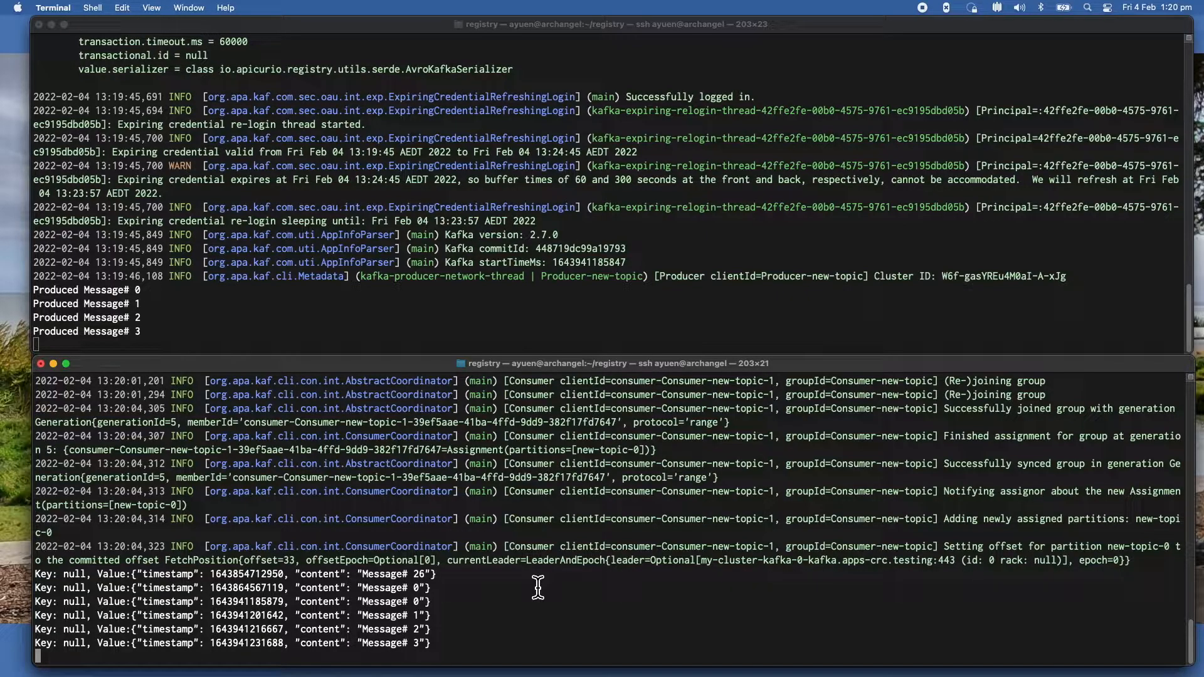
mouse_move(171, 368)
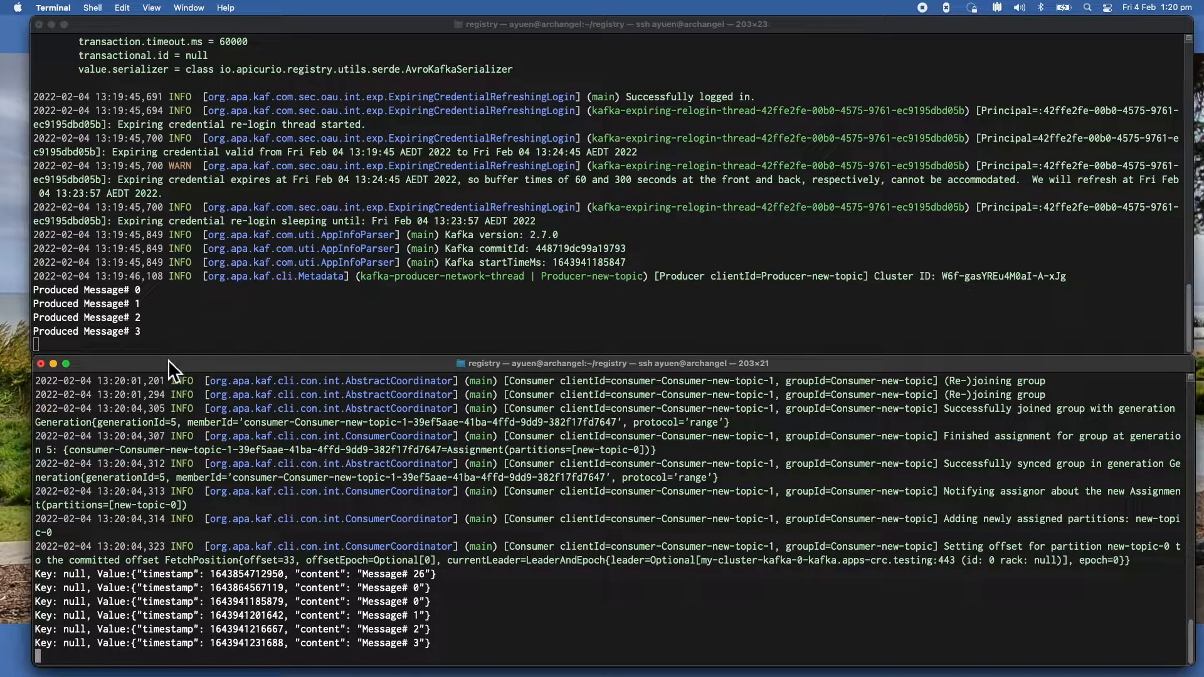
mouse_move(410, 603)
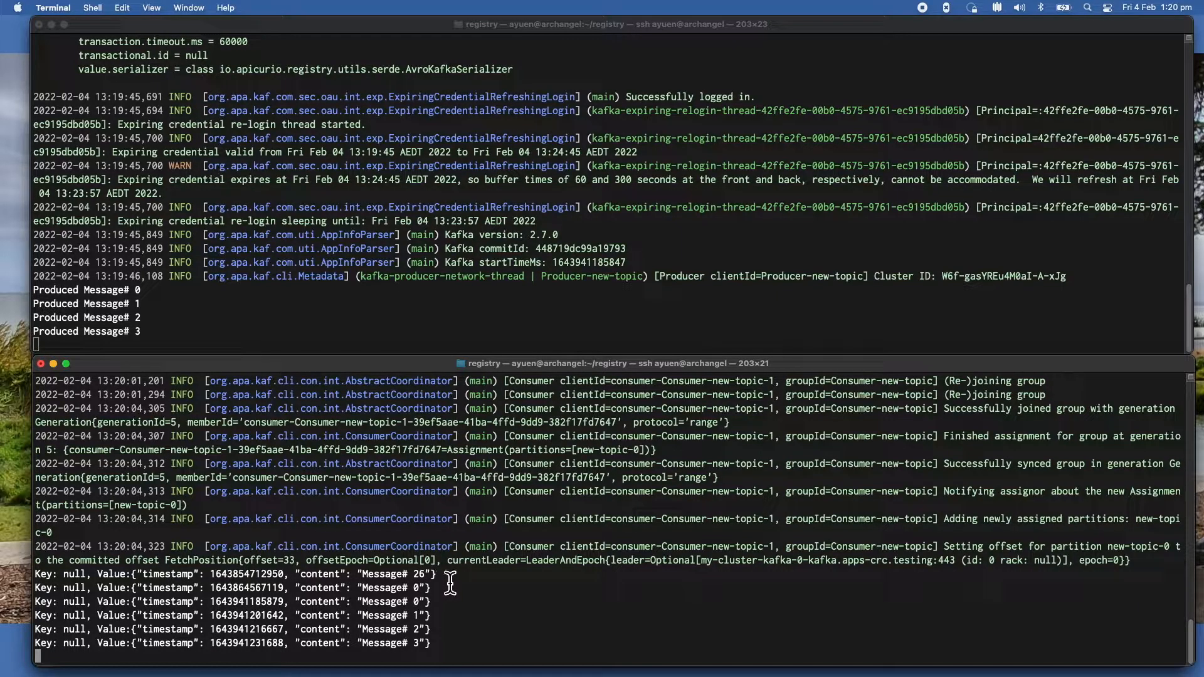
mouse_move(407, 629)
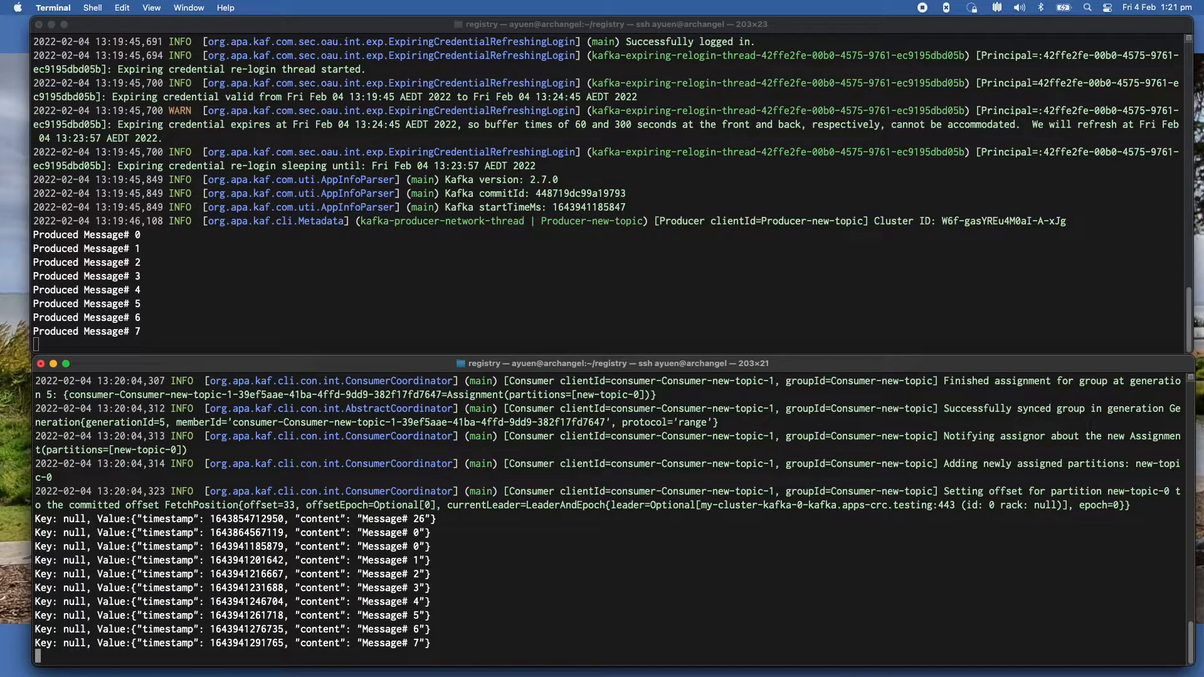
mouse_move(201, 192)
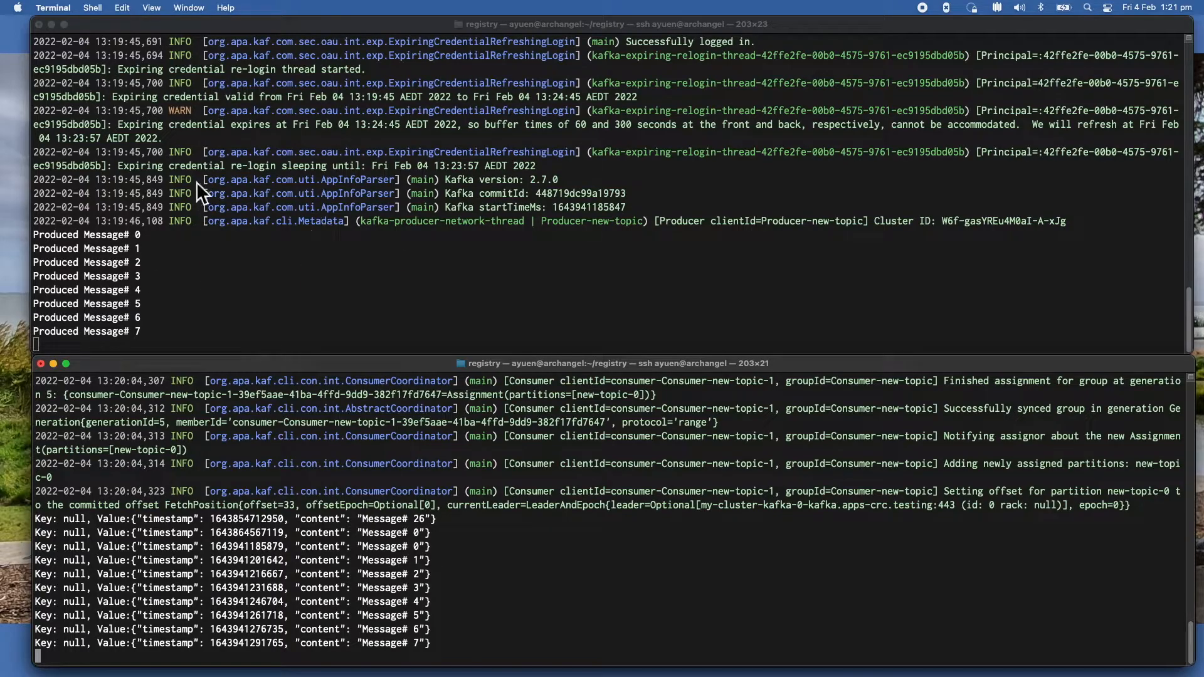
mouse_move(60, 36)
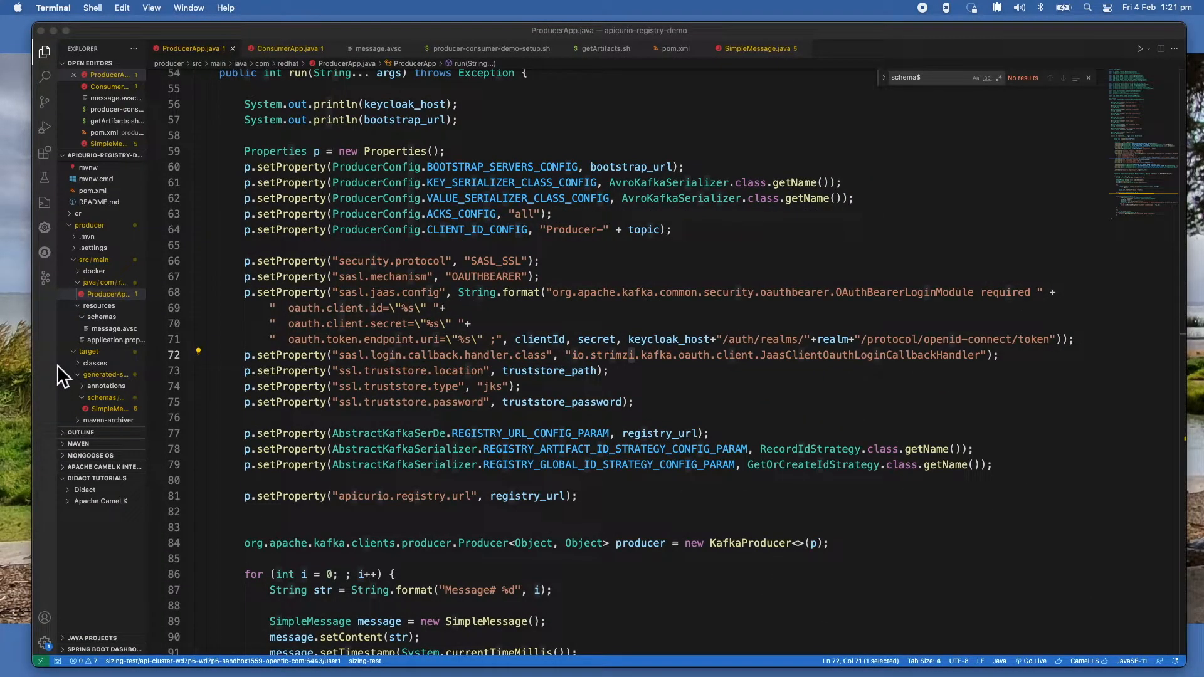
mouse_move(295, 332)
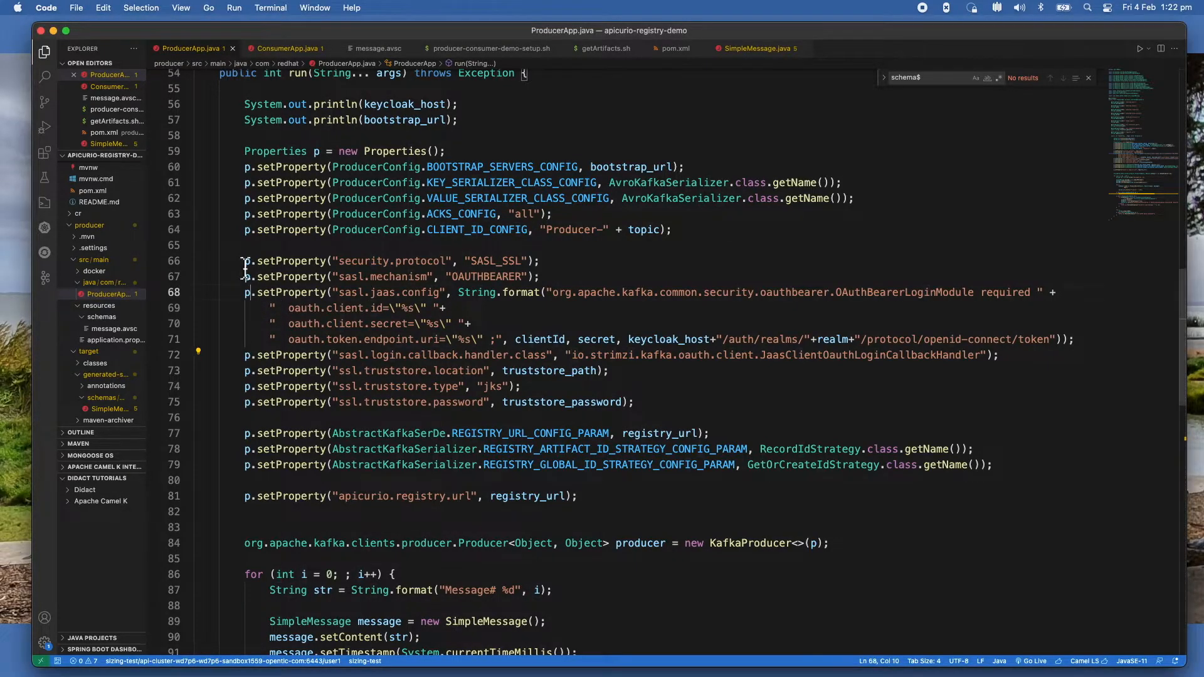
Select lines 66–72 of ProducerApp.java holding the SASL_SSL and OAuth bearer properties.
left_click_drag(243, 260, 519, 386)
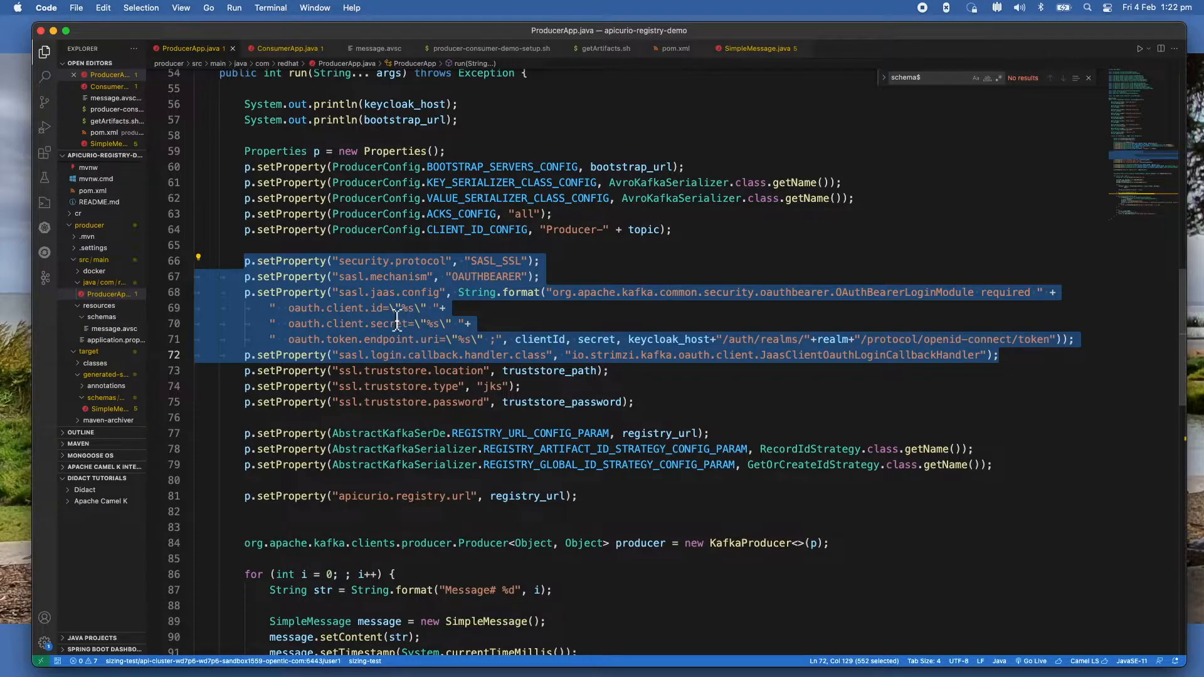
mouse_move(646, 336)
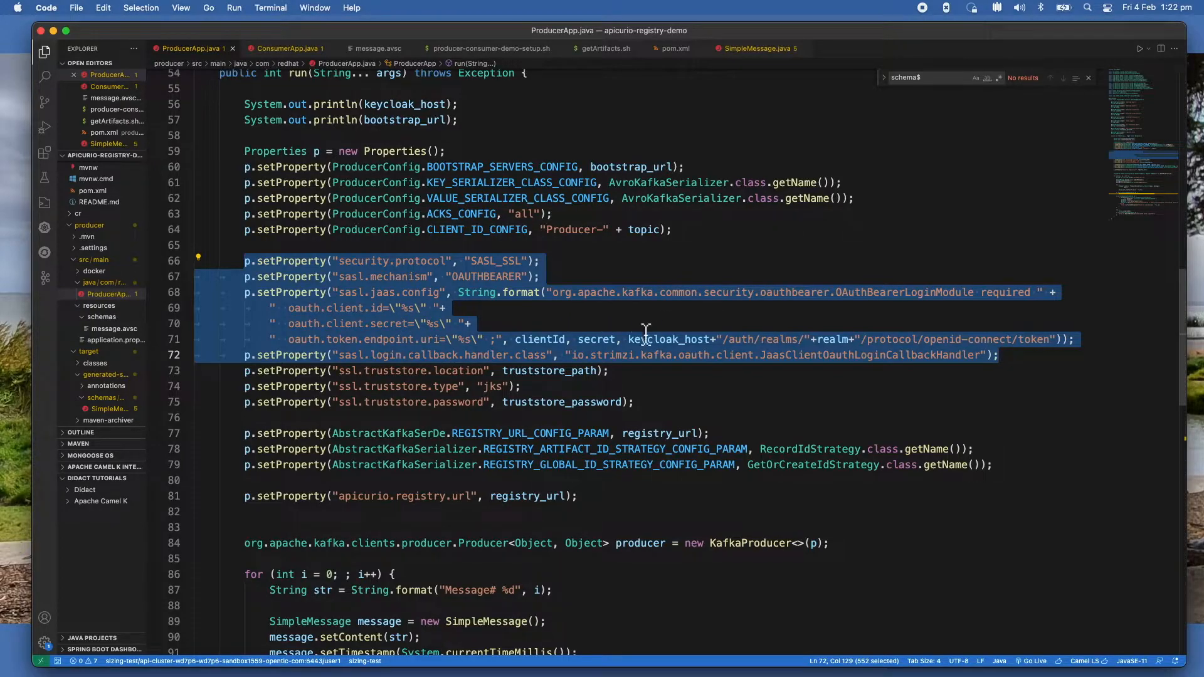
mouse_move(786, 320)
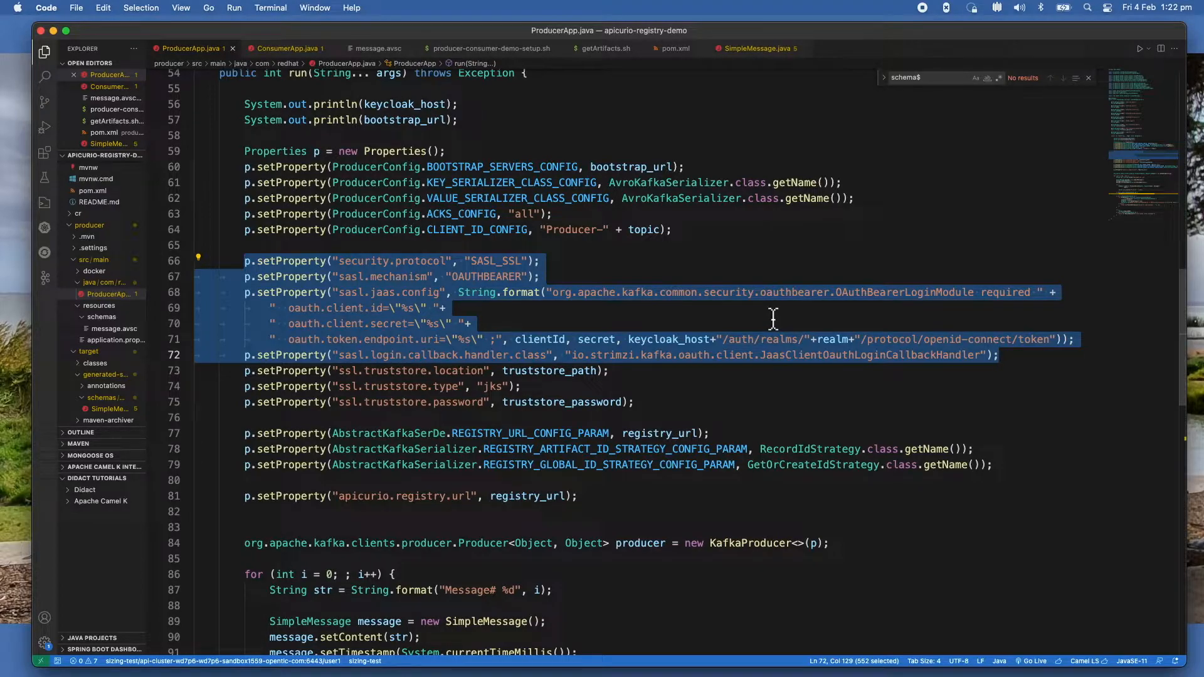
mouse_move(796, 351)
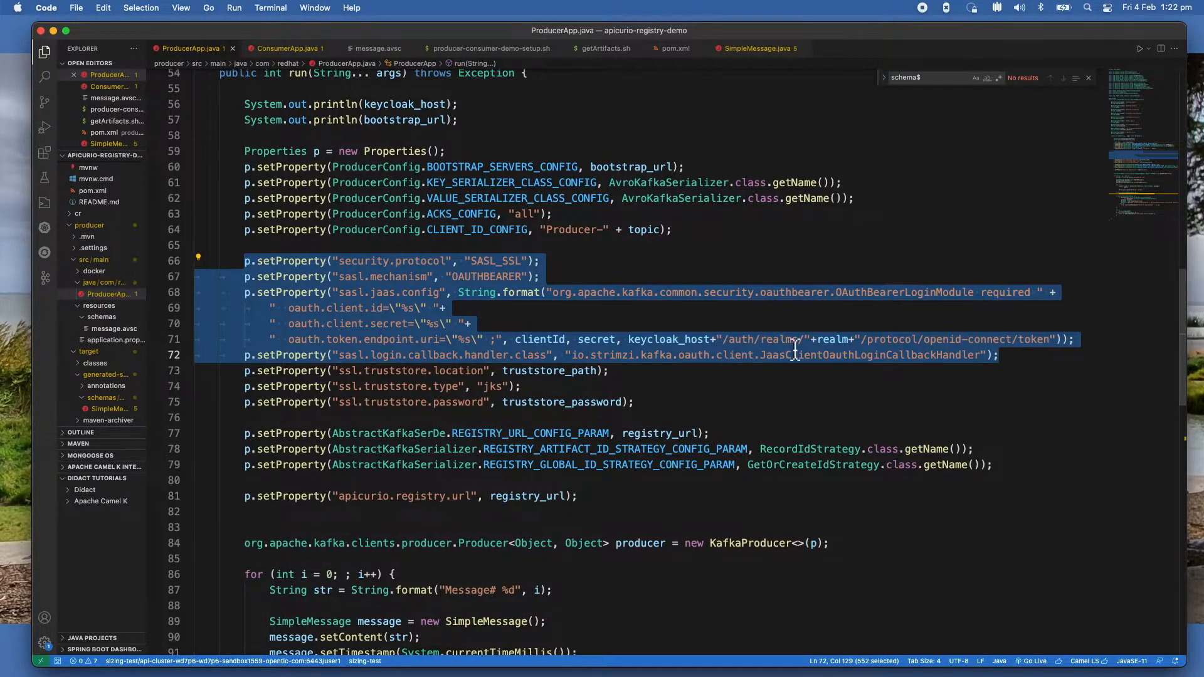
mouse_move(721, 353)
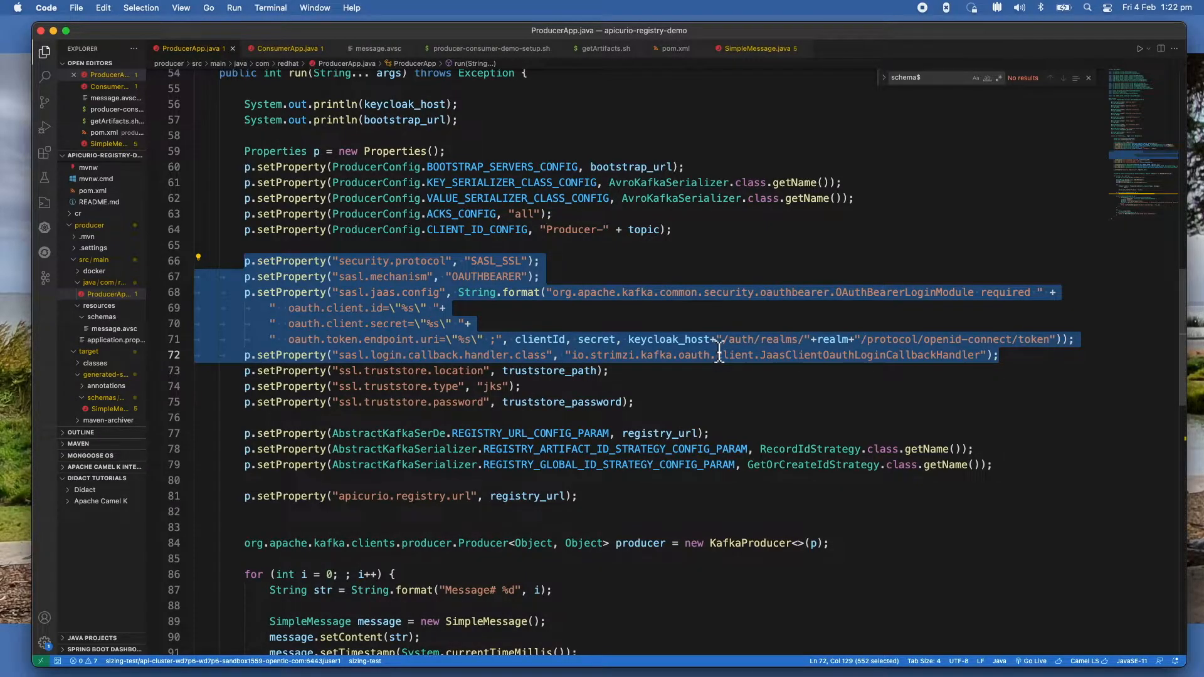
mouse_move(685, 340)
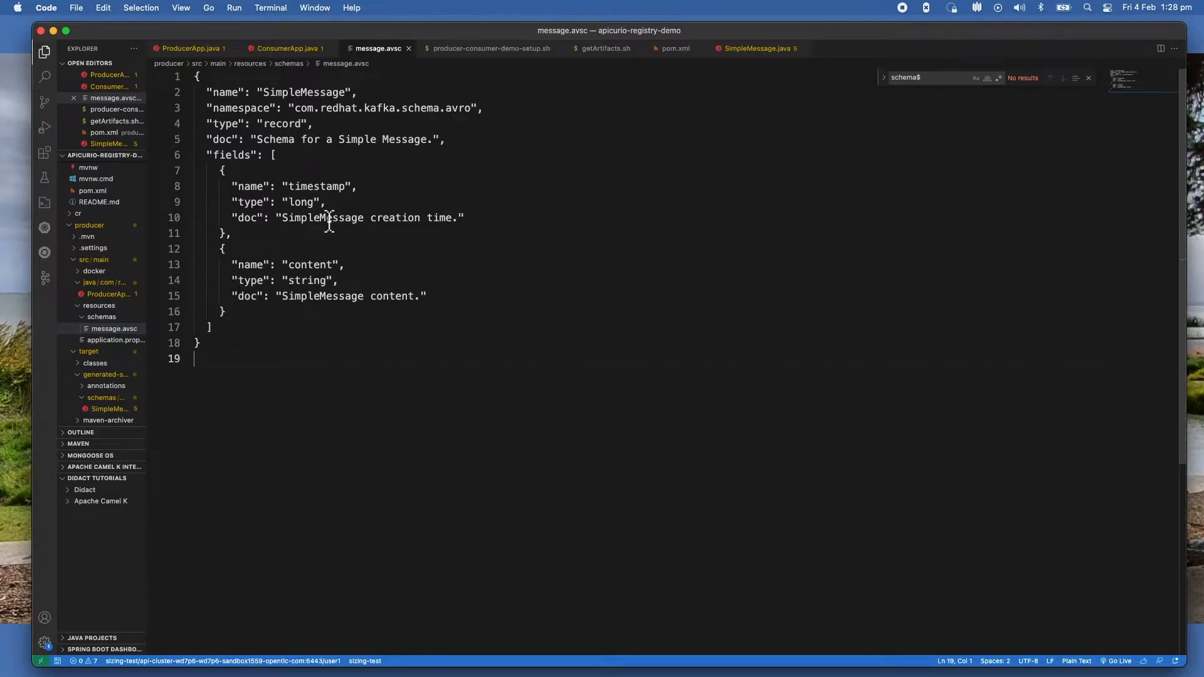
mouse_move(376, 192)
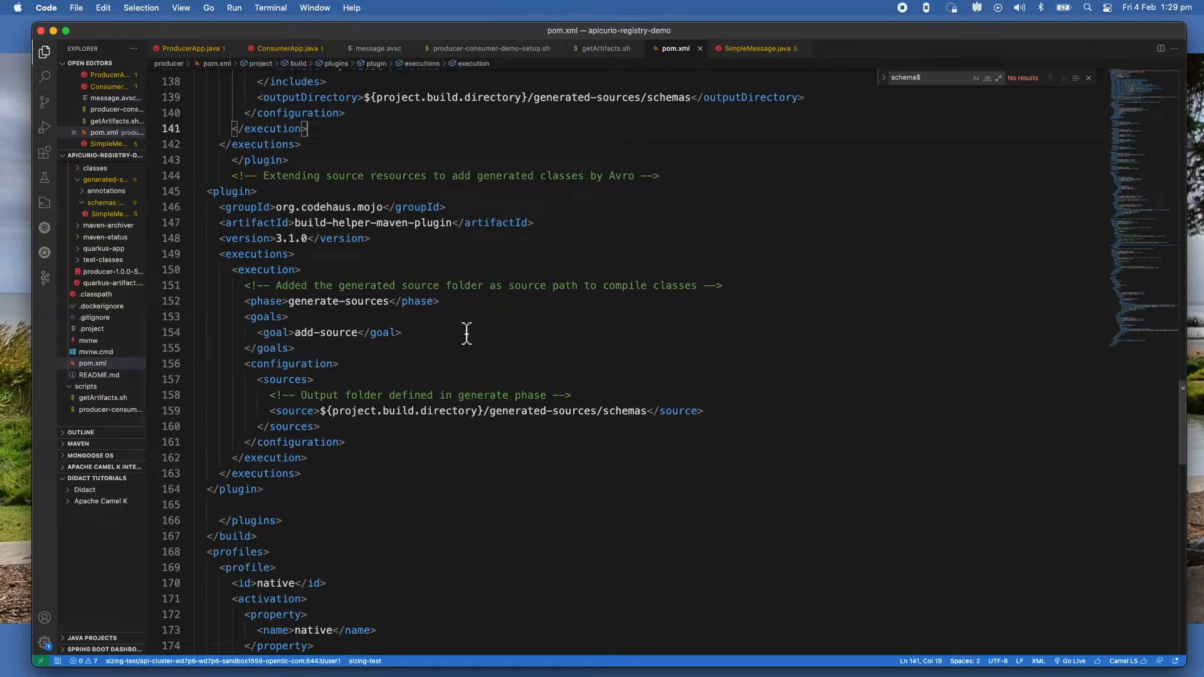
mouse_move(226, 222)
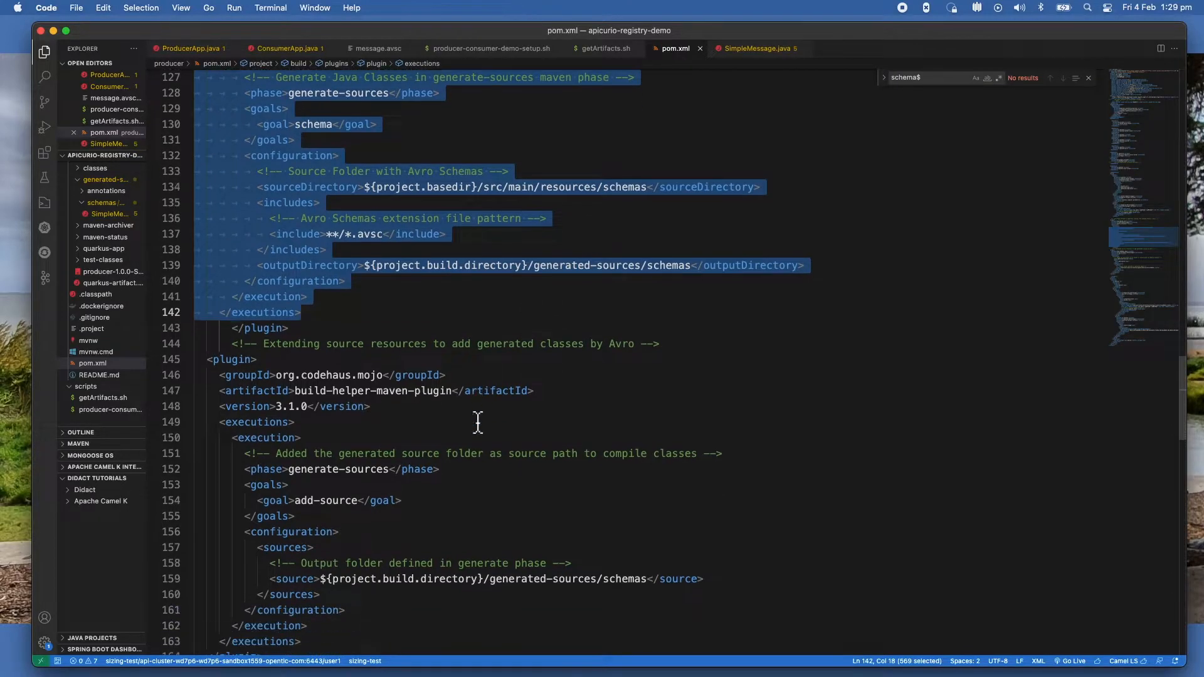
scroll("down", 3)
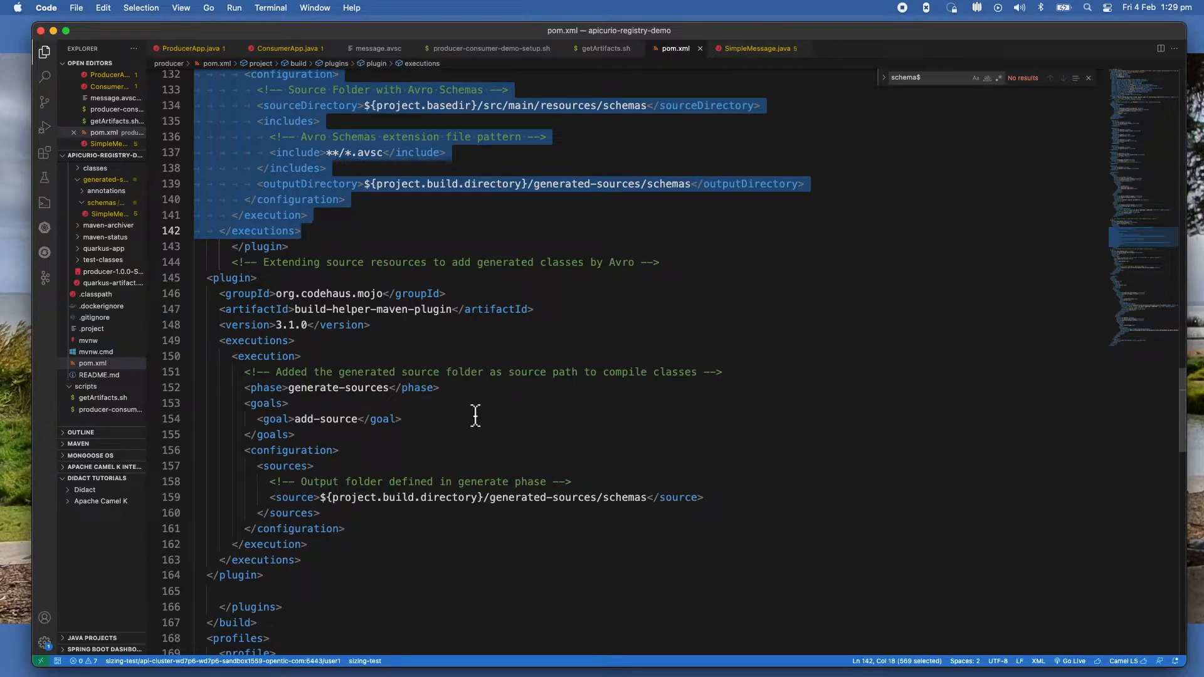
left_click(439, 386)
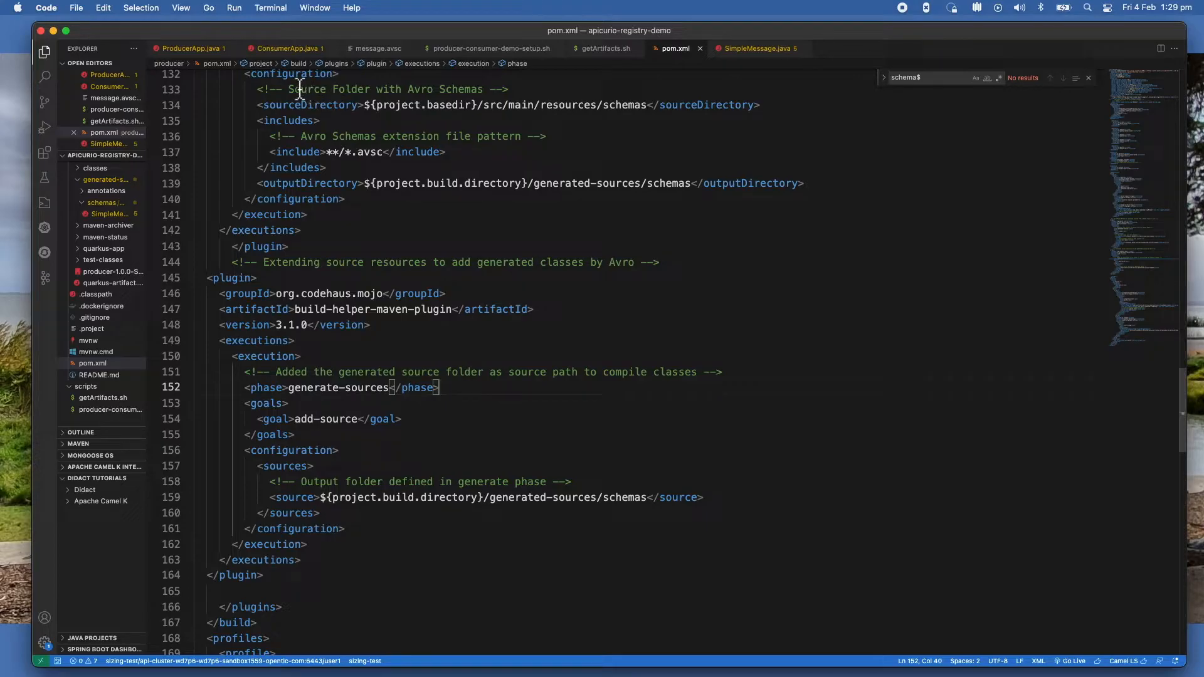
mouse_move(689, 84)
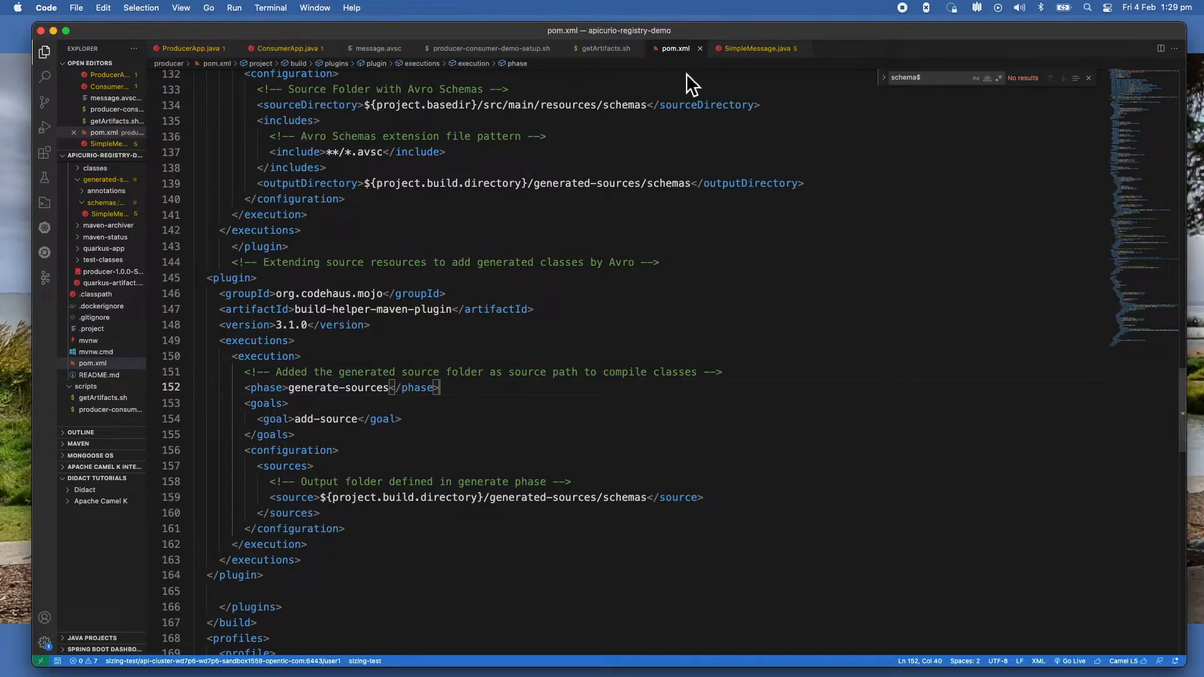
mouse_move(769, 66)
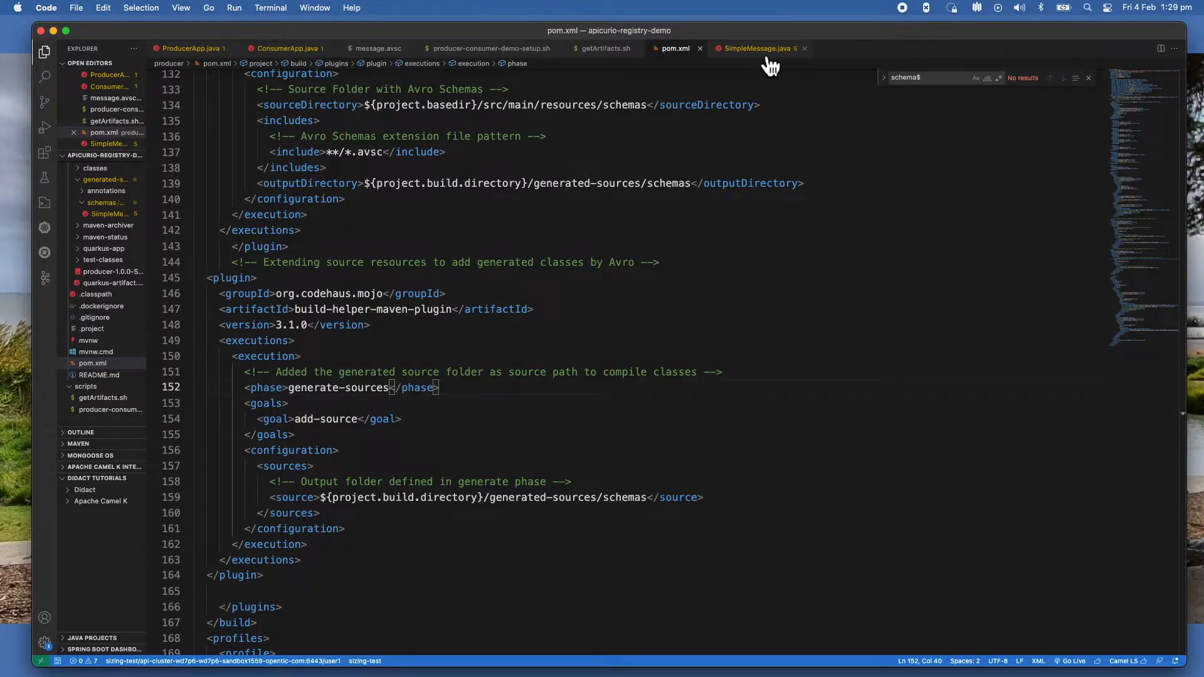
Compare message.avsc with SimpleMessage.java, then view the producer-consumer demo setup script.
left_click(757, 48)
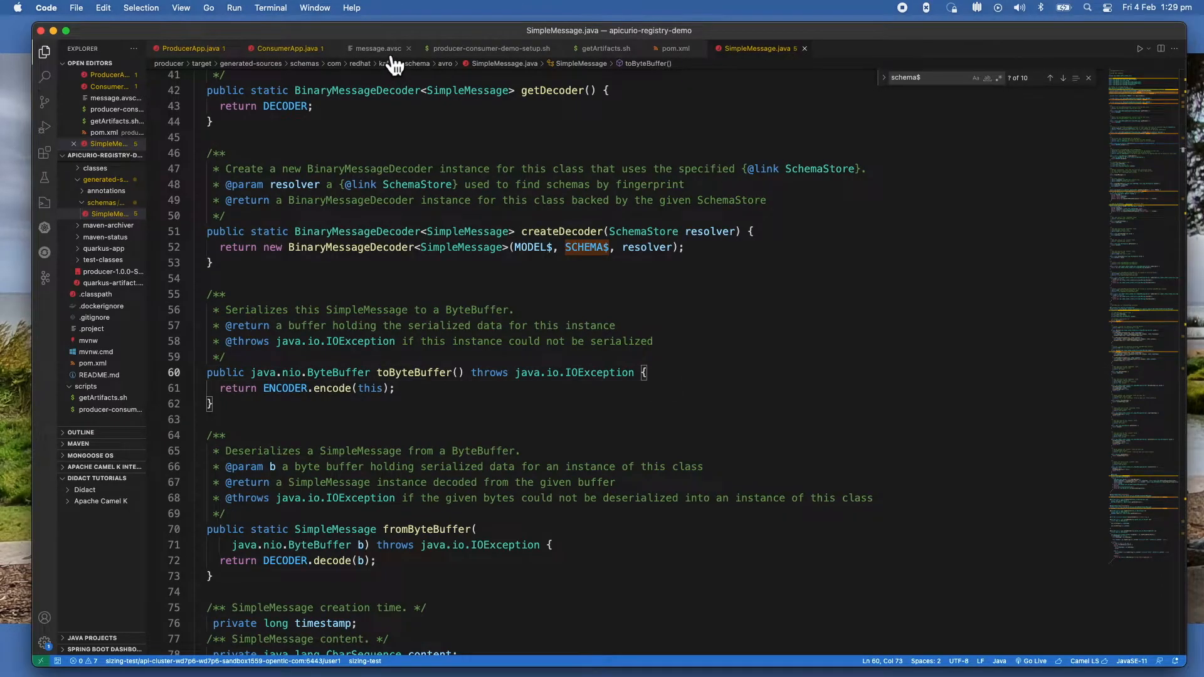
left_click(377, 48)
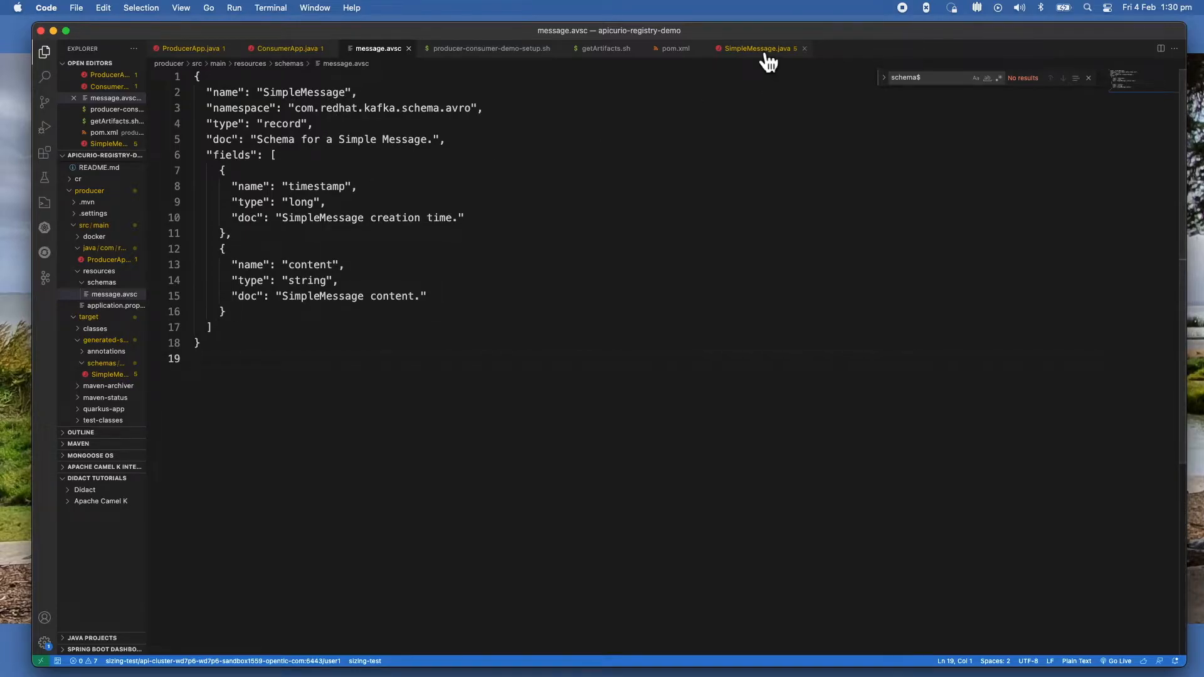
left_click(757, 48)
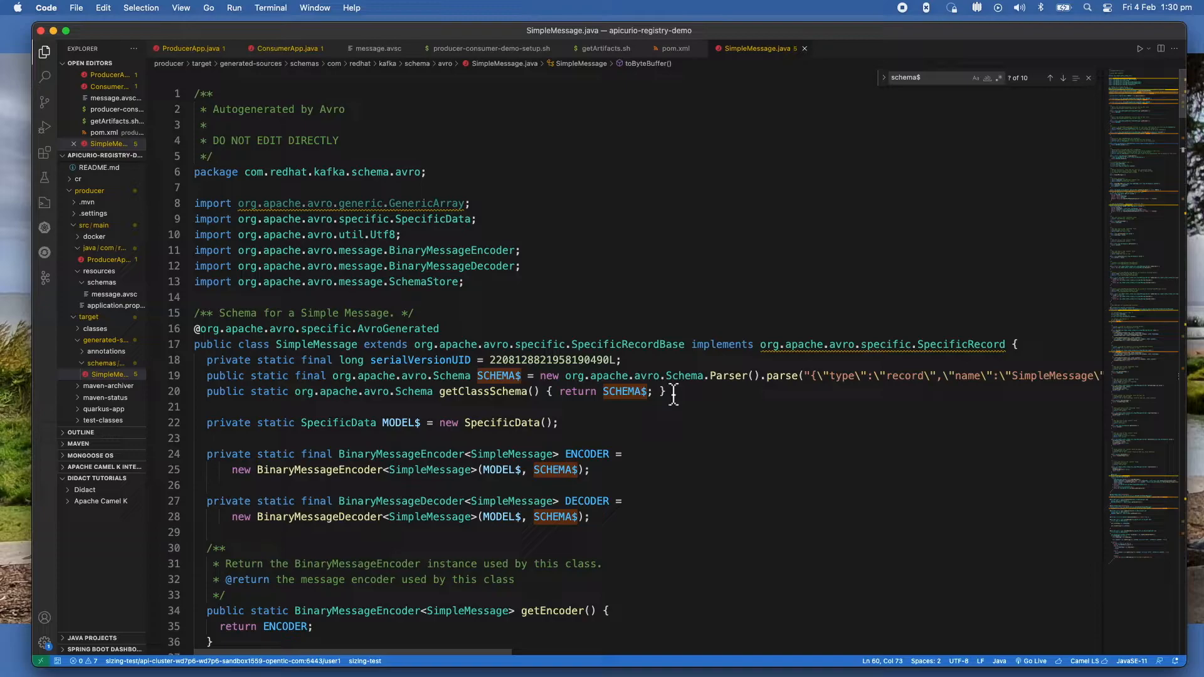
mouse_move(709, 394)
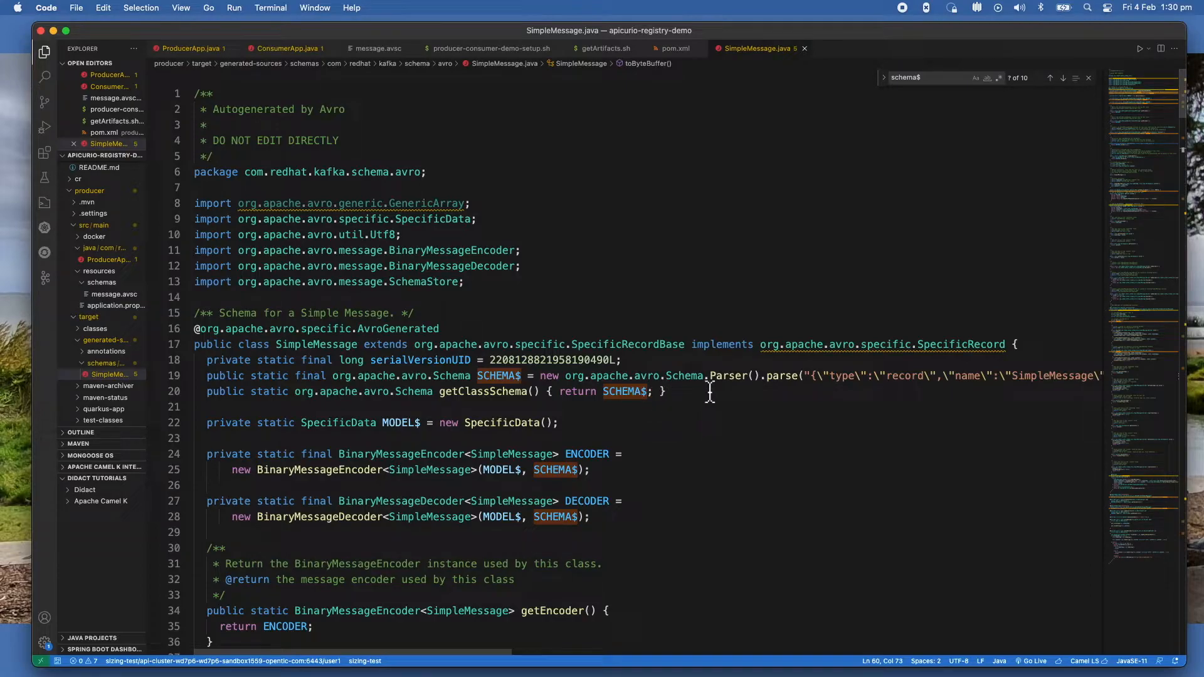
mouse_move(439, 383)
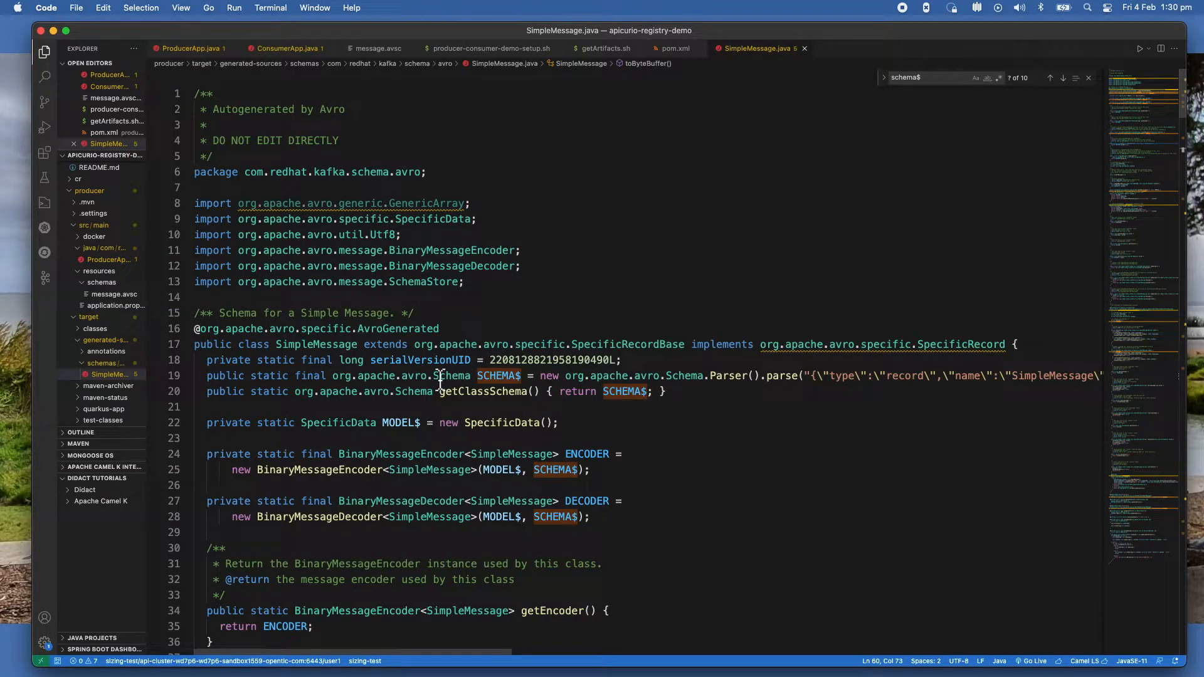
mouse_move(783, 288)
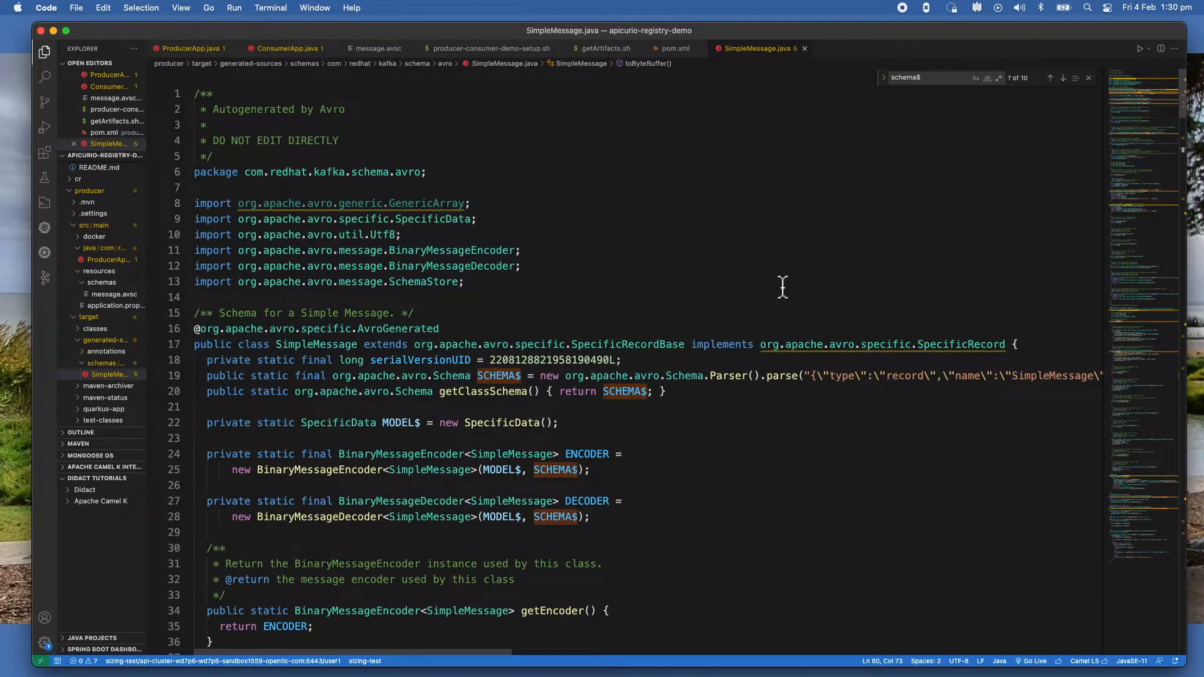
mouse_move(792, 278)
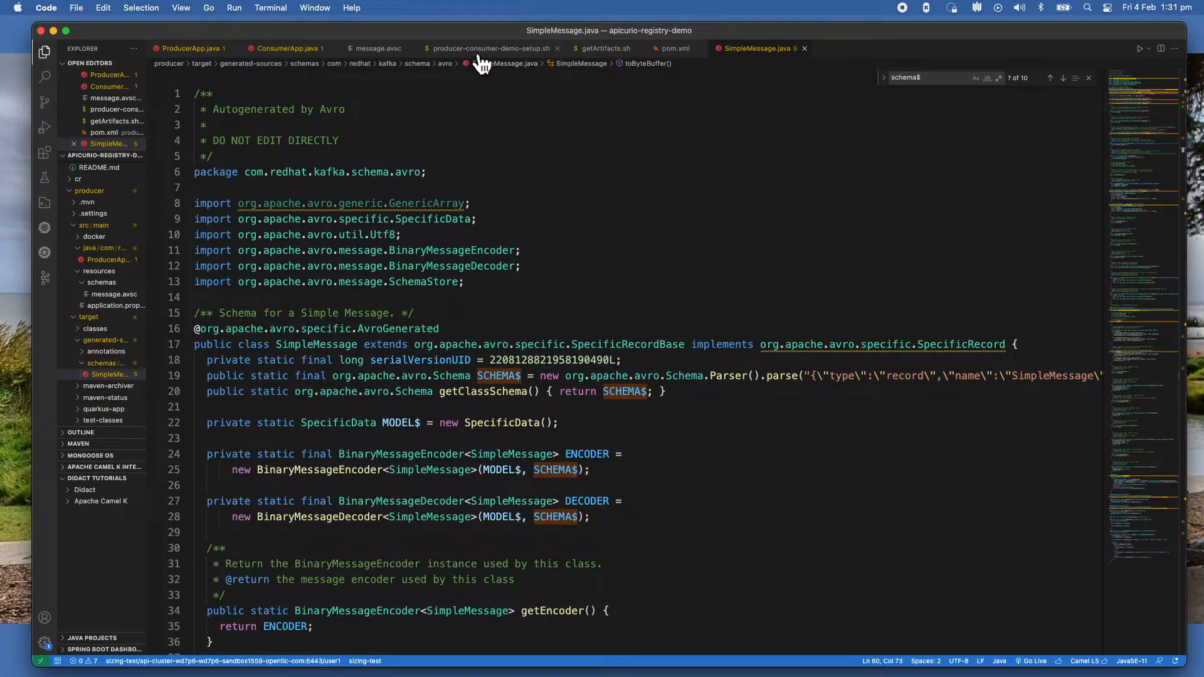
left_click(489, 48)
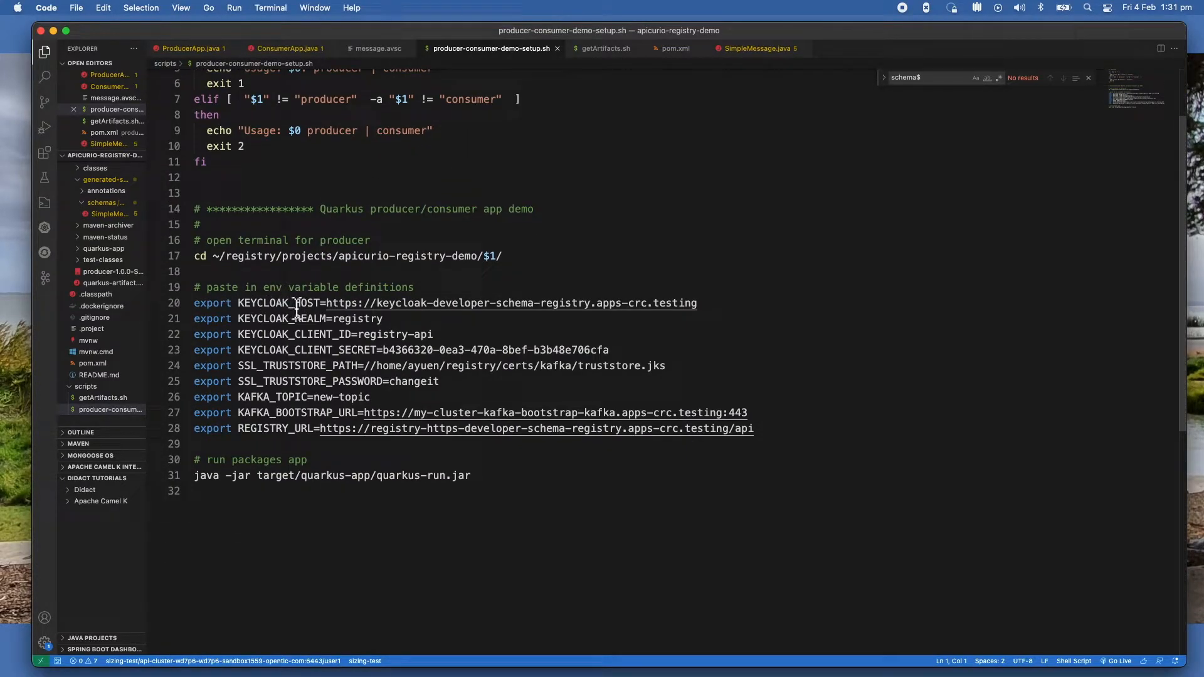
mouse_move(253, 335)
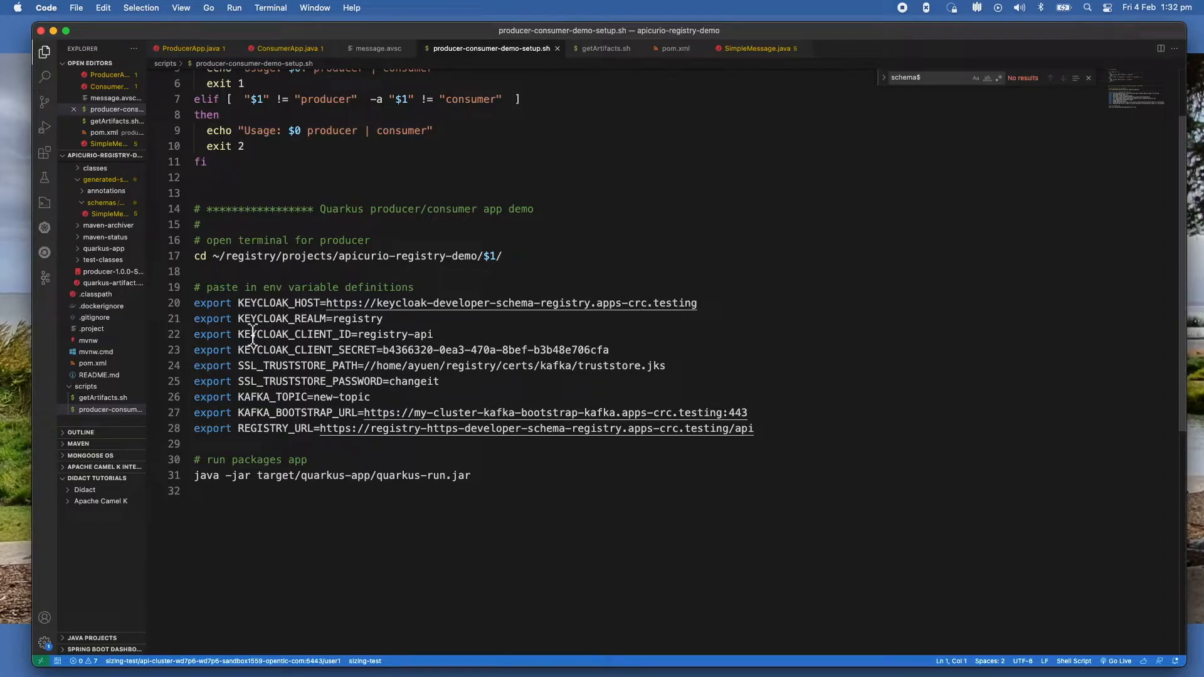
mouse_move(287, 366)
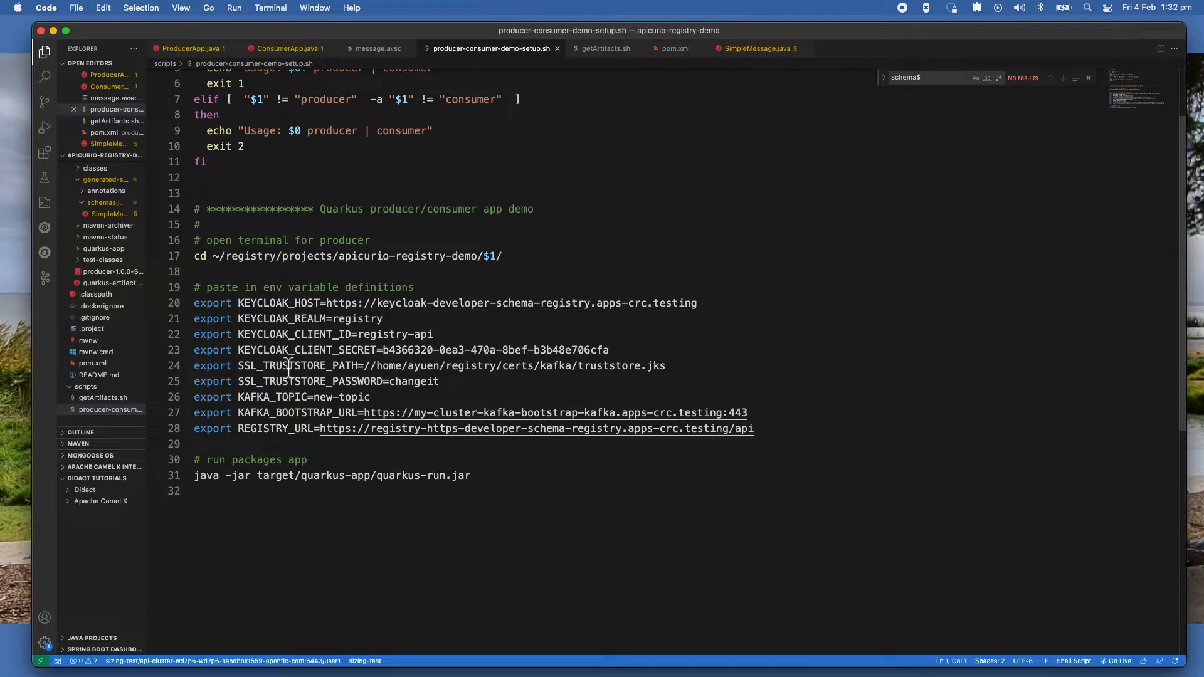
mouse_move(298, 353)
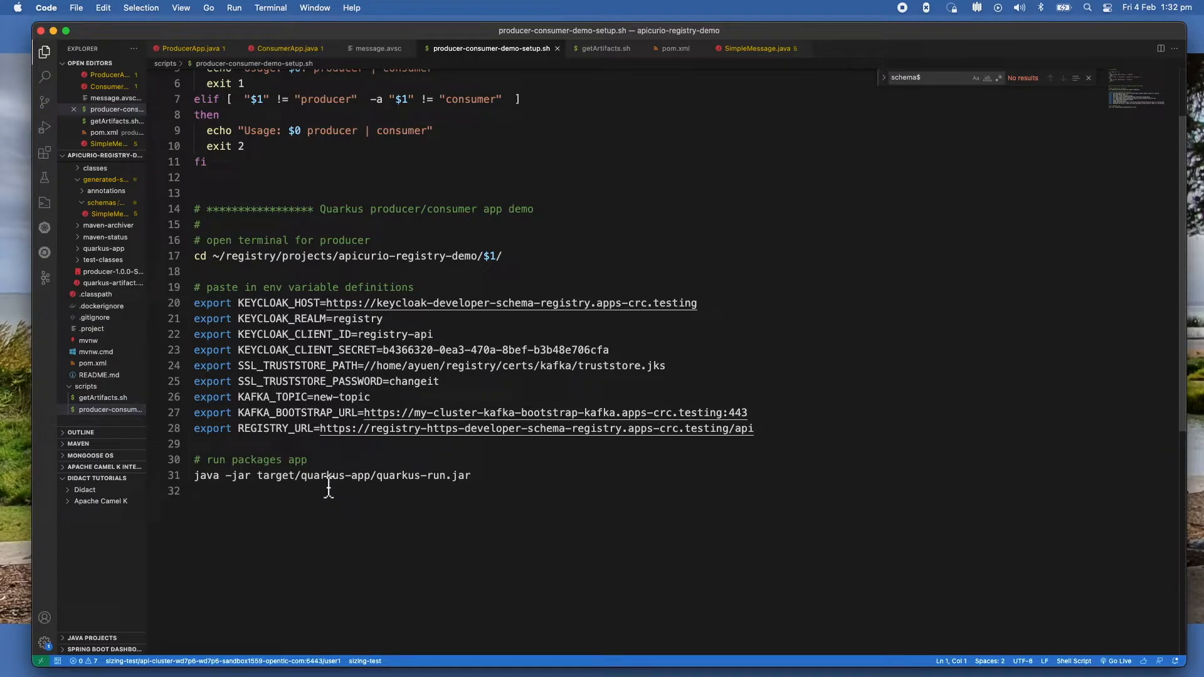
mouse_move(354, 493)
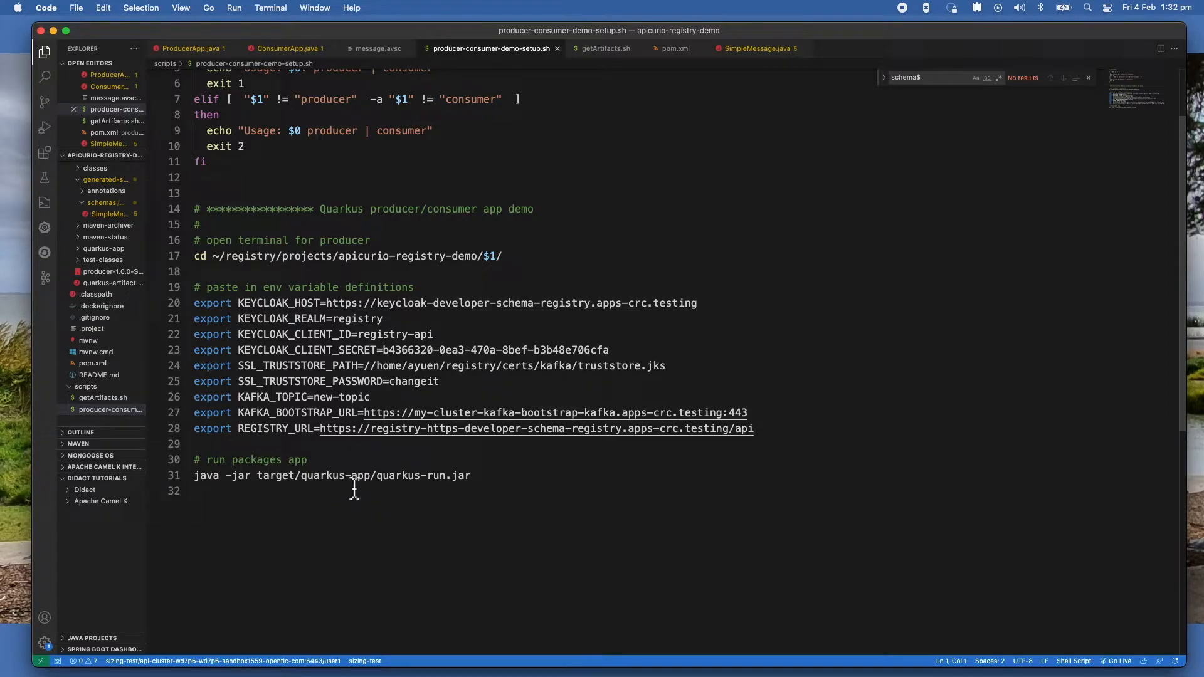
mouse_move(328, 323)
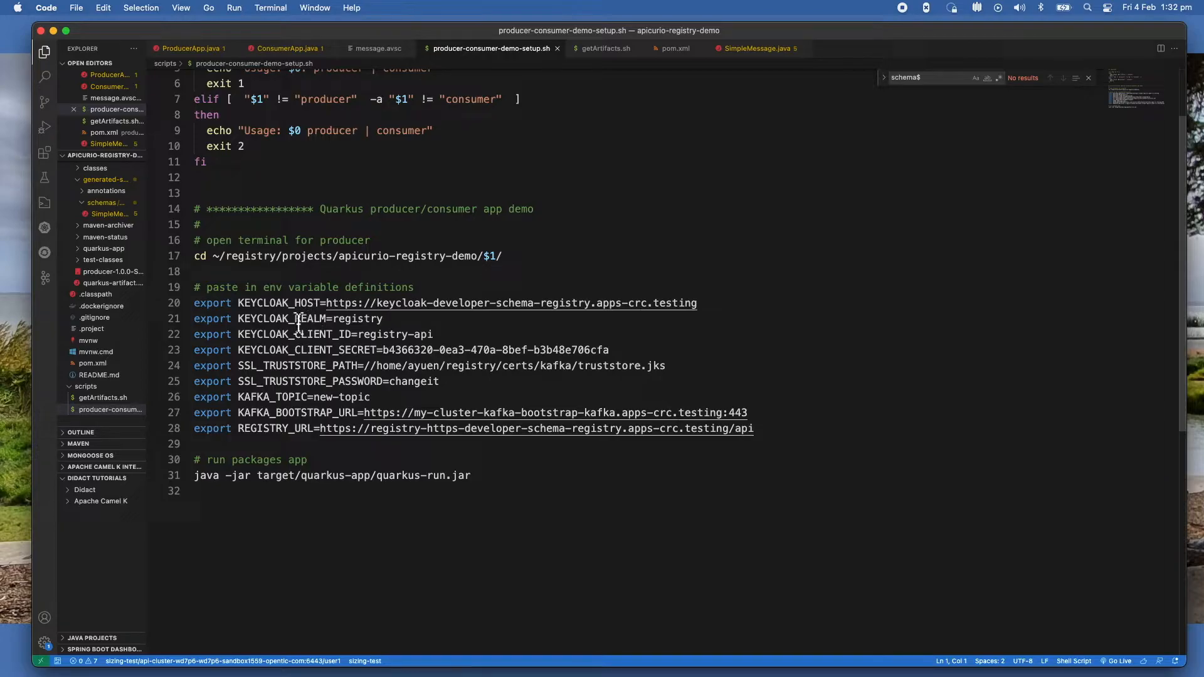
mouse_move(282, 334)
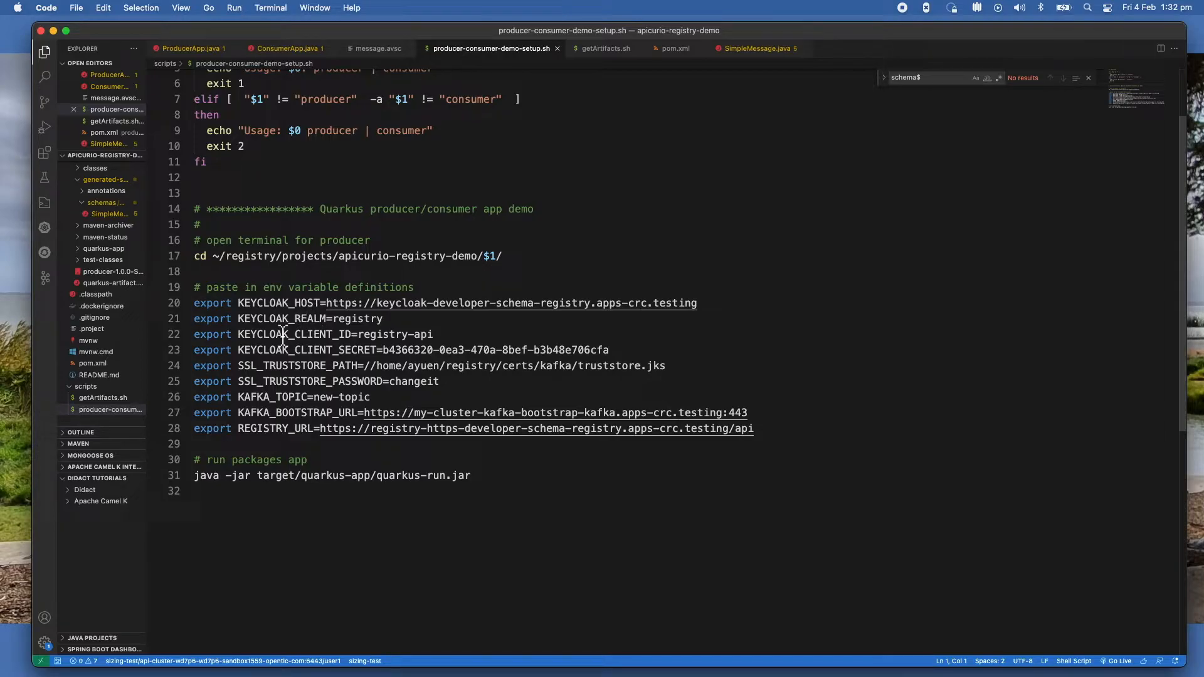
mouse_move(445, 316)
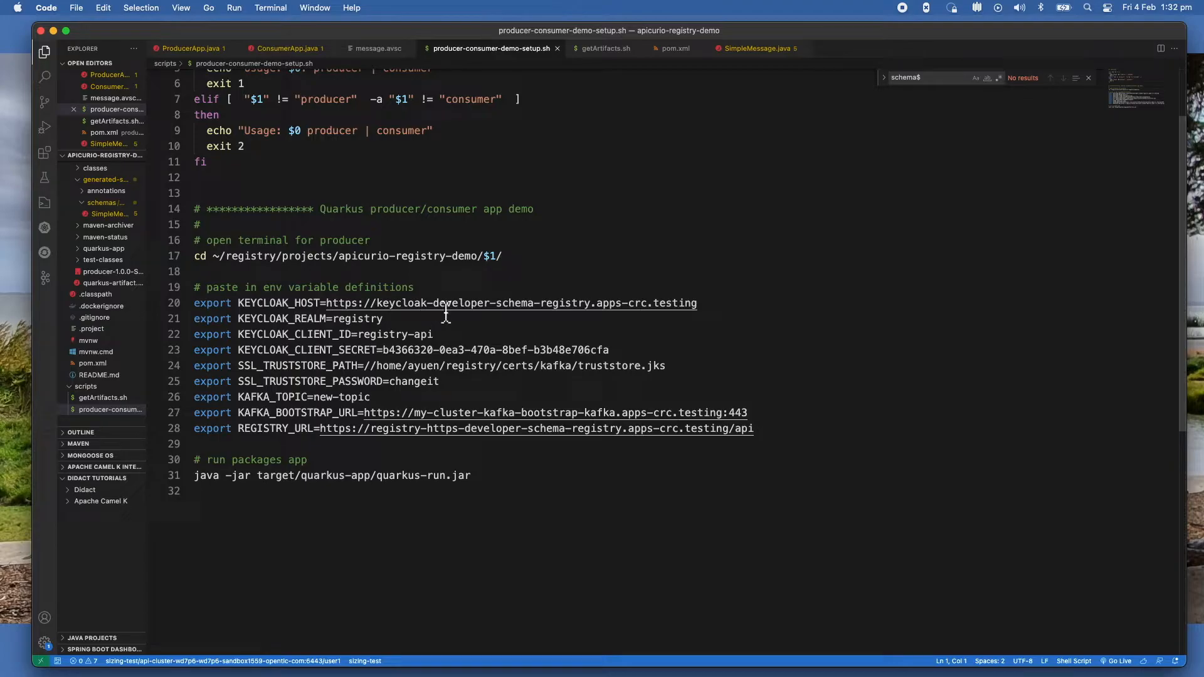
mouse_move(444, 295)
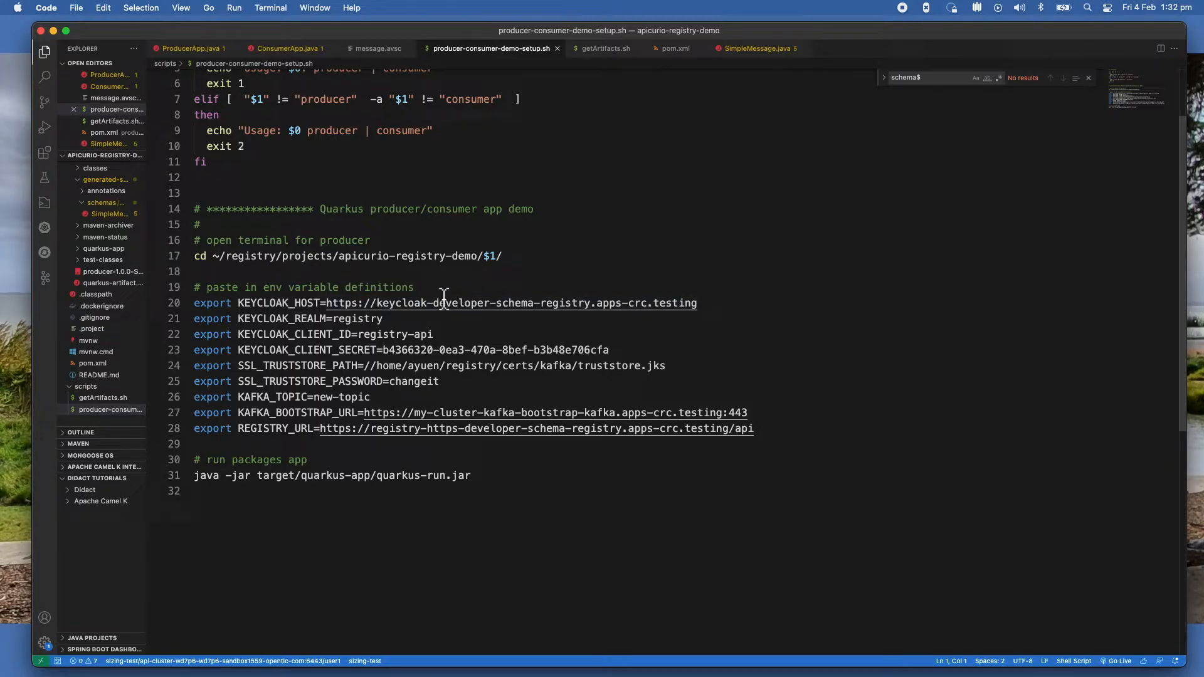
mouse_move(506, 302)
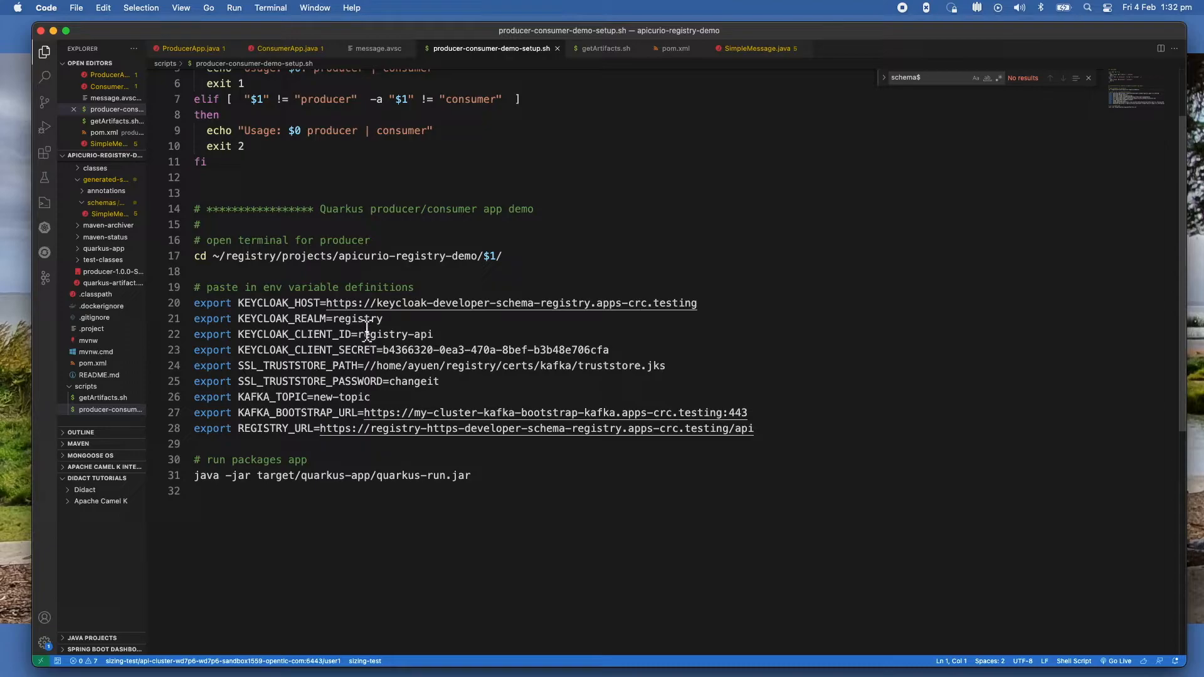
mouse_move(315, 373)
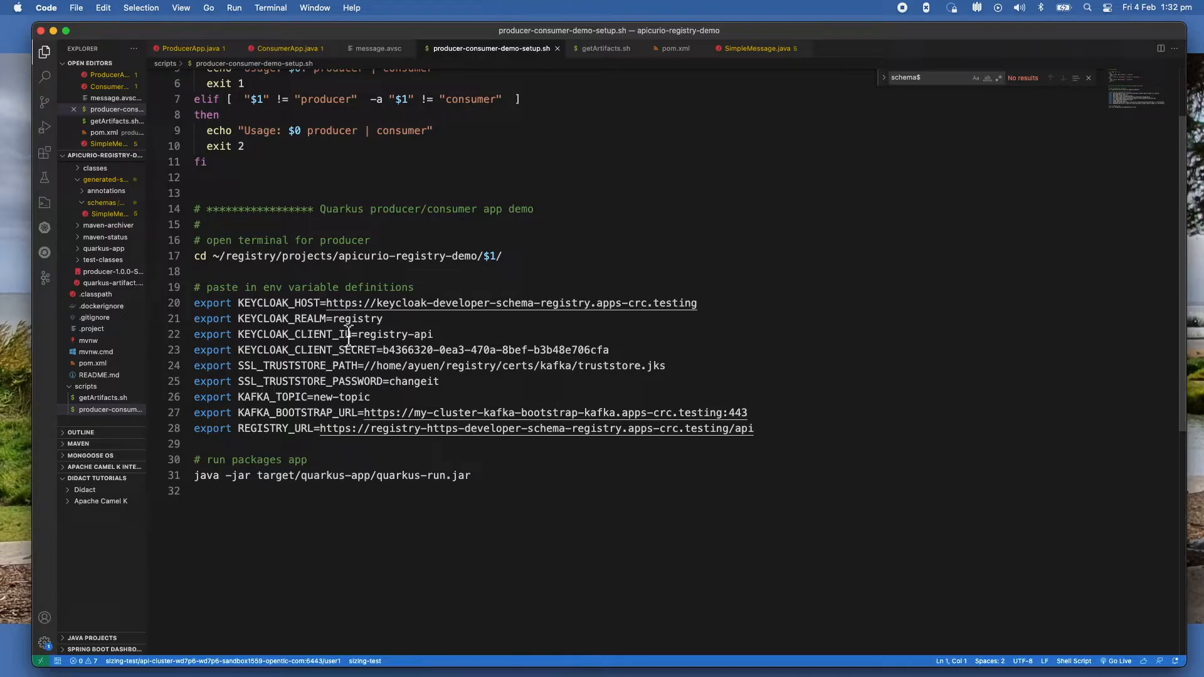
mouse_move(431, 355)
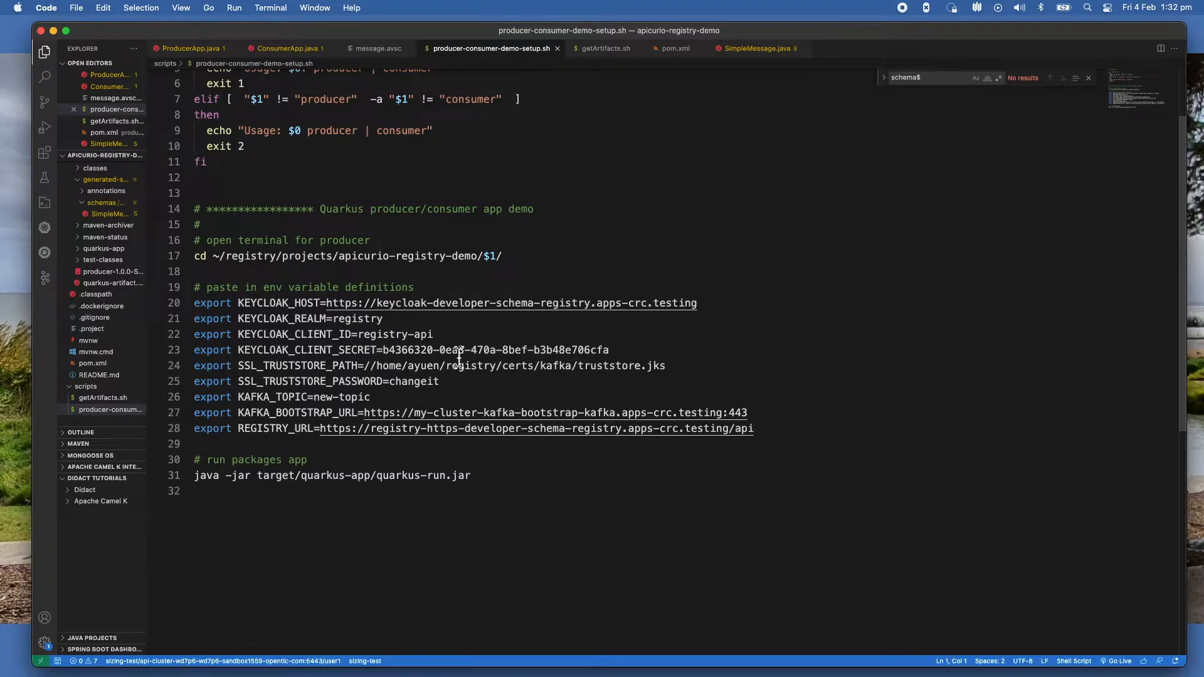
mouse_move(290, 413)
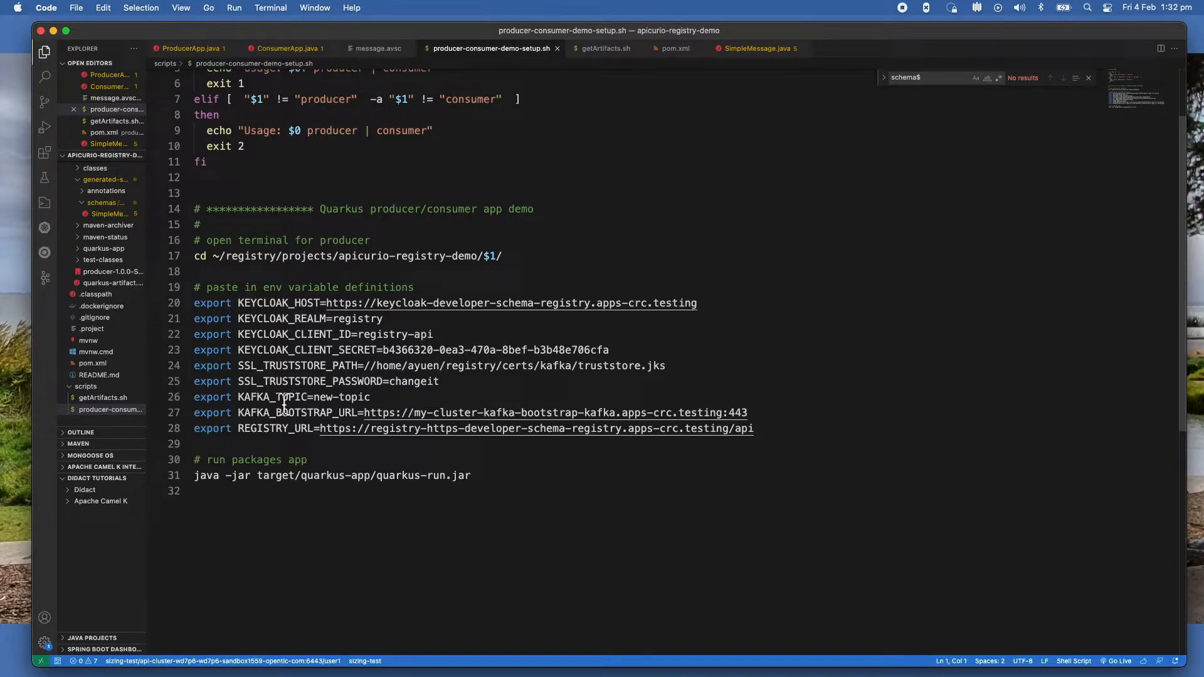
mouse_move(335, 371)
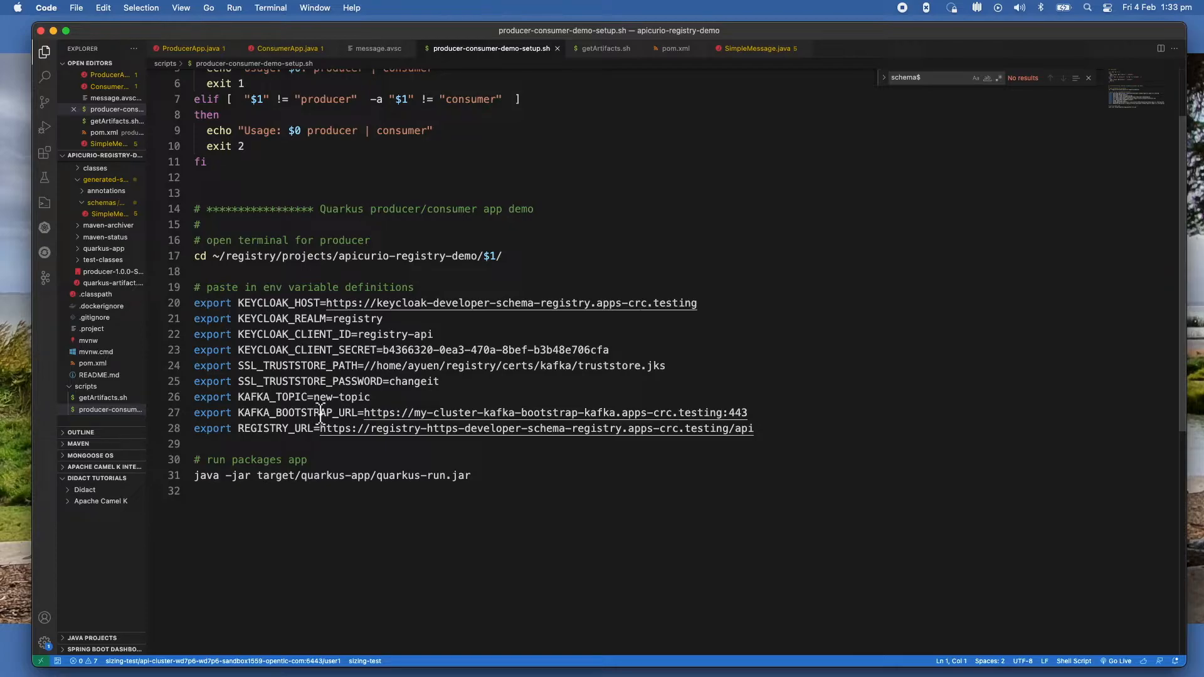
mouse_move(305, 444)
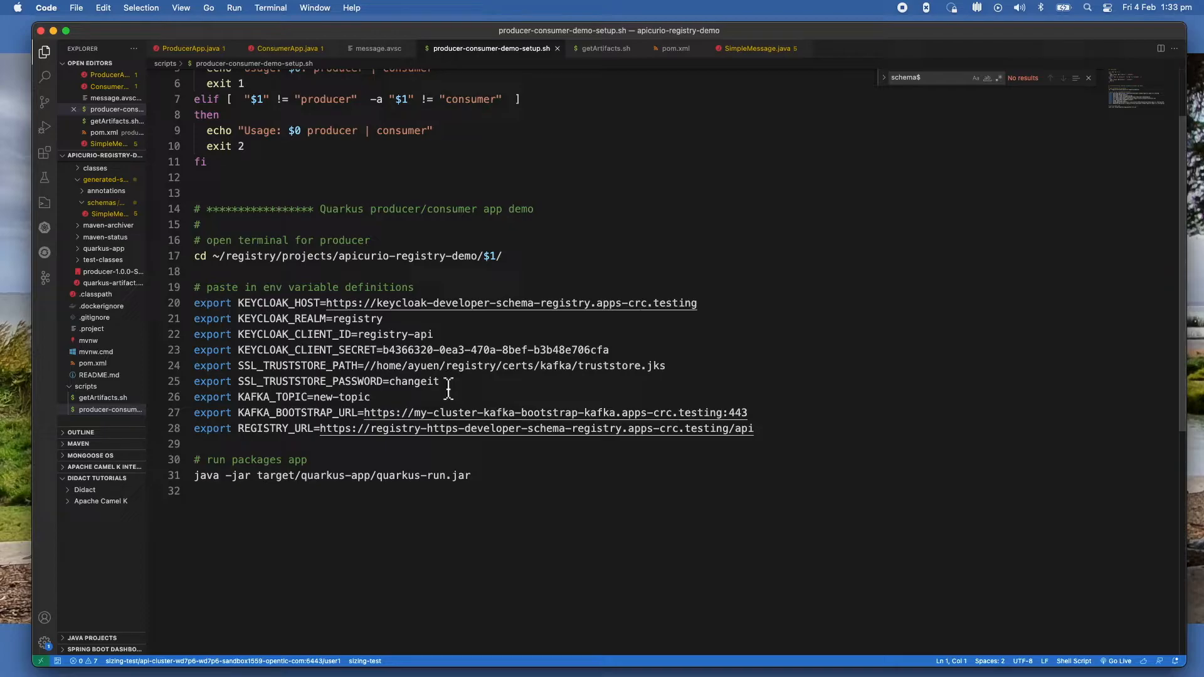
mouse_move(344, 393)
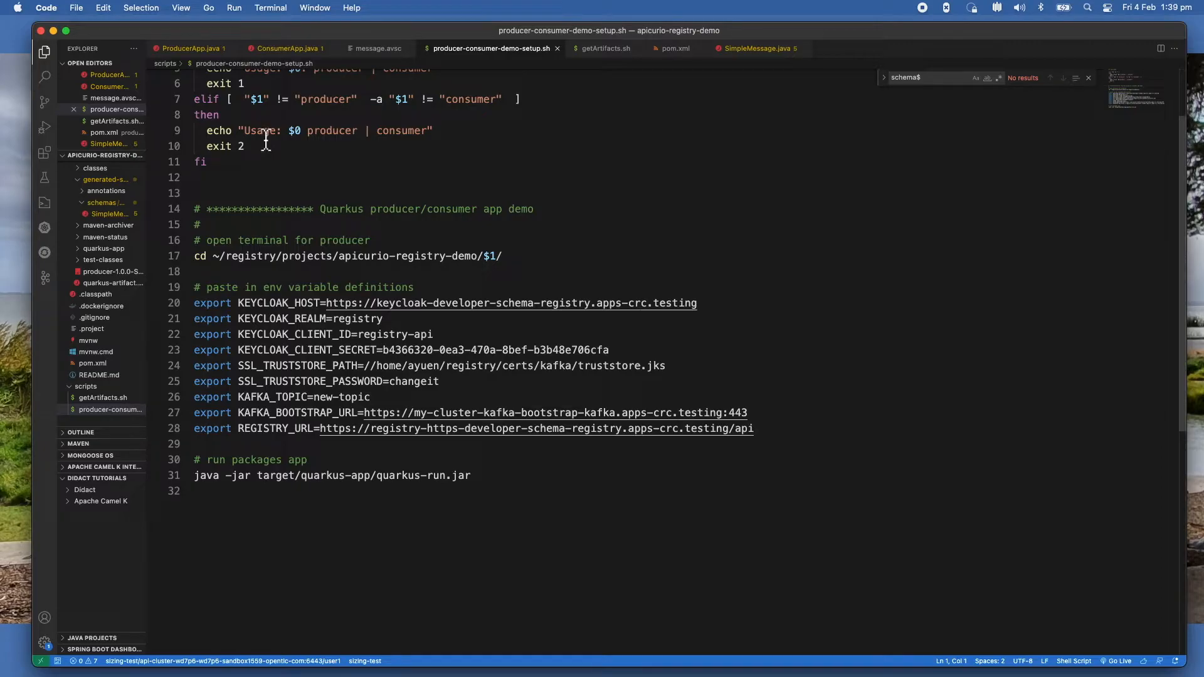
mouse_move(431, 114)
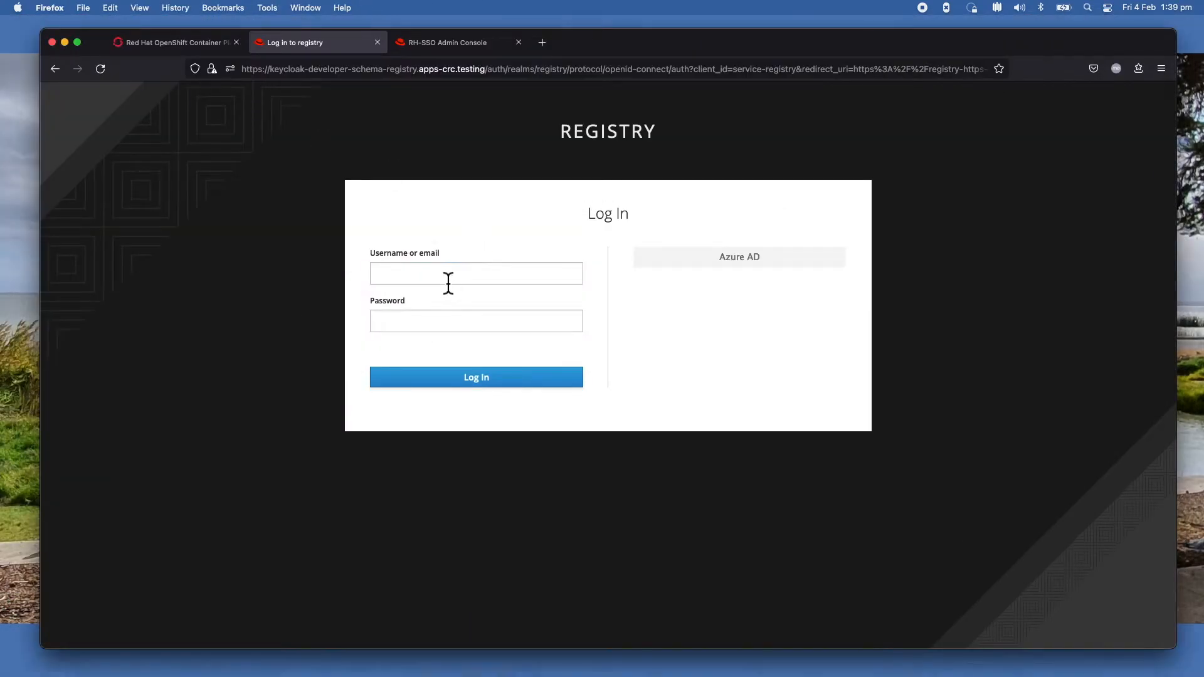
Log in to the Registry login page as user 'developer'.
type("developer")
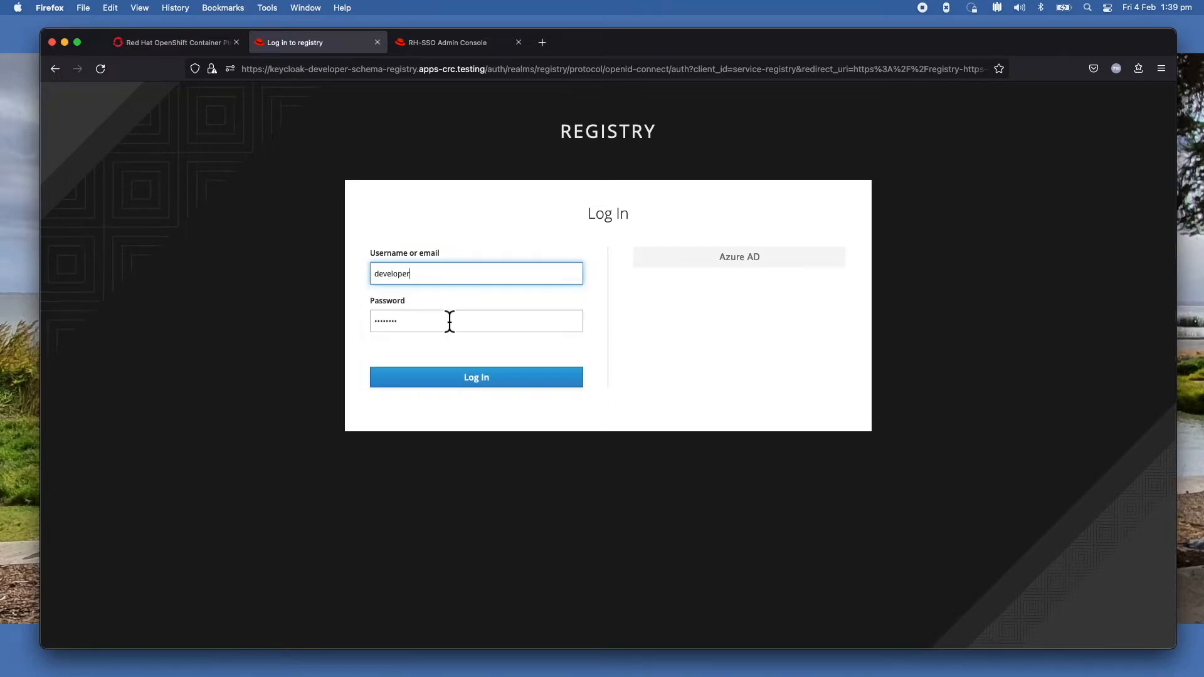
left_click(475, 376)
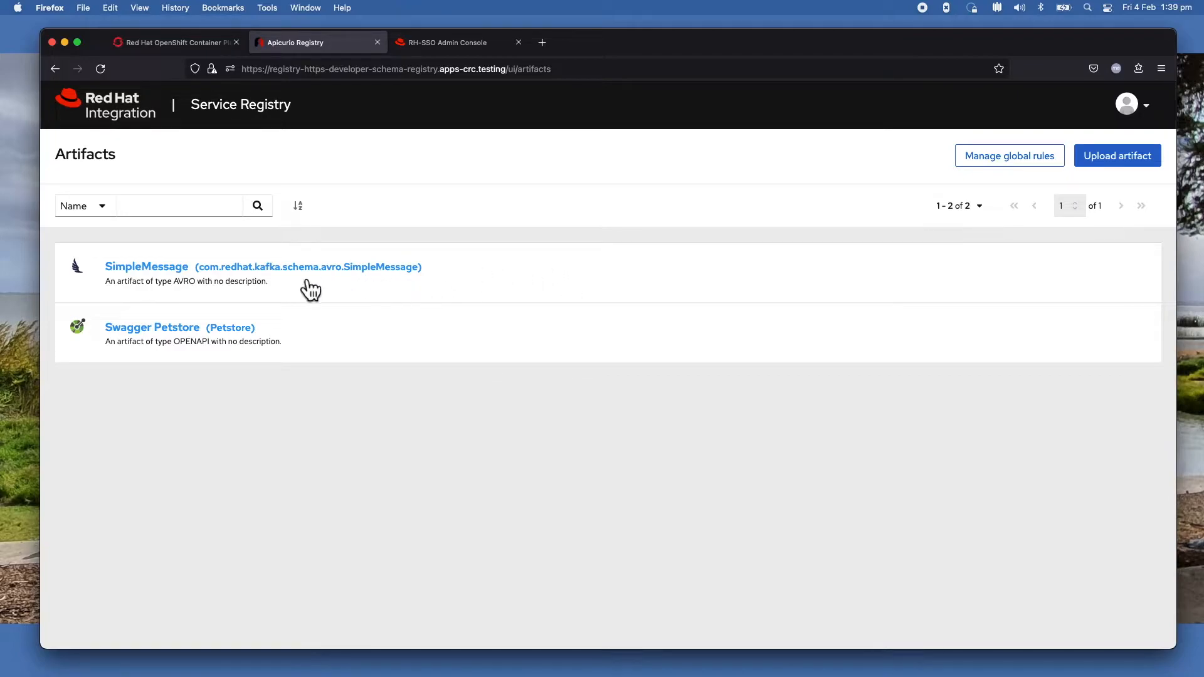
mouse_move(227, 301)
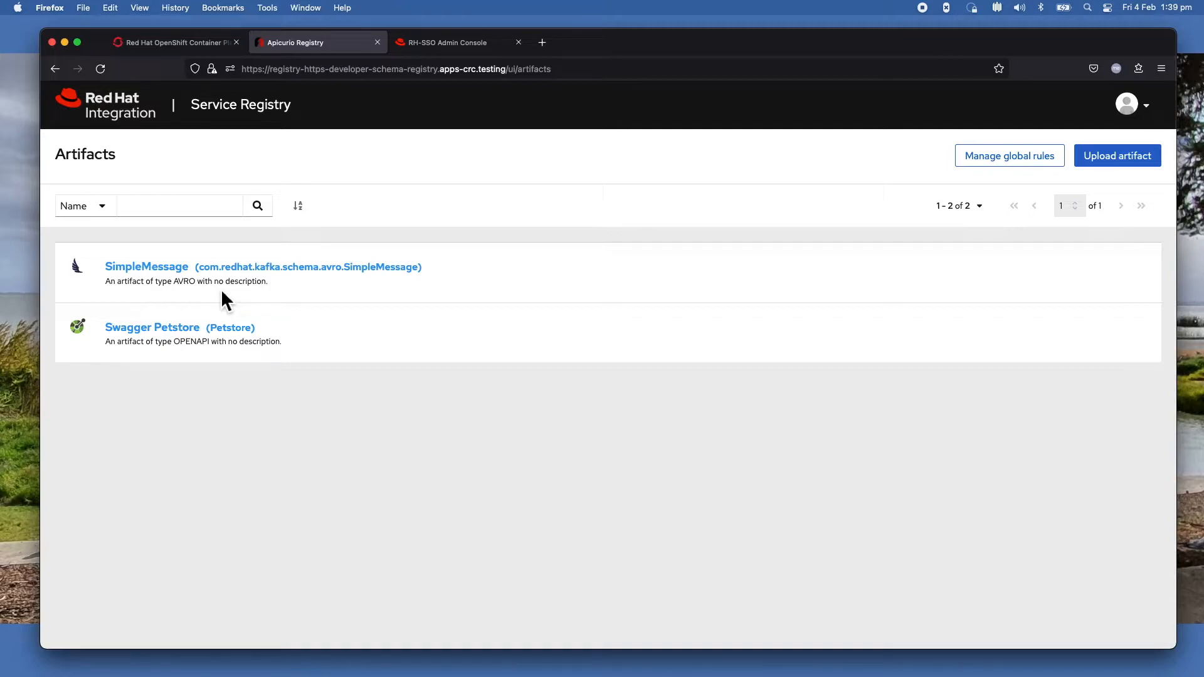
mouse_move(233, 300)
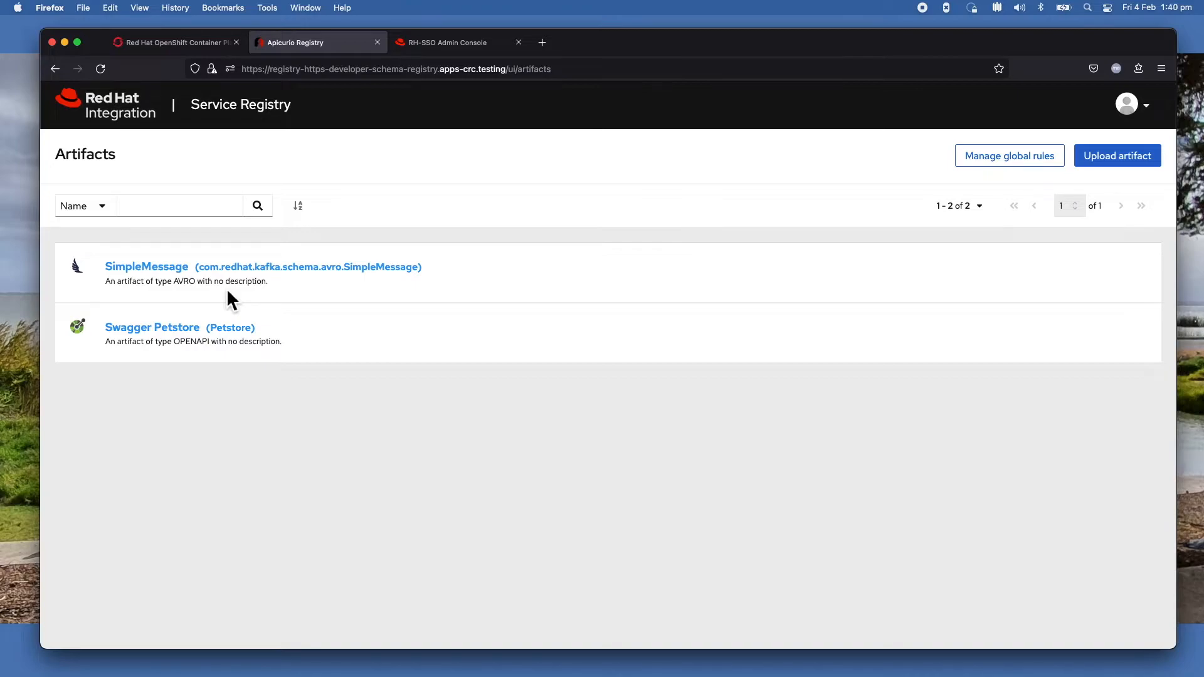
mouse_move(279, 302)
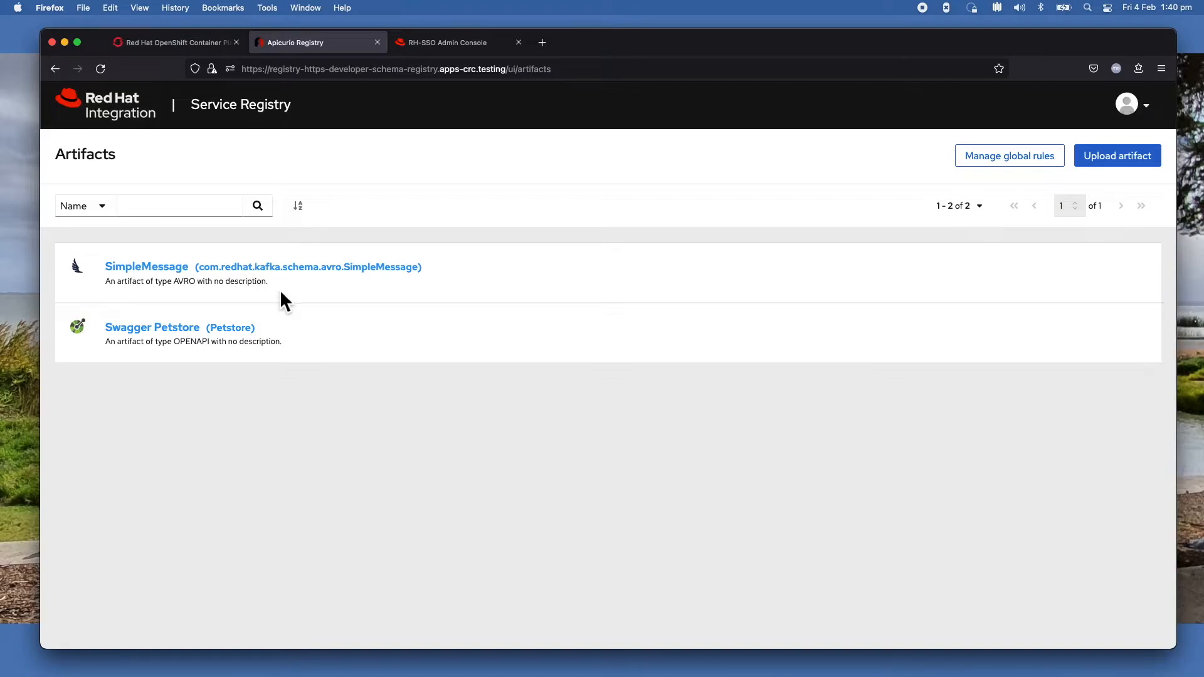
mouse_move(279, 306)
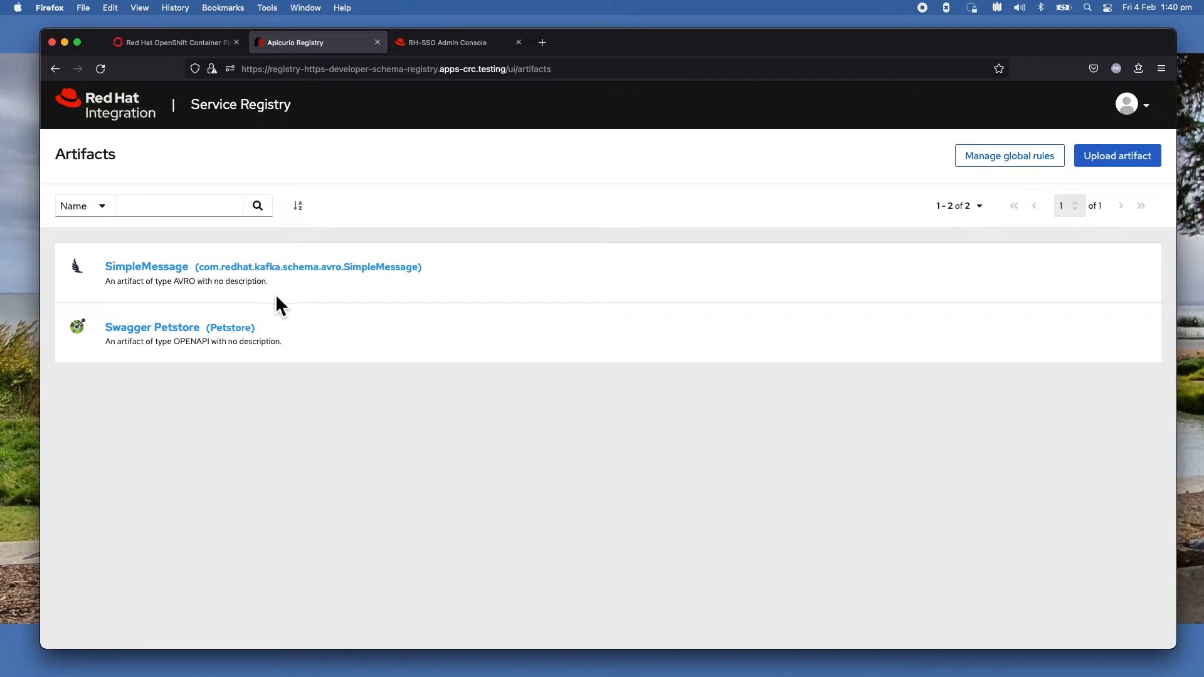
mouse_move(453, 63)
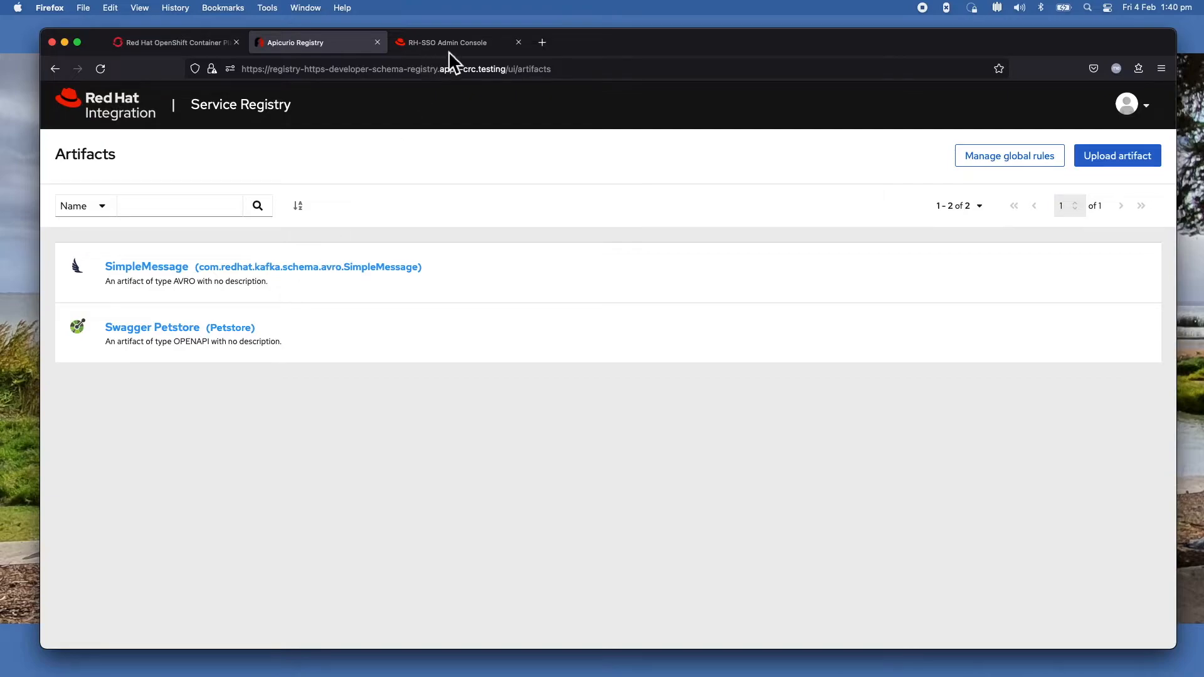
mouse_move(491, 157)
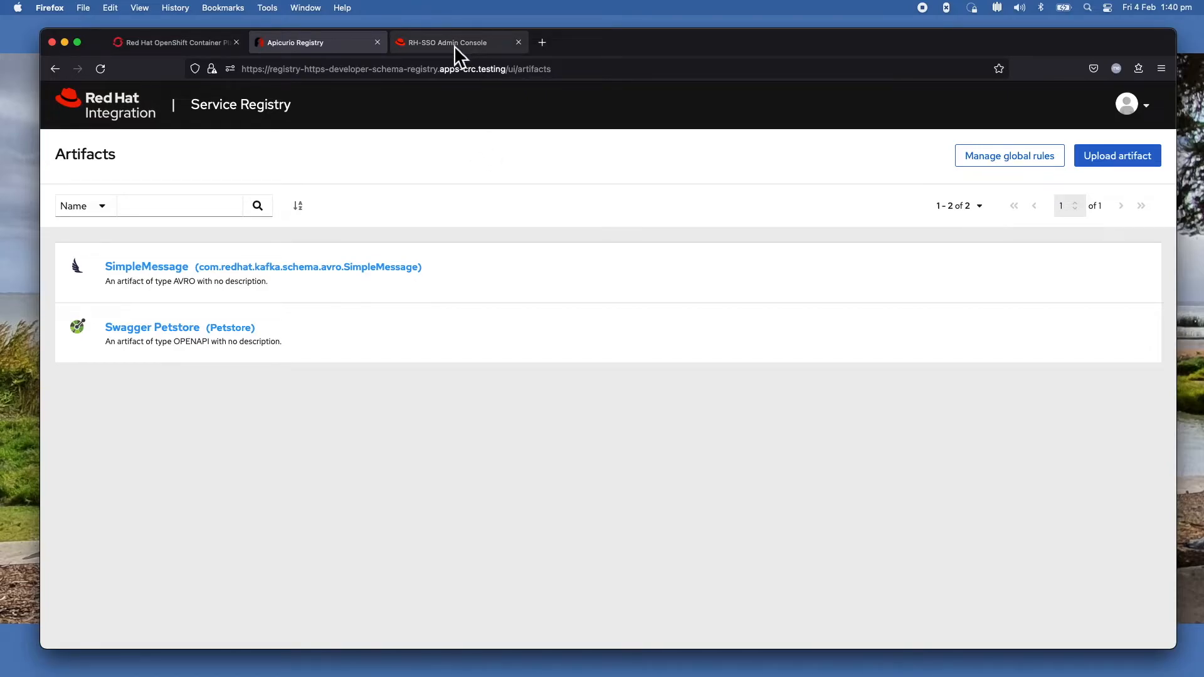
Switch to the RH-SSO Admin Console tab showing the Registry realm's General settings.
left_click(444, 42)
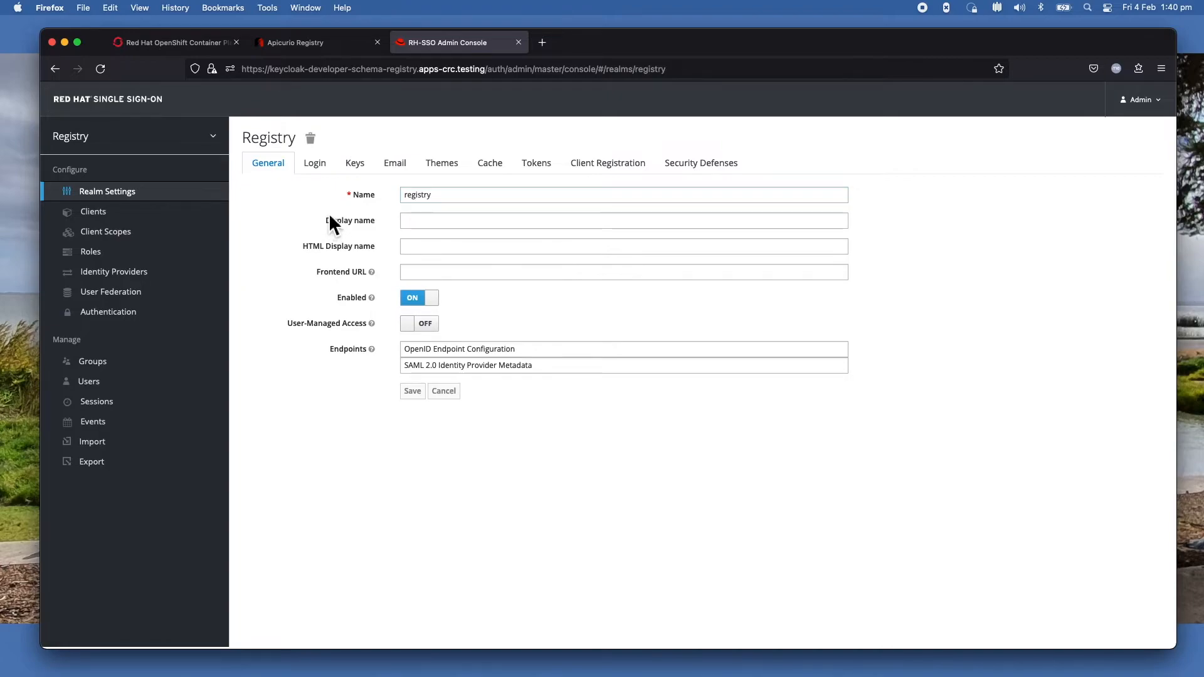
left_click(623, 194)
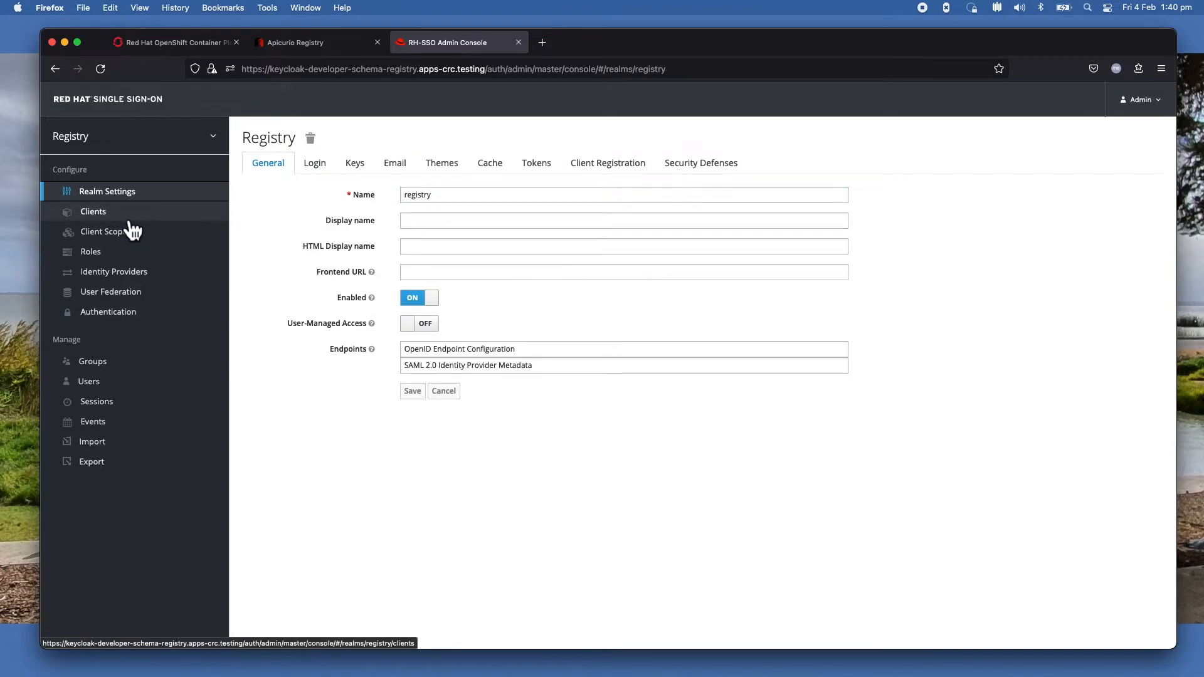
Go to the realm's Clients list and pick the registry-api client.
left_click(93, 212)
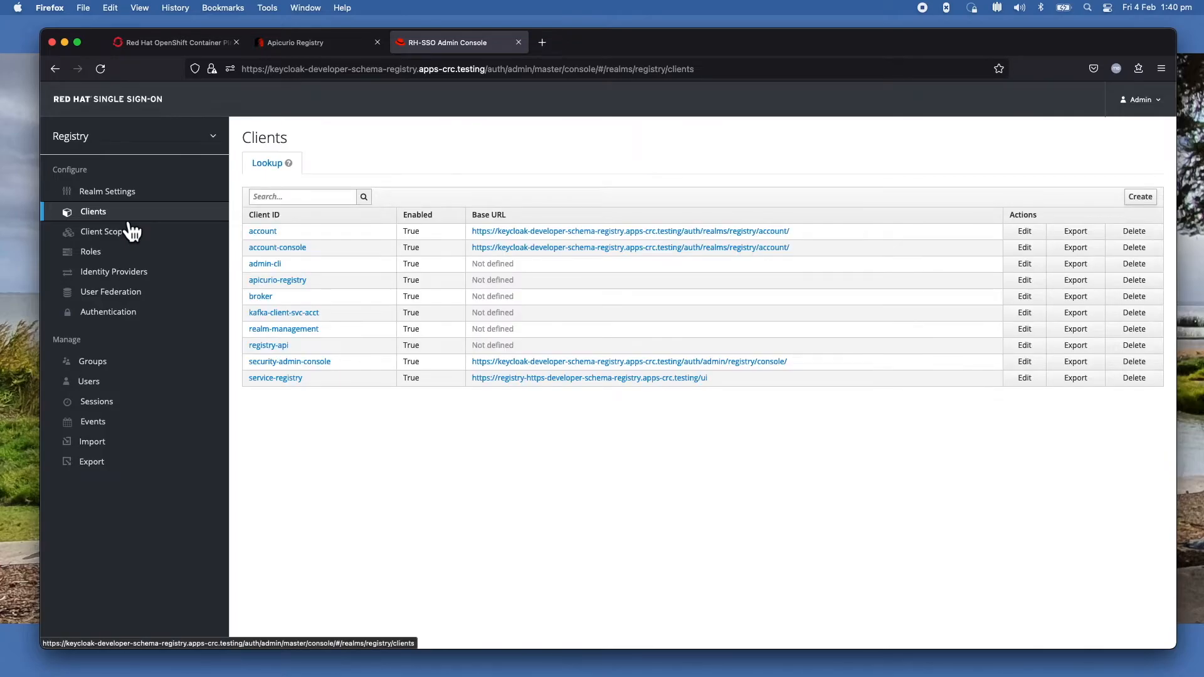
mouse_move(132, 232)
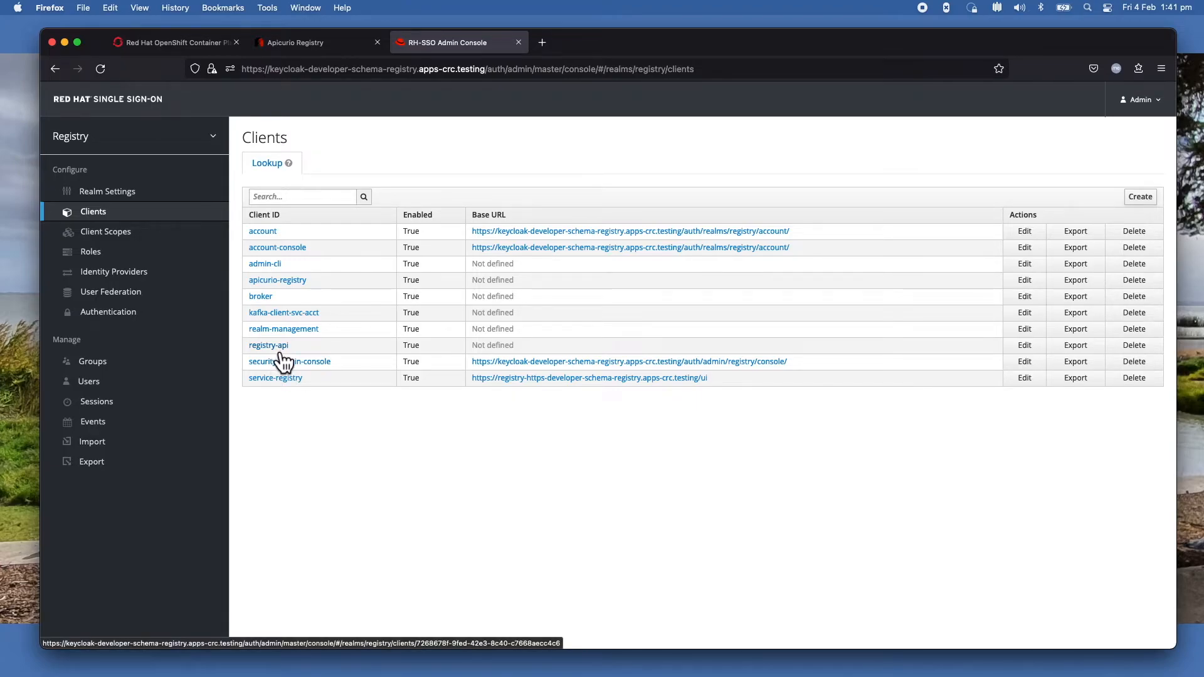
mouse_move(291, 364)
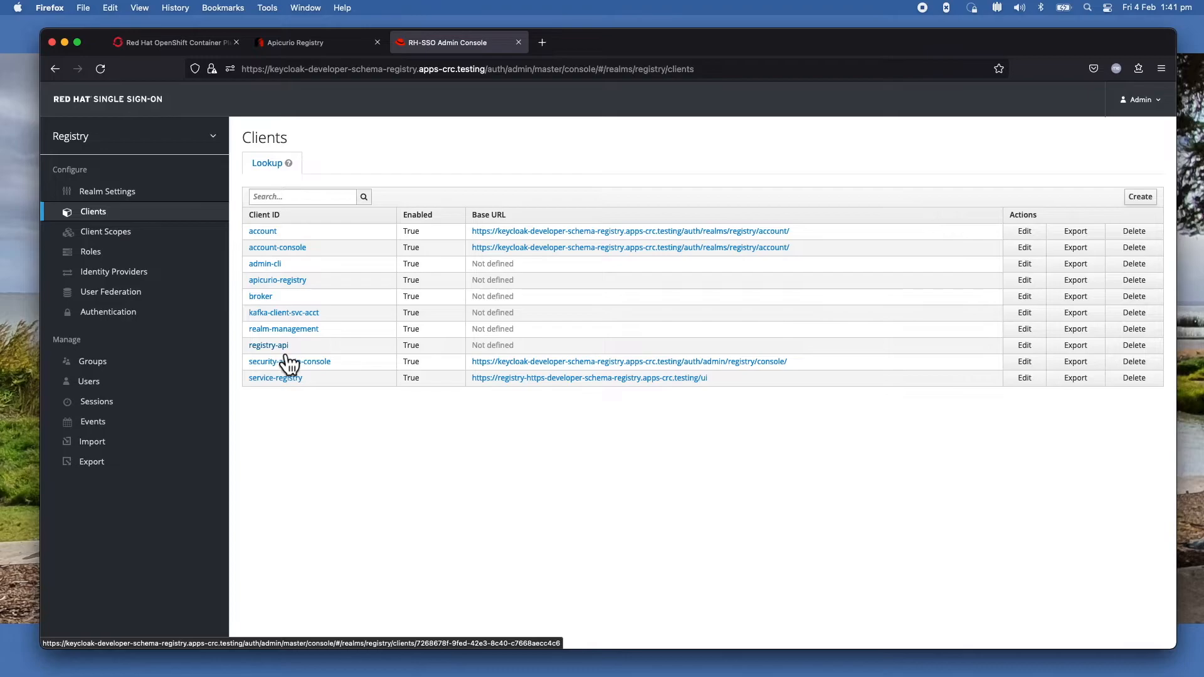
left_click(290, 361)
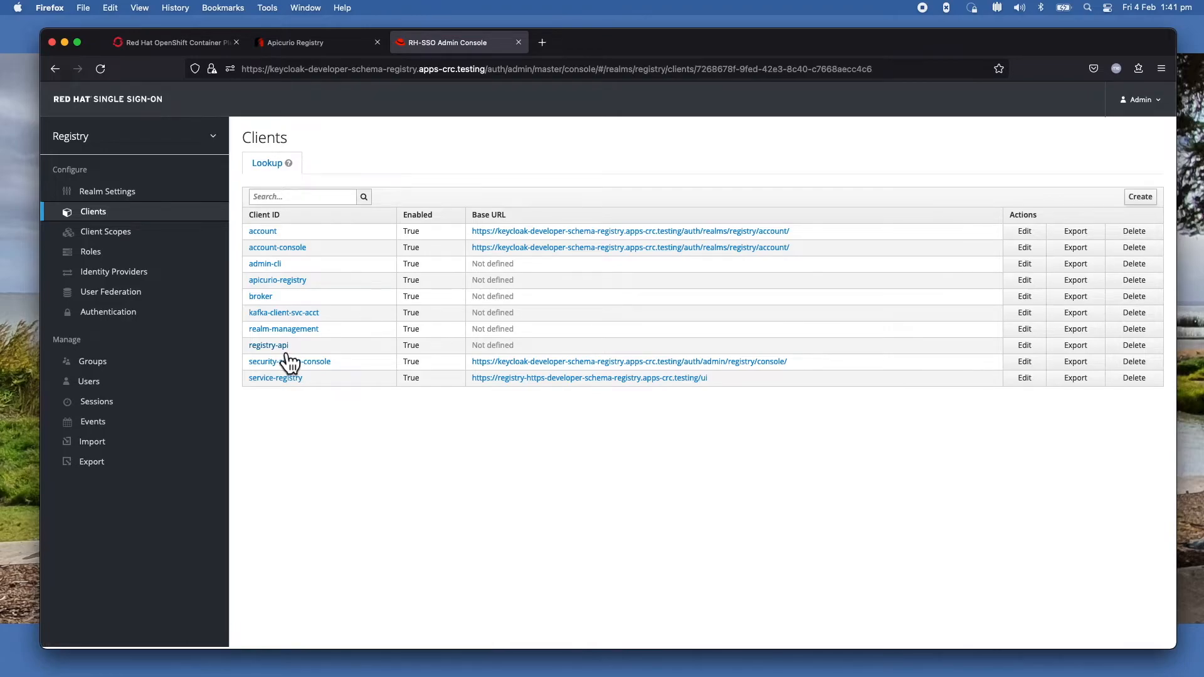
On registry-api Settings, confirm openid-connect protocol and confidential access type.
left_click(267, 345)
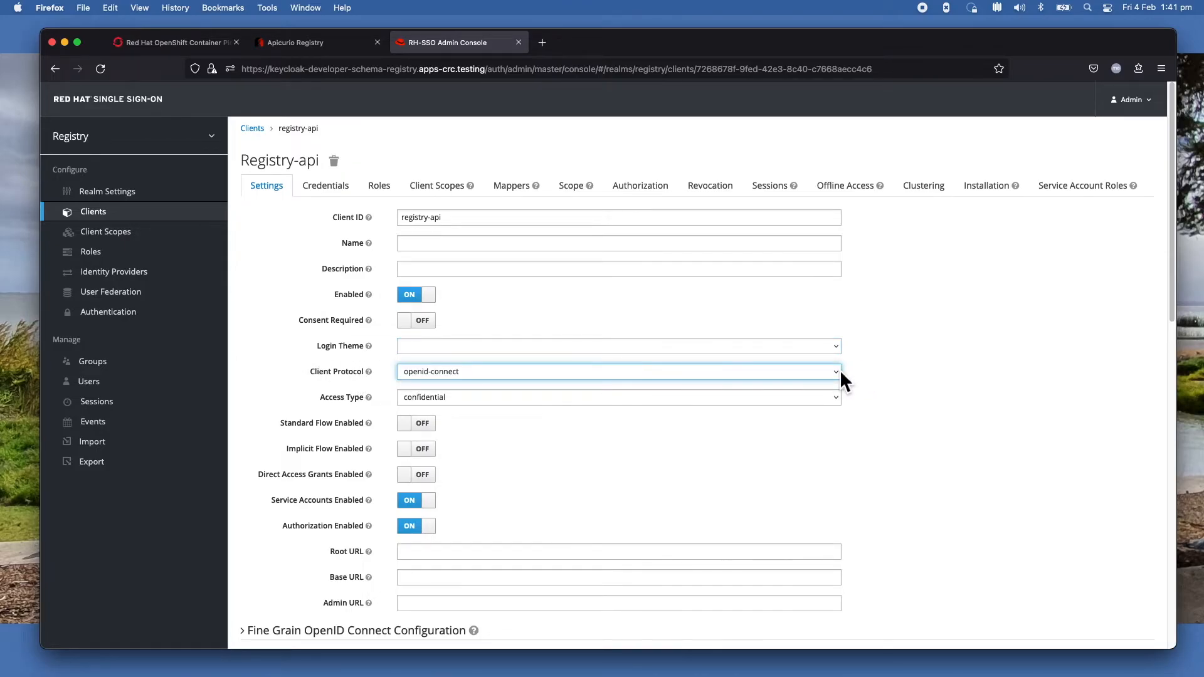
left_click(617, 371)
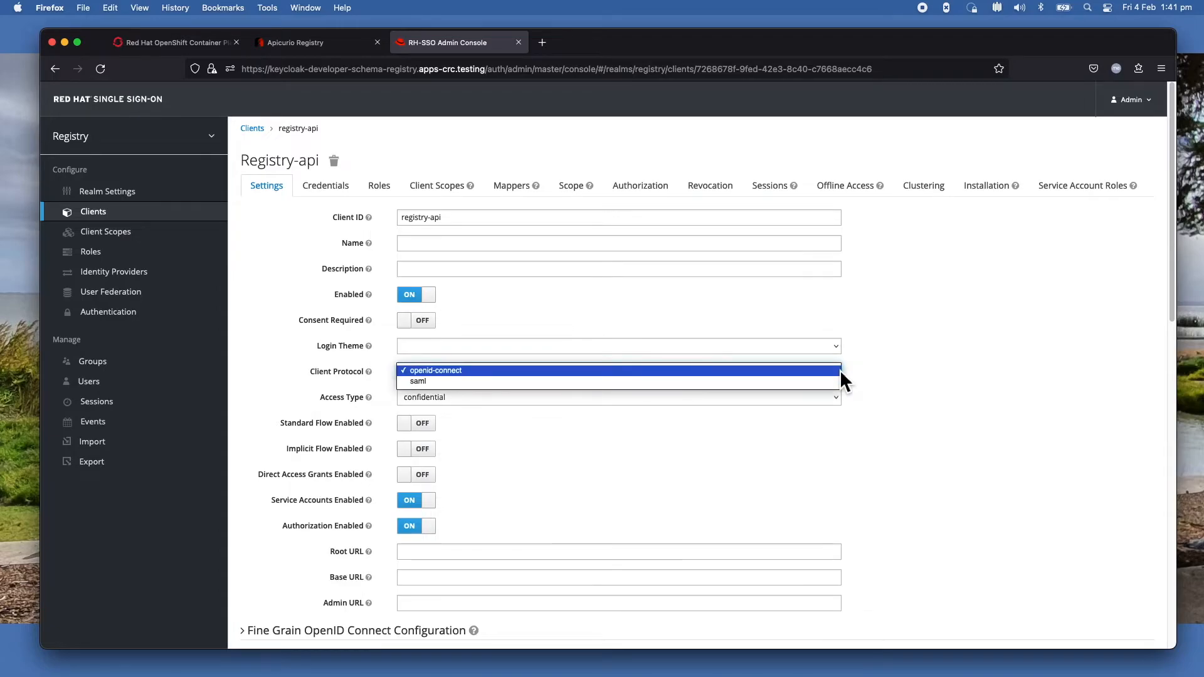
left_click(435, 370)
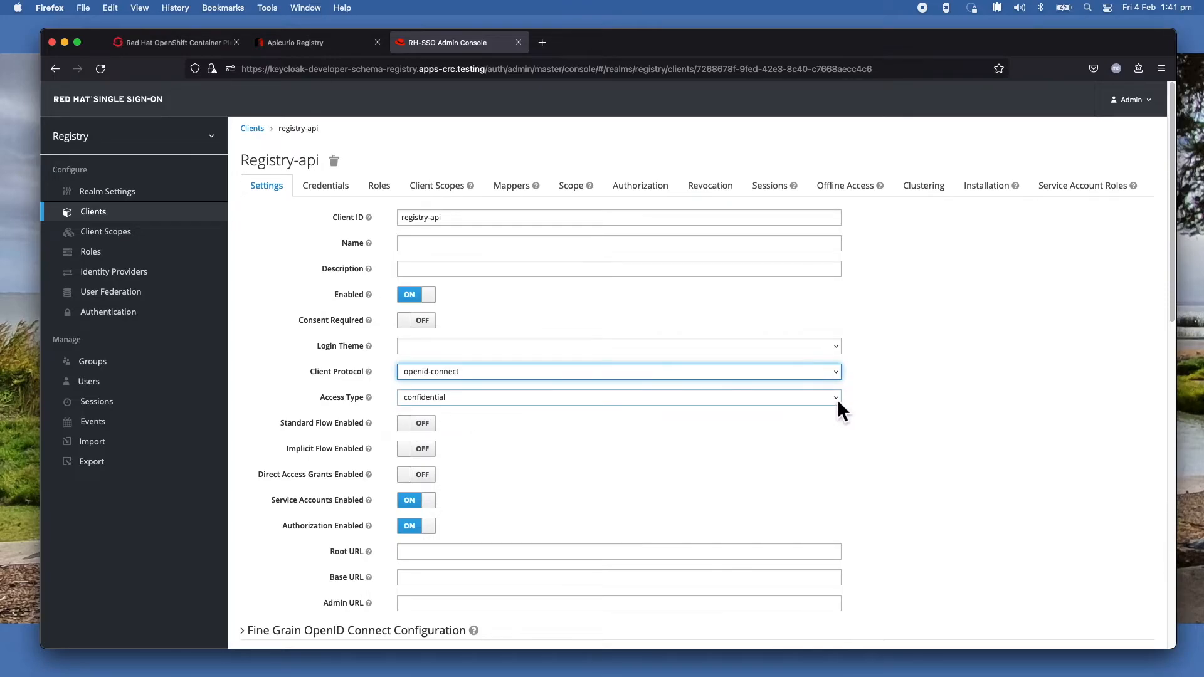
left_click(618, 397)
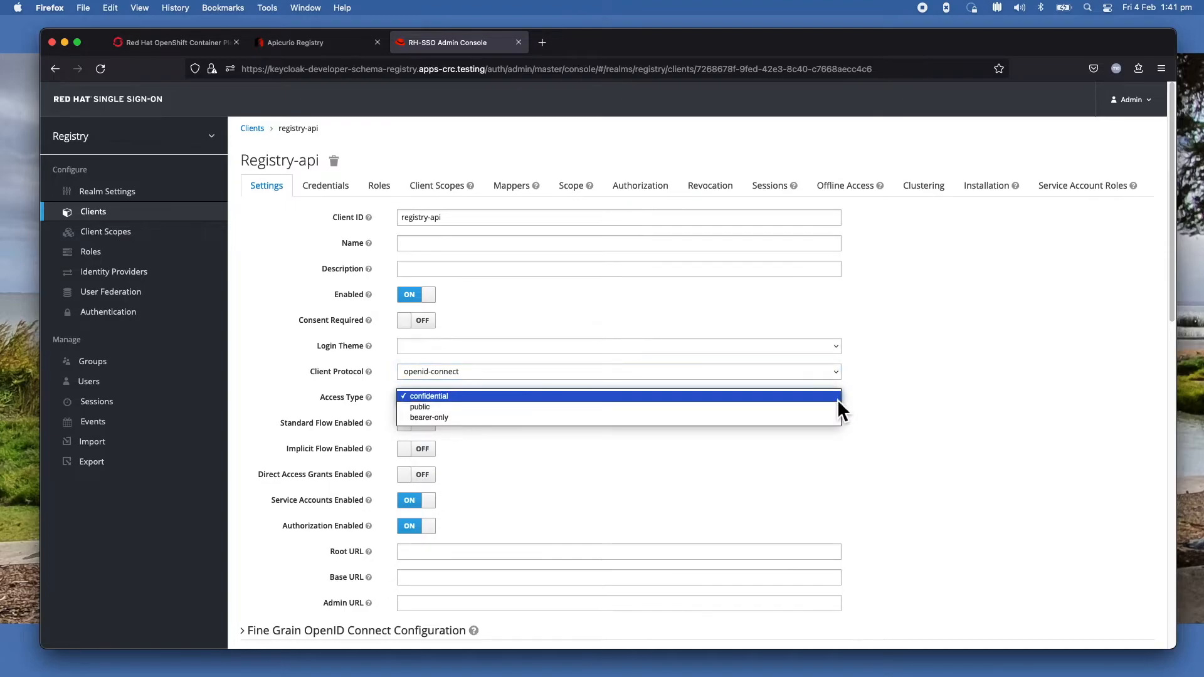
left_click(428, 396)
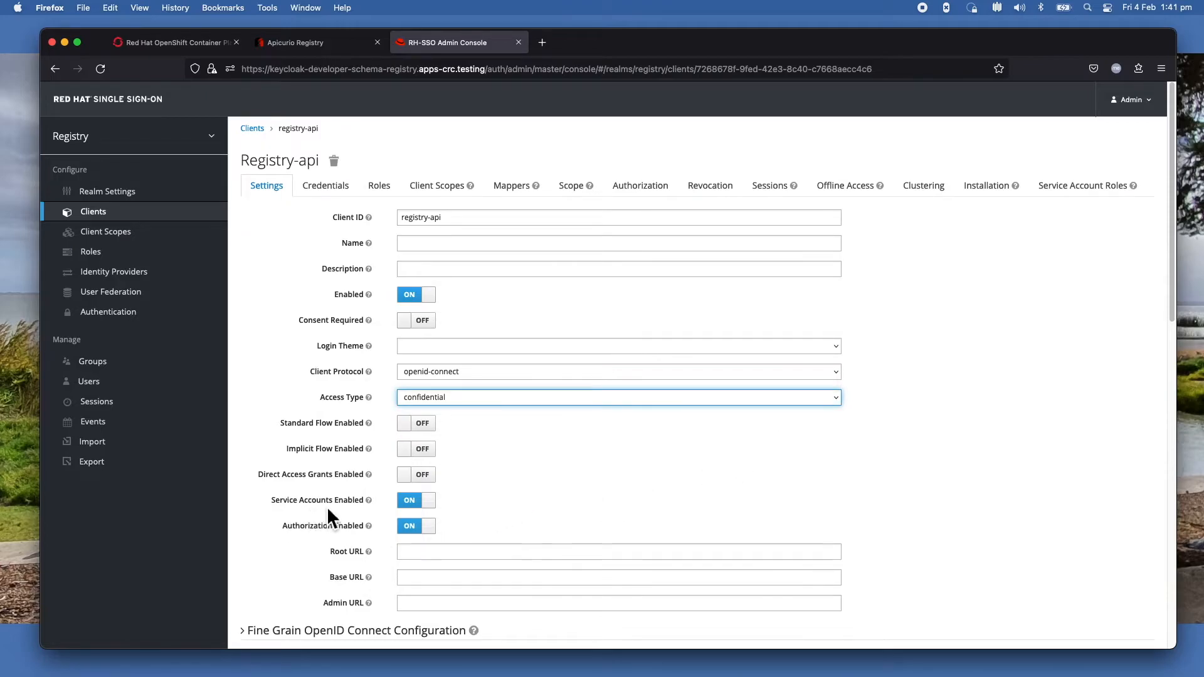
mouse_move(444, 514)
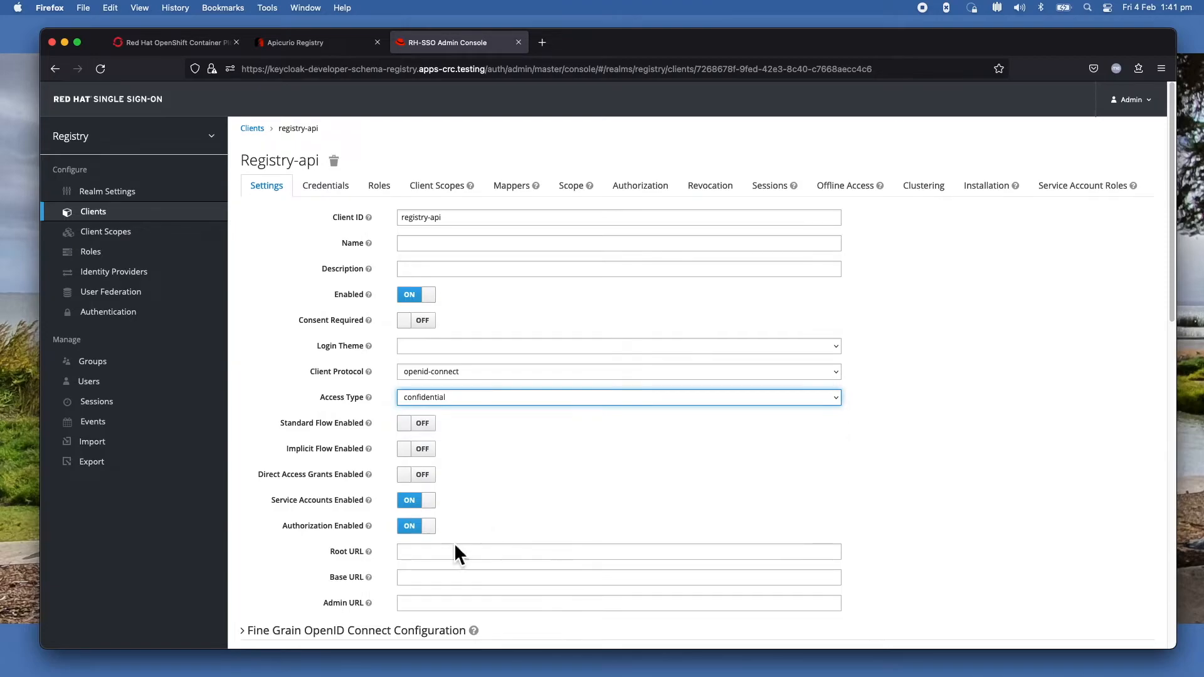
mouse_move(398, 549)
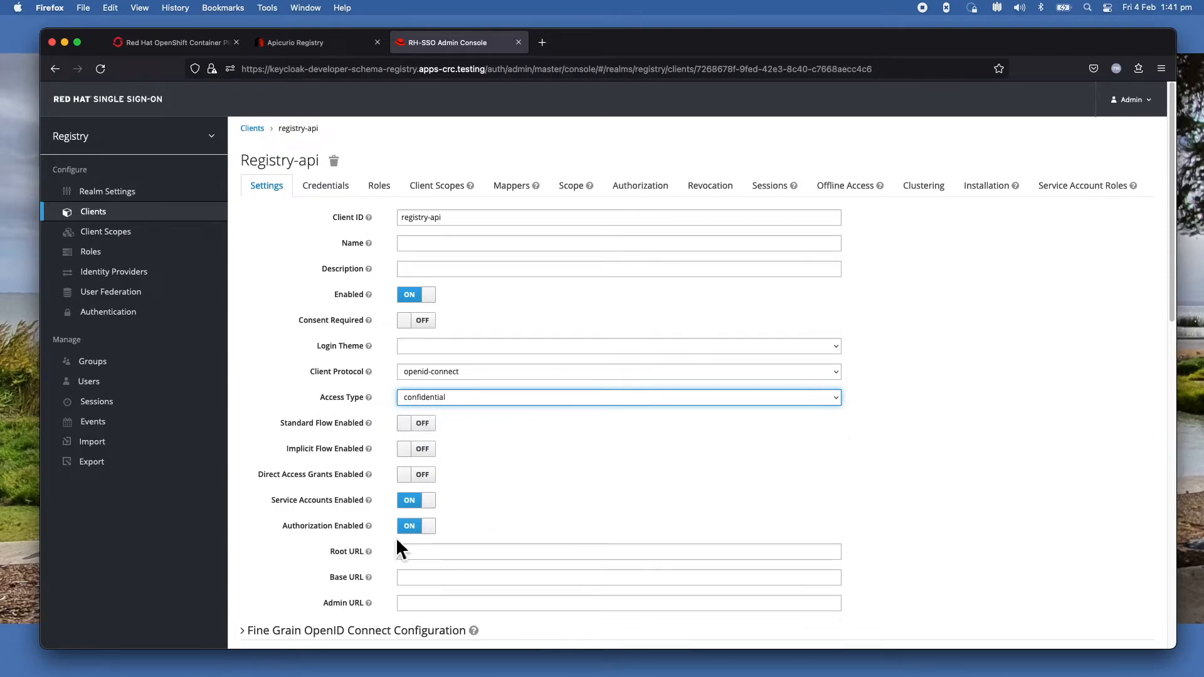
mouse_move(215, 547)
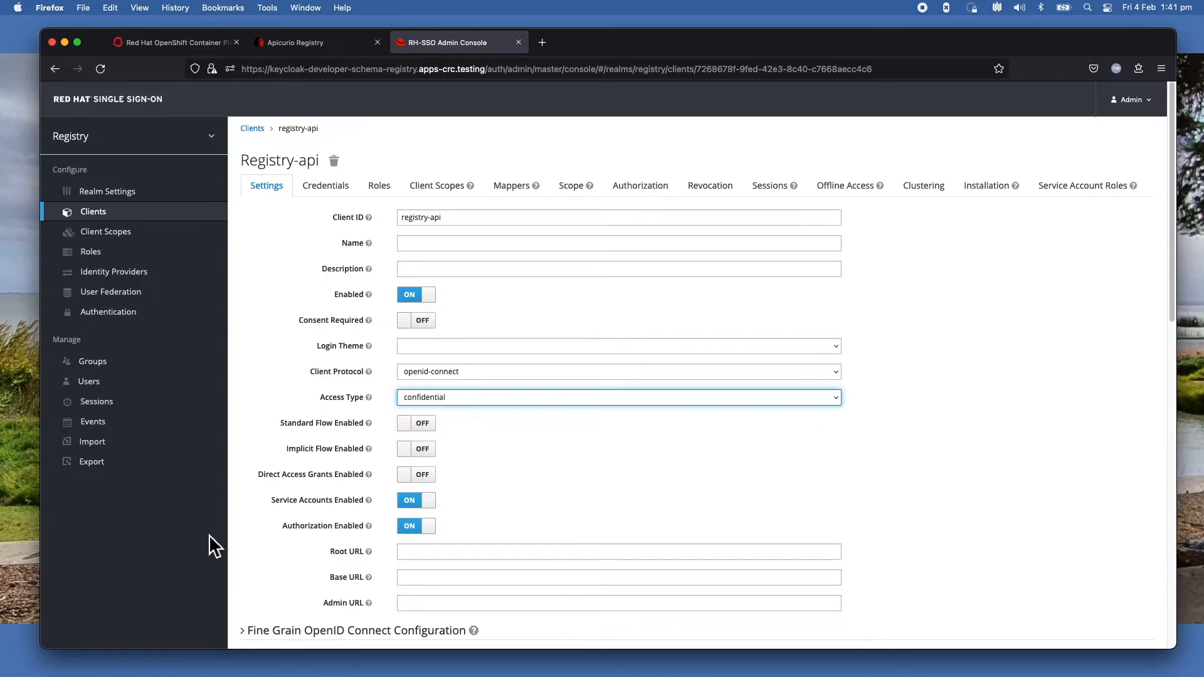
mouse_move(242, 541)
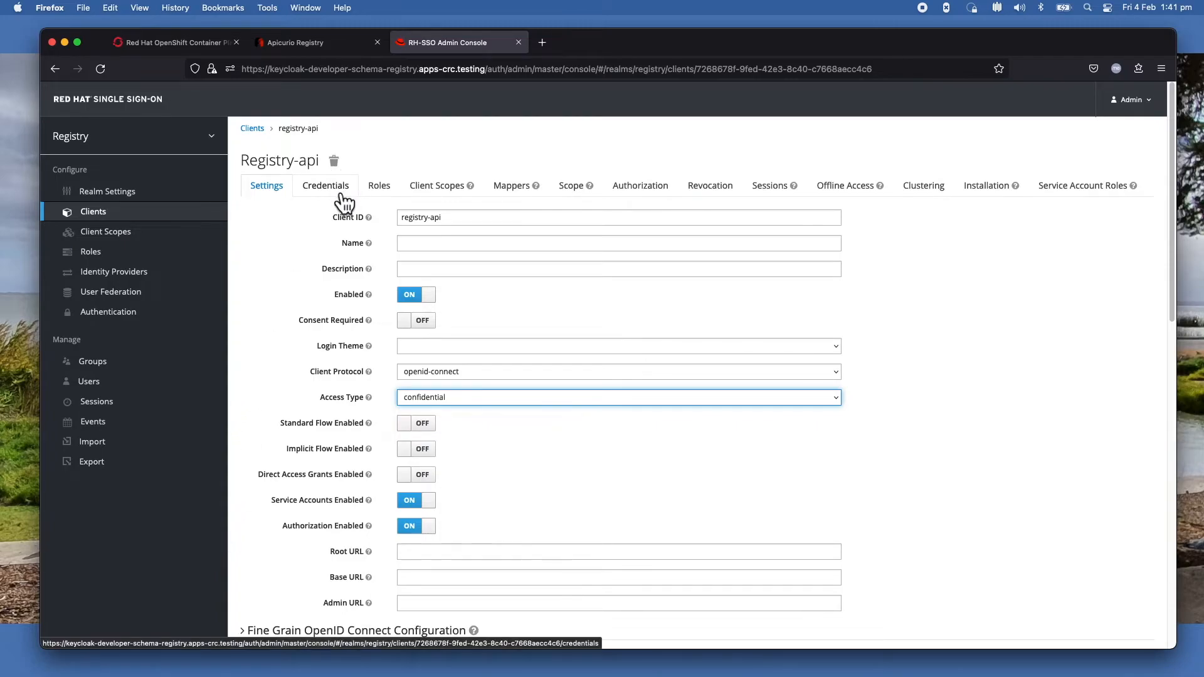
View the registry-api Credentials tab with Client Id and Secret authenticator.
left_click(326, 185)
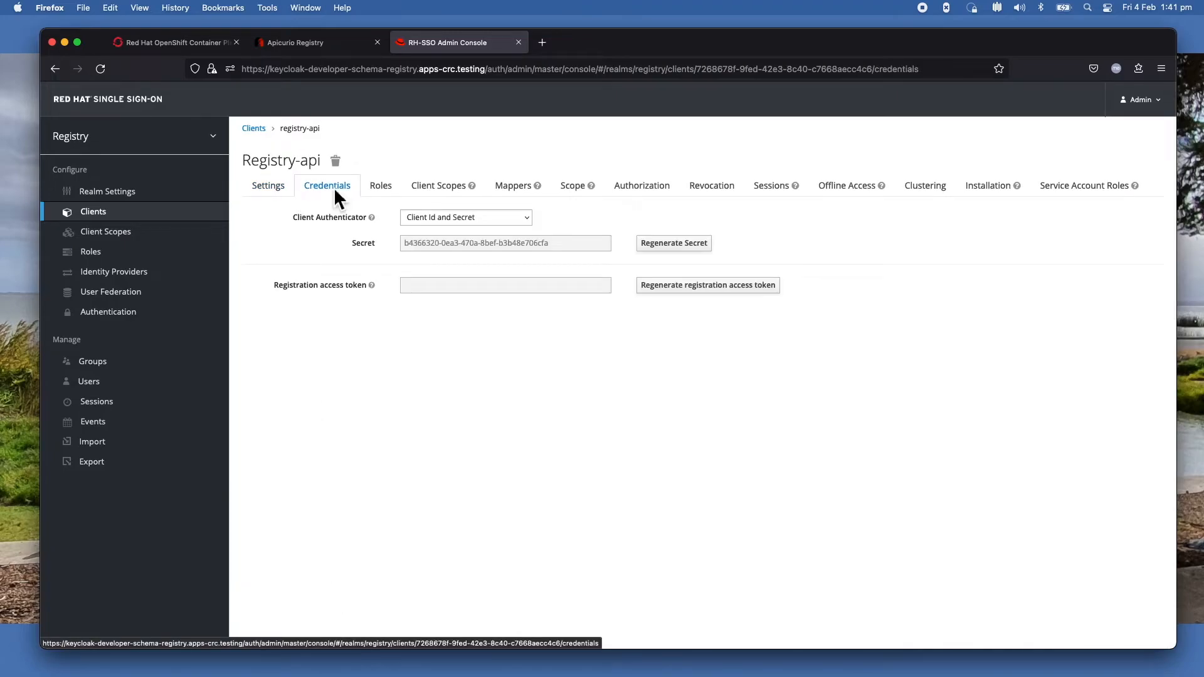
mouse_move(377, 270)
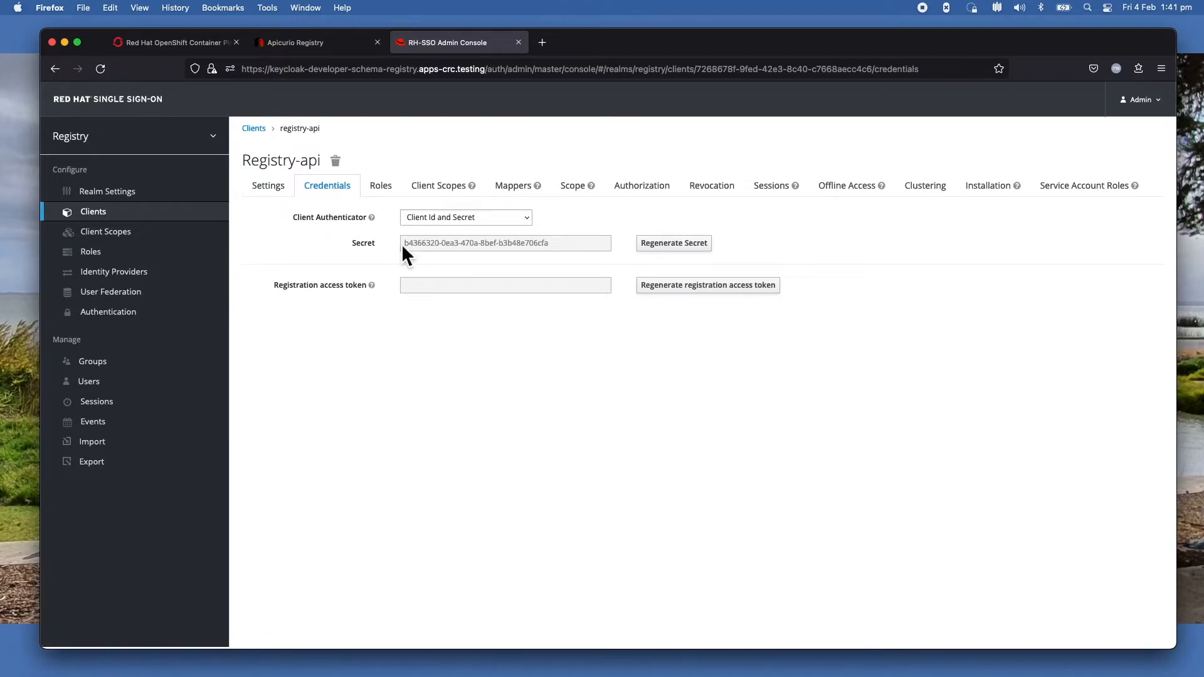
mouse_move(560, 254)
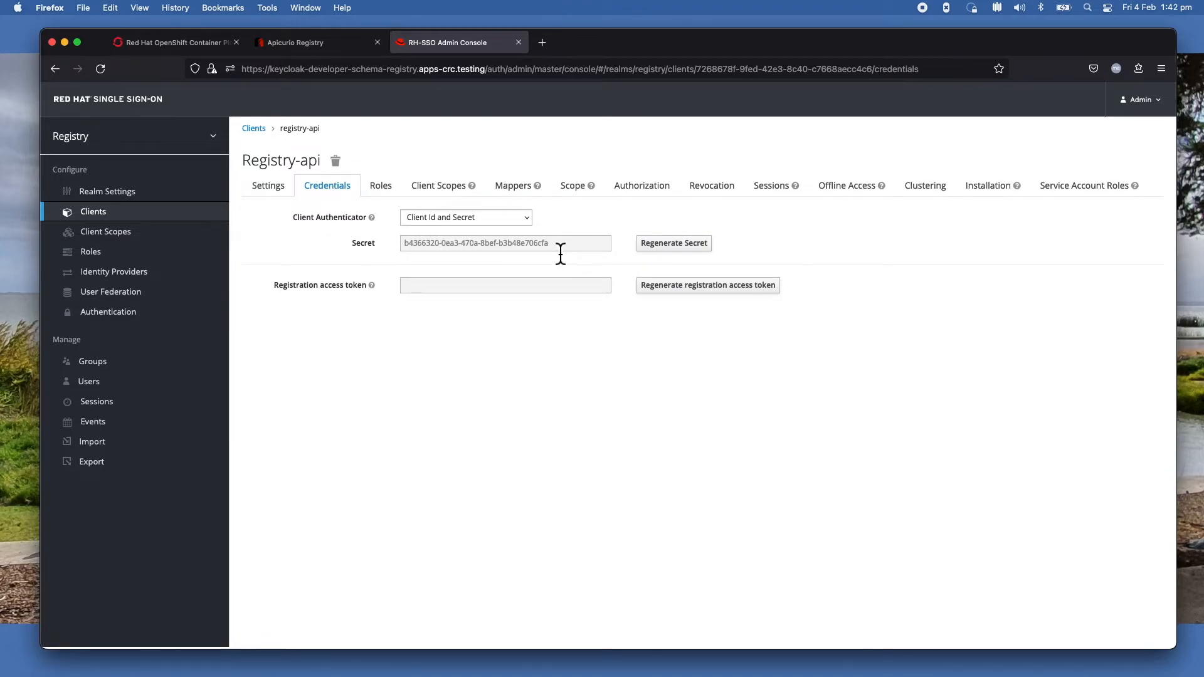
mouse_move(329, 242)
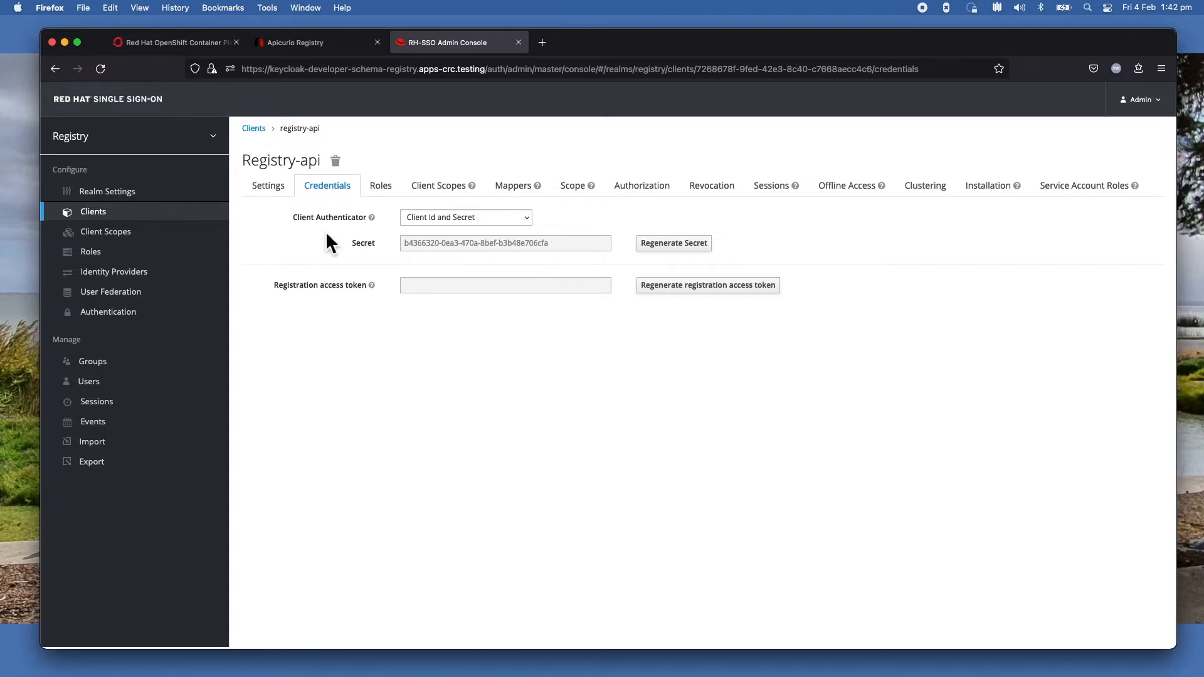
mouse_move(362, 245)
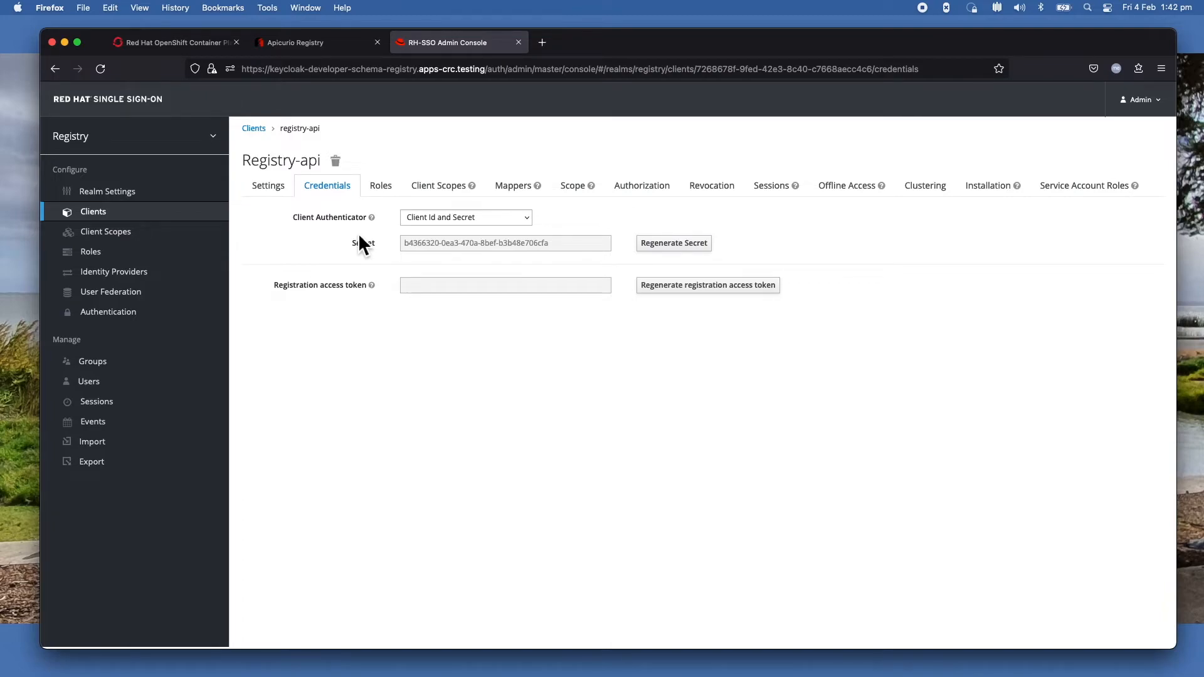
mouse_move(483, 226)
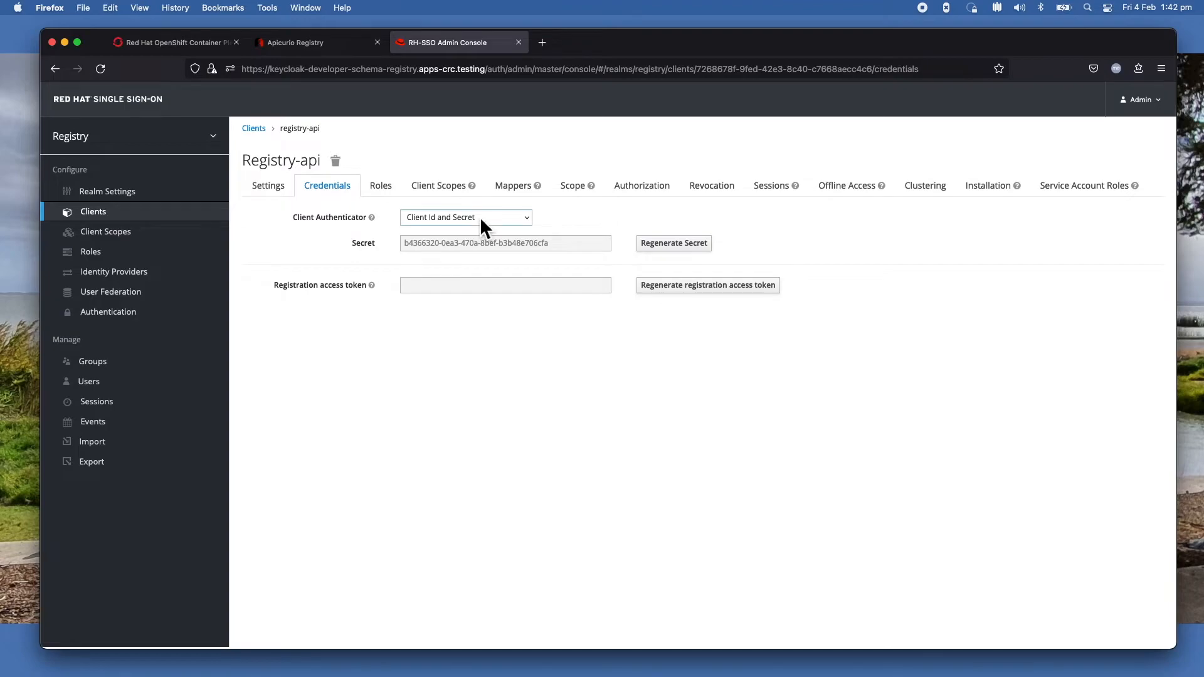
mouse_move(380, 185)
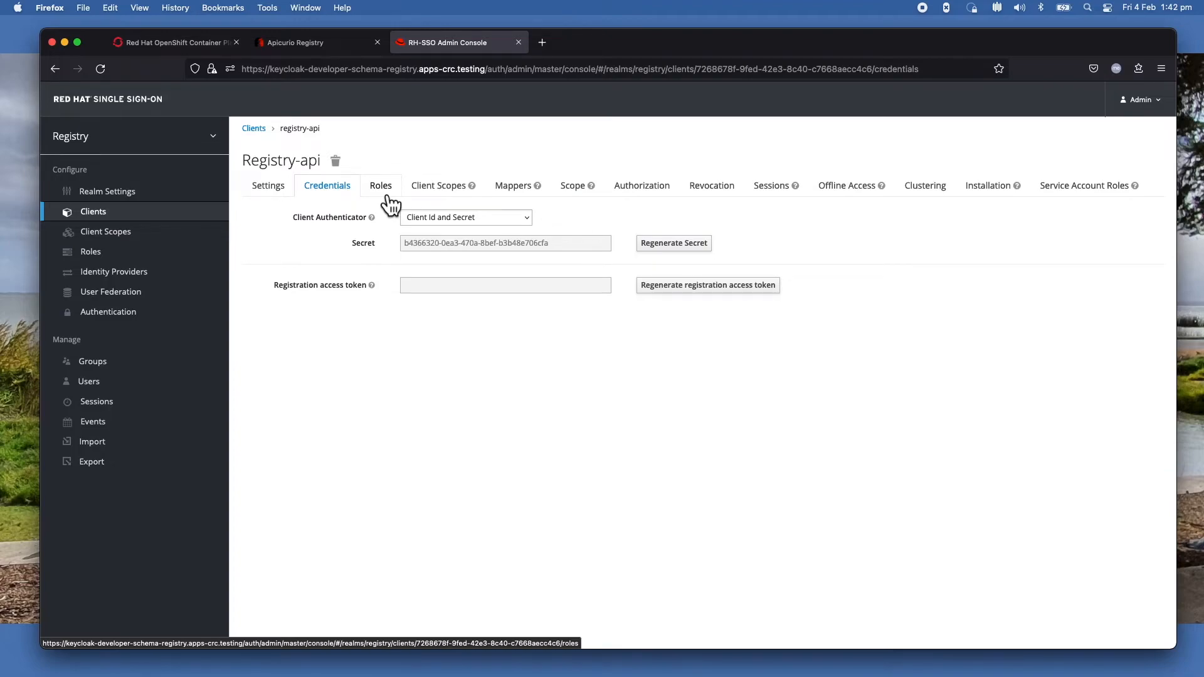
List registry-api's roles: sr-admin, sr-developer and uma_protection.
left_click(380, 185)
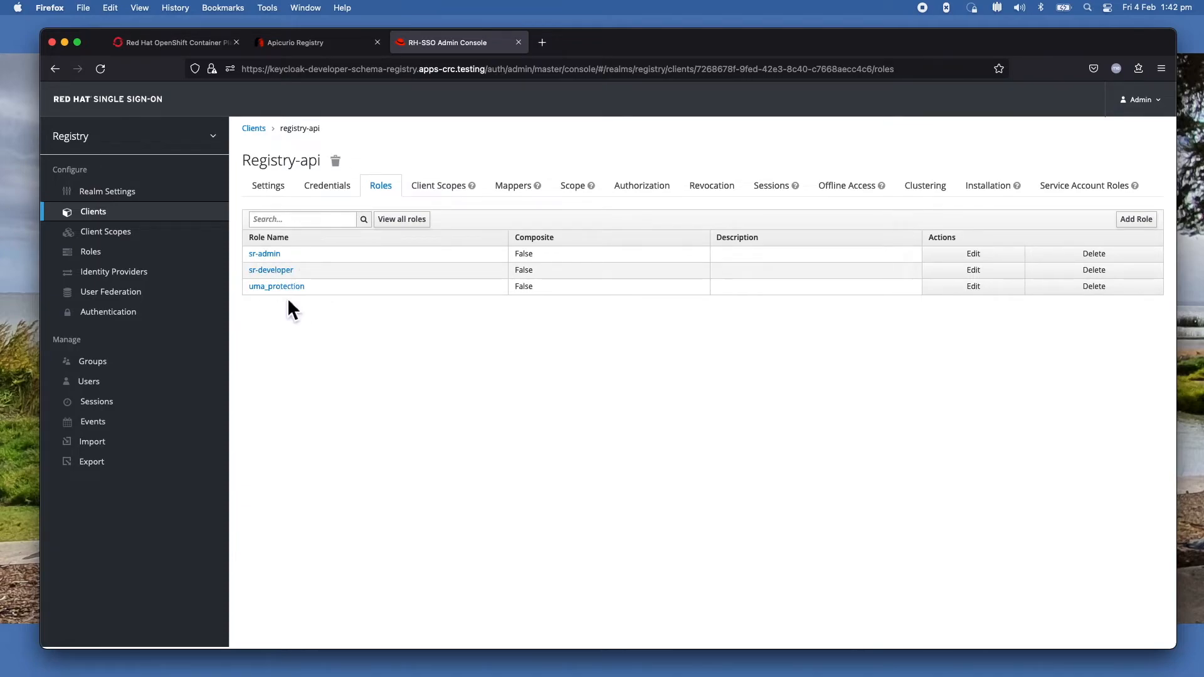
mouse_move(332, 302)
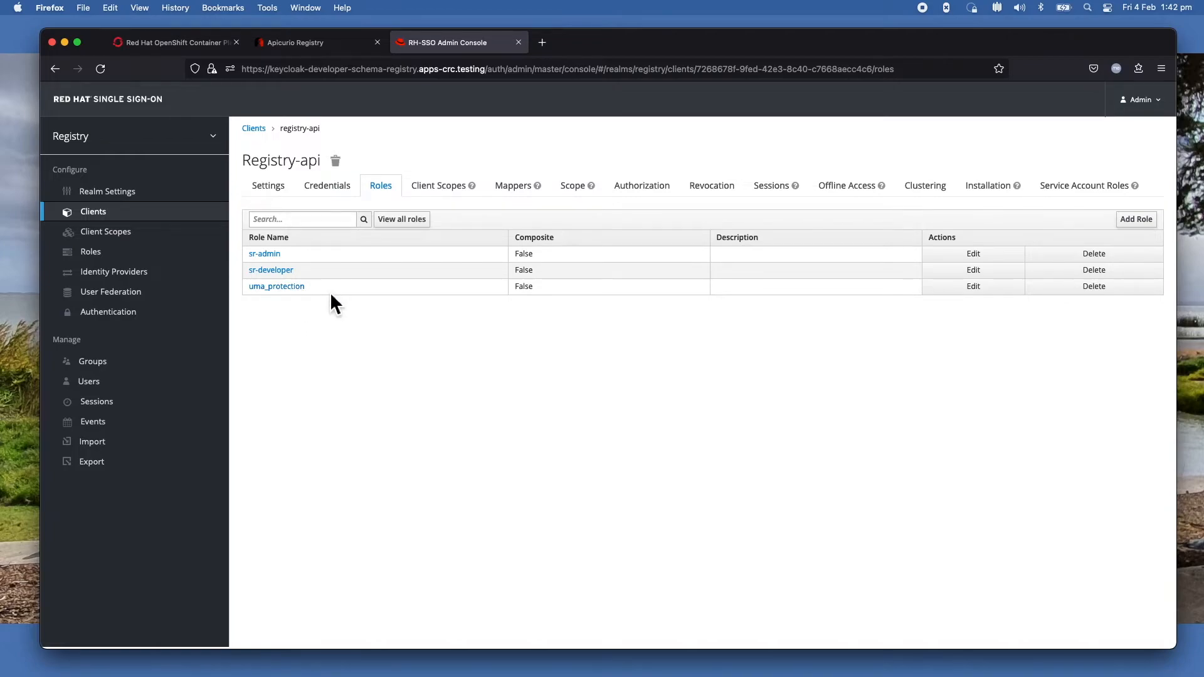
mouse_move(300, 314)
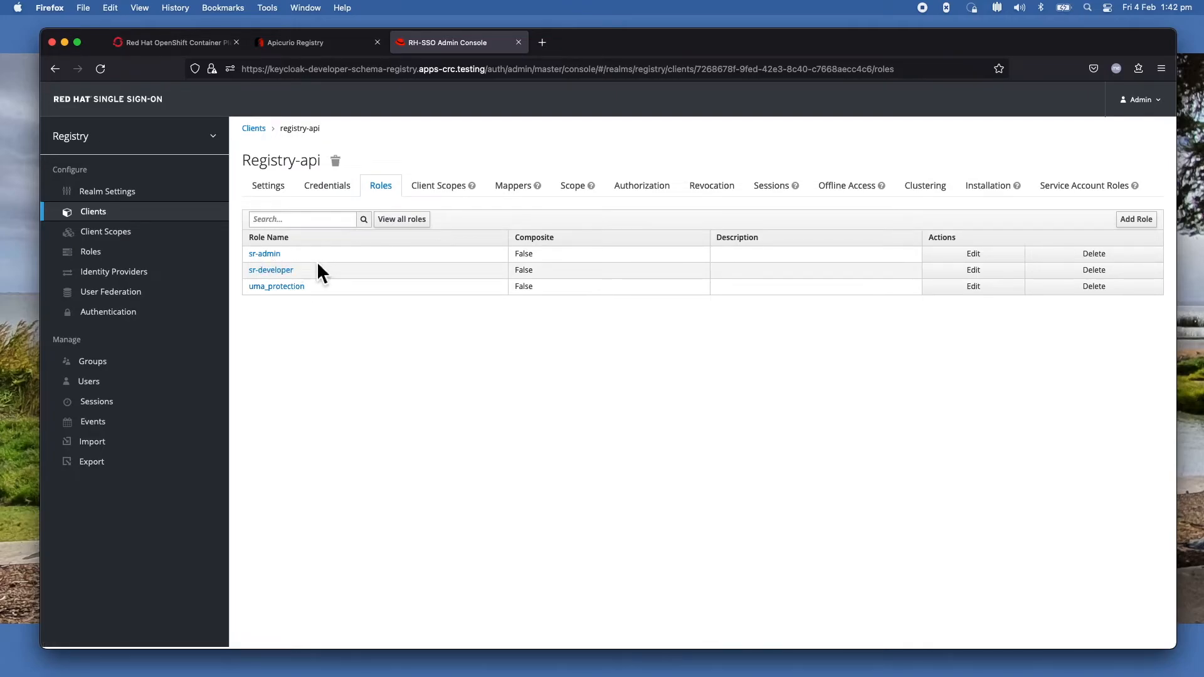
mouse_move(295, 272)
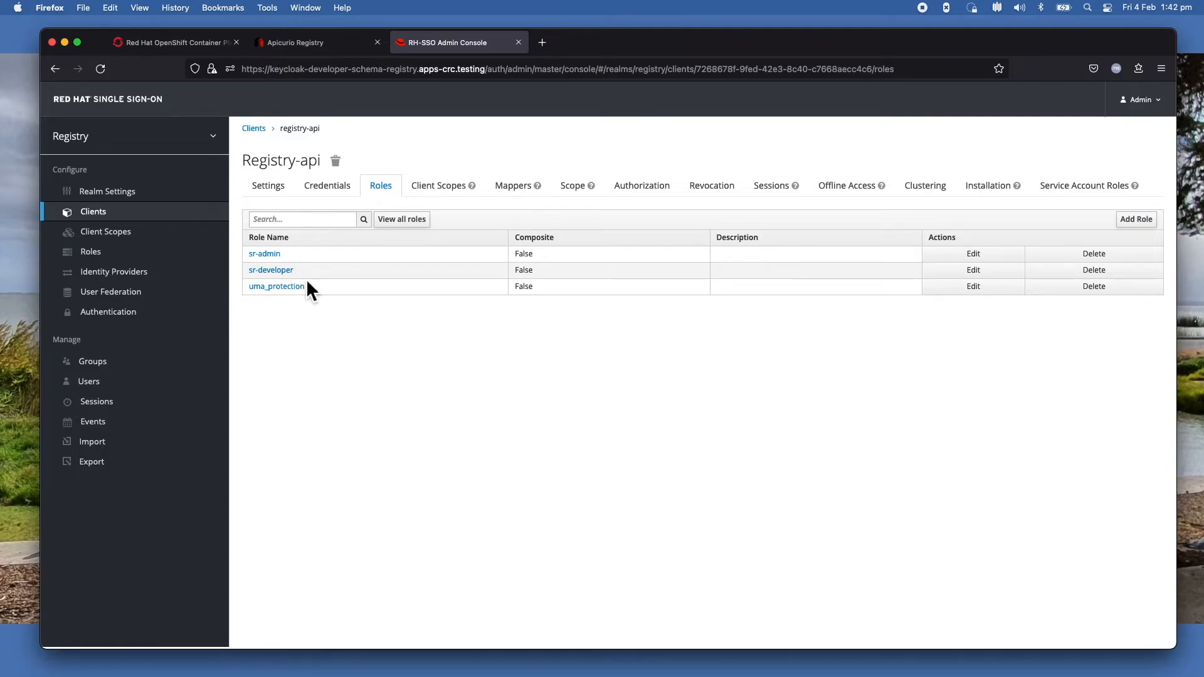
mouse_move(276, 286)
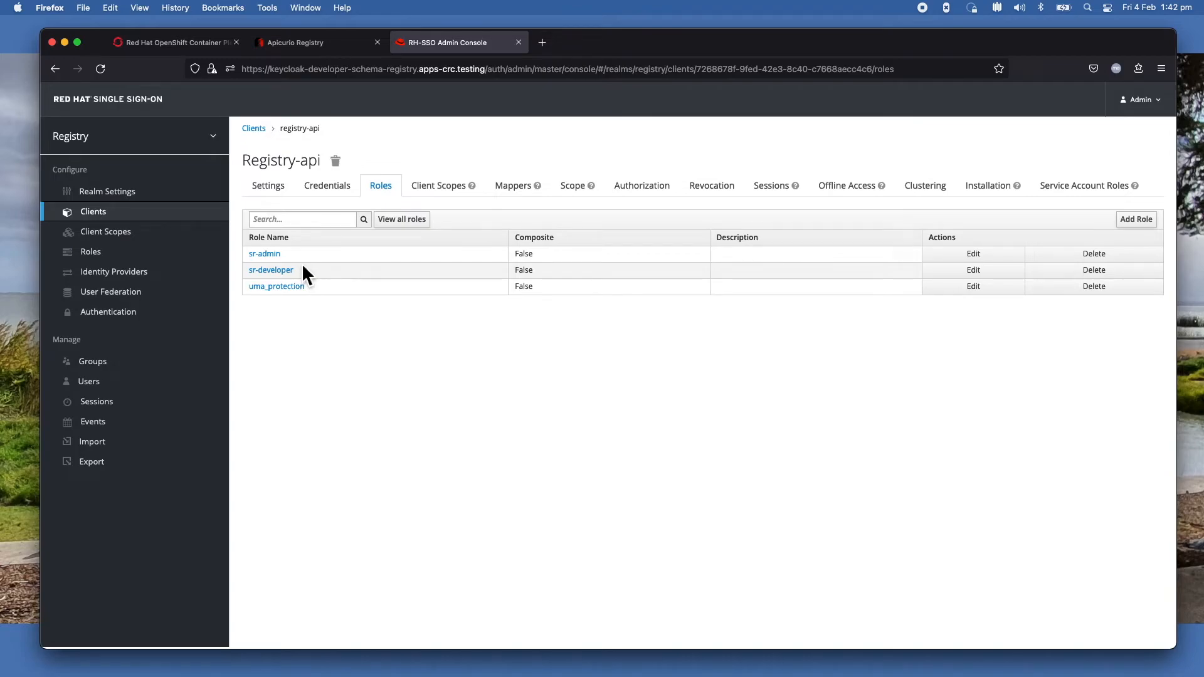
mouse_move(572, 185)
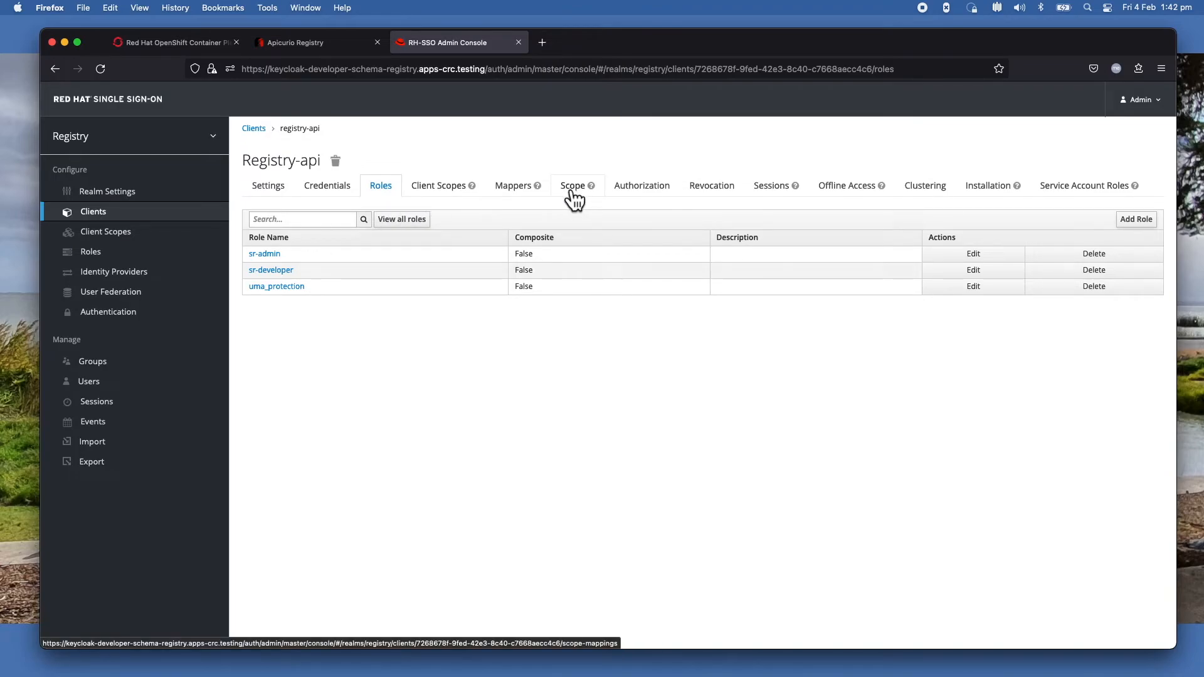
View registry-api's Scope tab: full scope off, sr-developer and uma_authorization assigned.
left_click(572, 185)
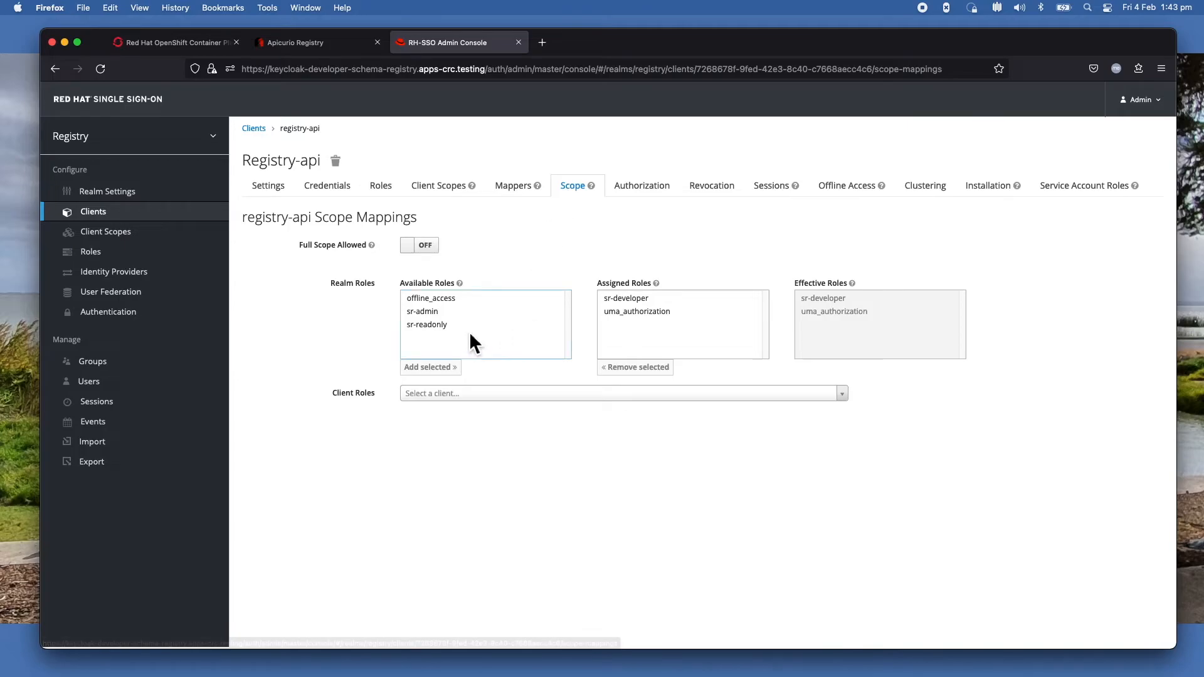
mouse_move(435, 326)
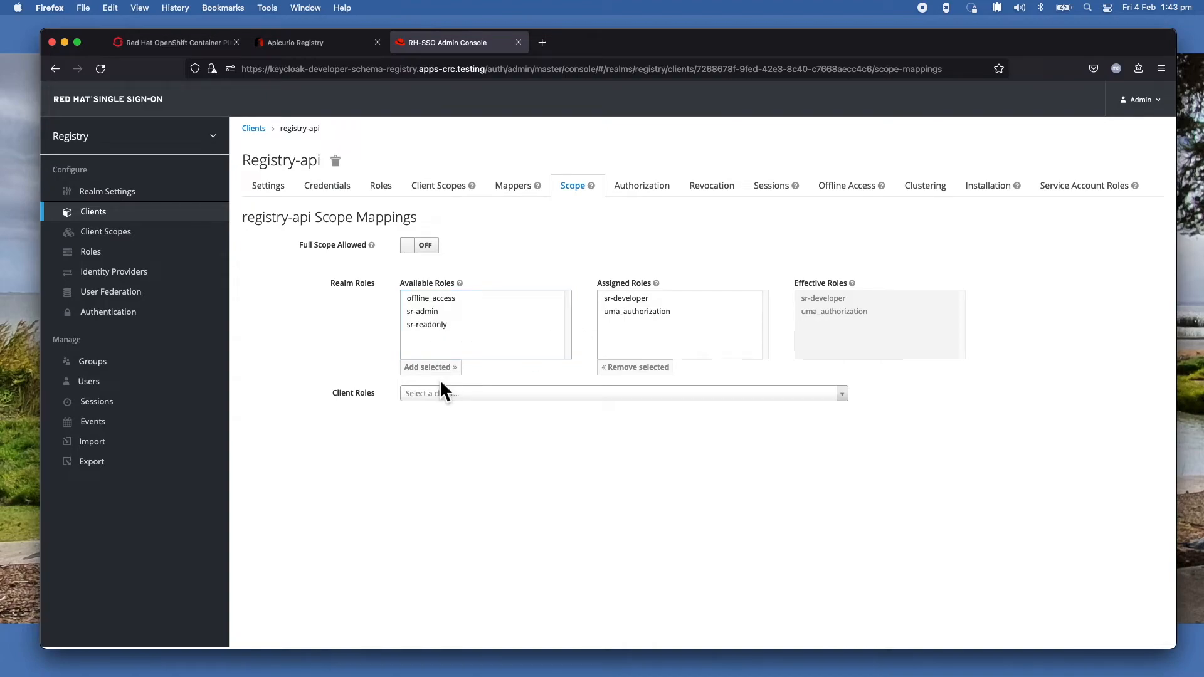
mouse_move(519, 351)
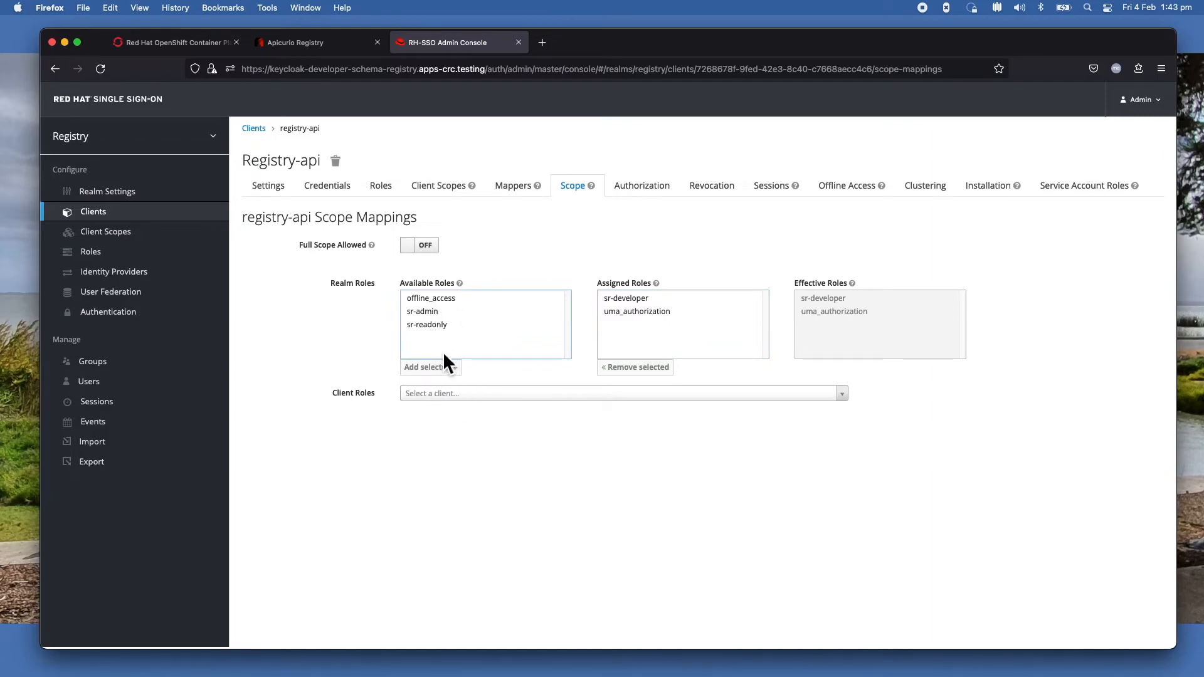
mouse_move(455, 395)
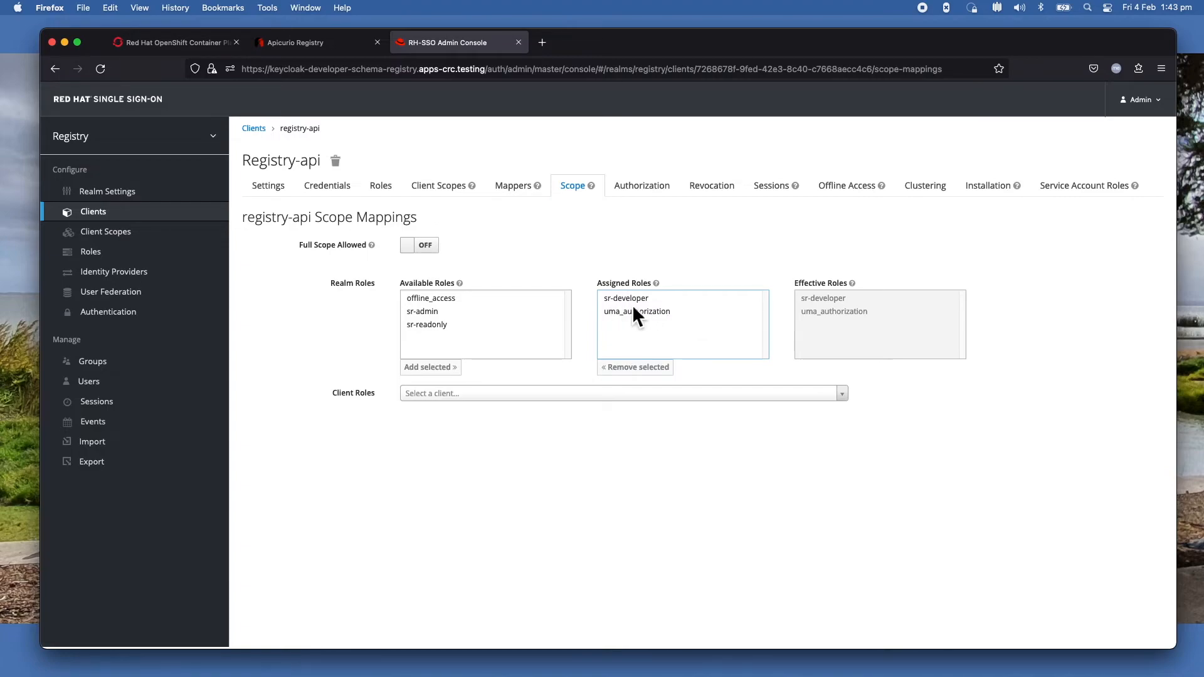
mouse_move(645, 319)
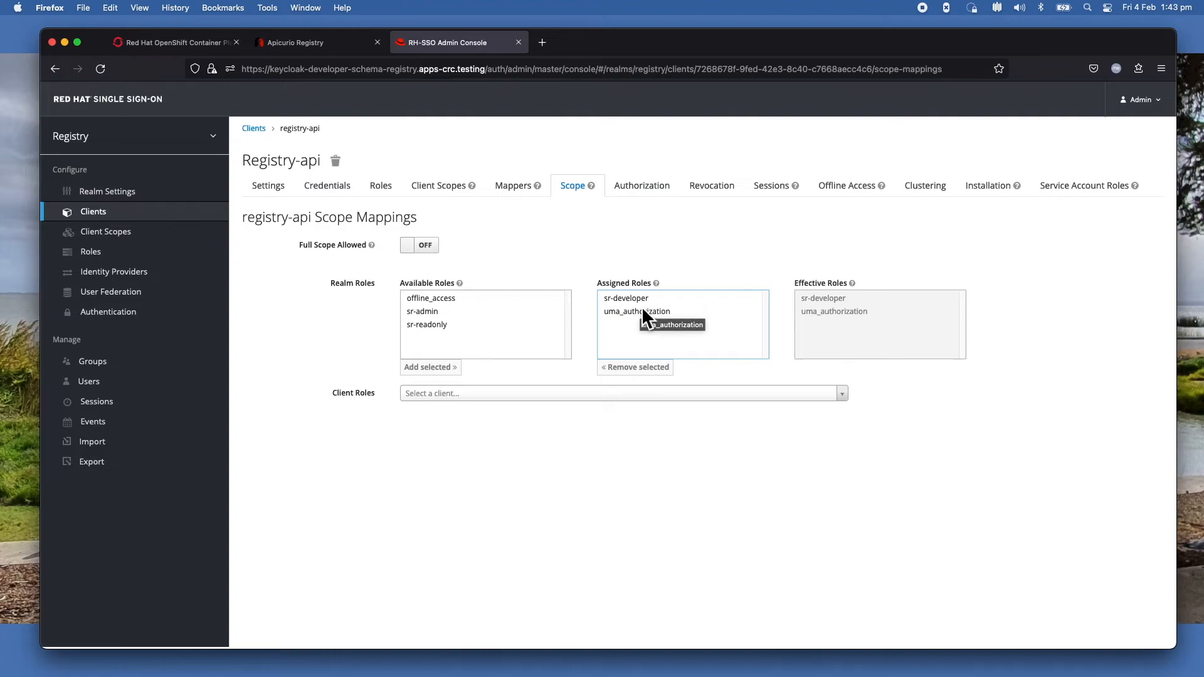
mouse_move(637, 336)
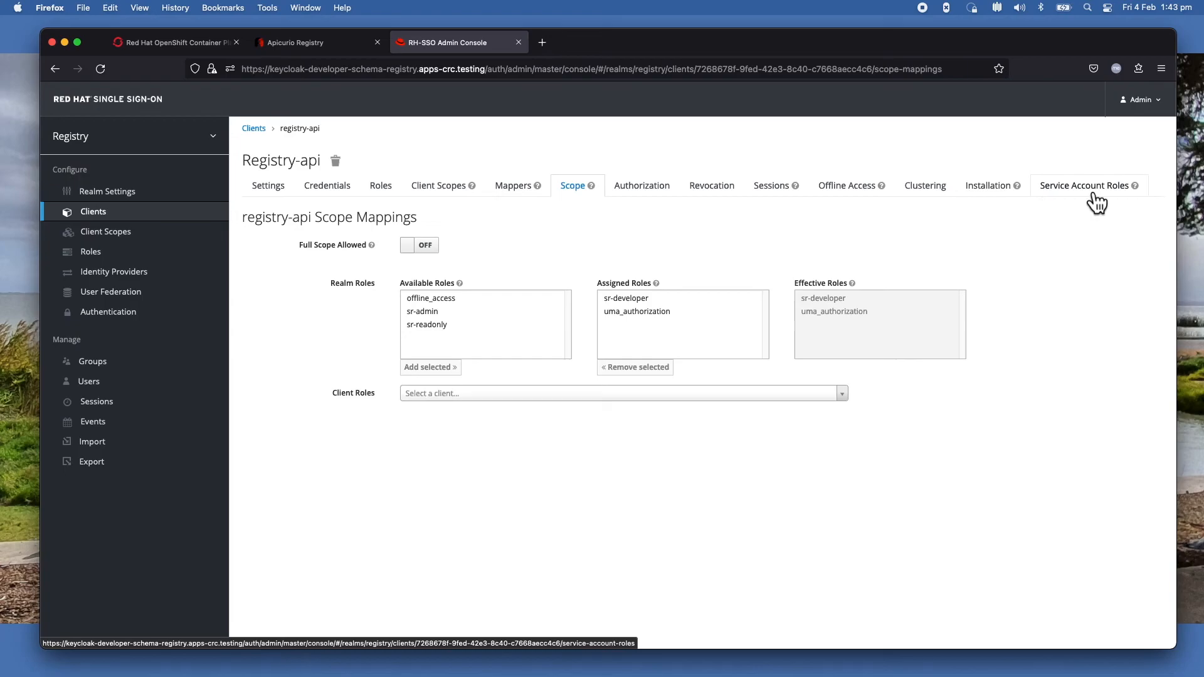
Unassign sr-admin from registry-api's service account, leaving offline_access, sr-developer and uma_authorization.
left_click(1084, 185)
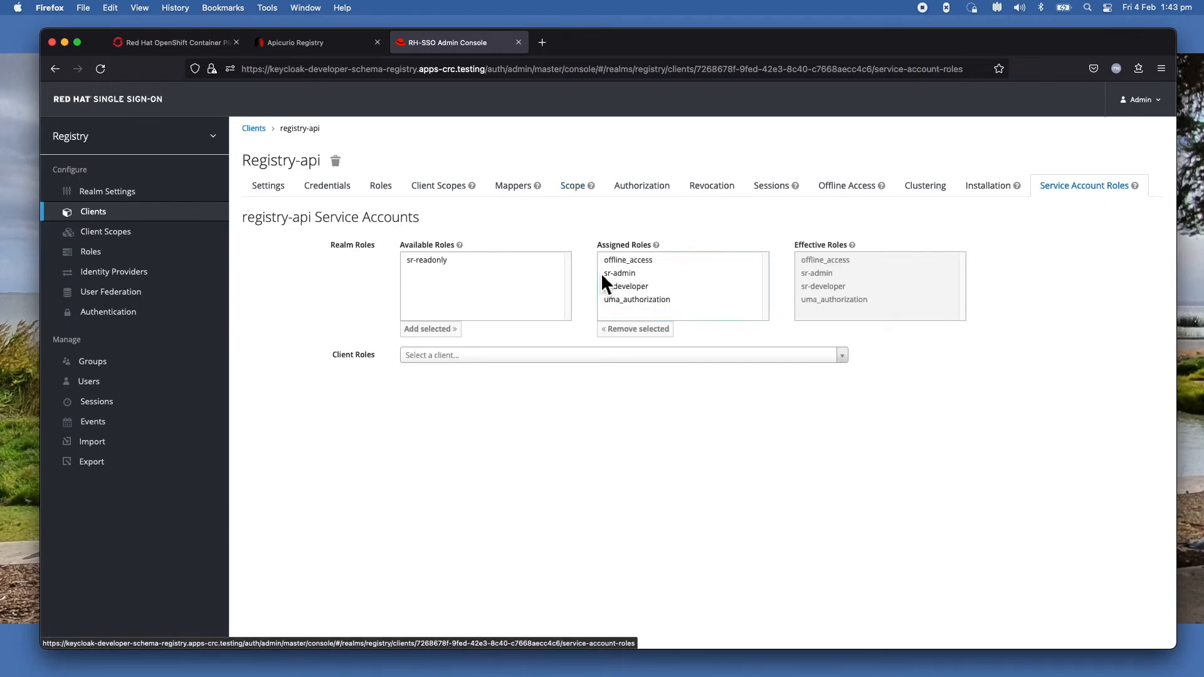
left_click(619, 273)
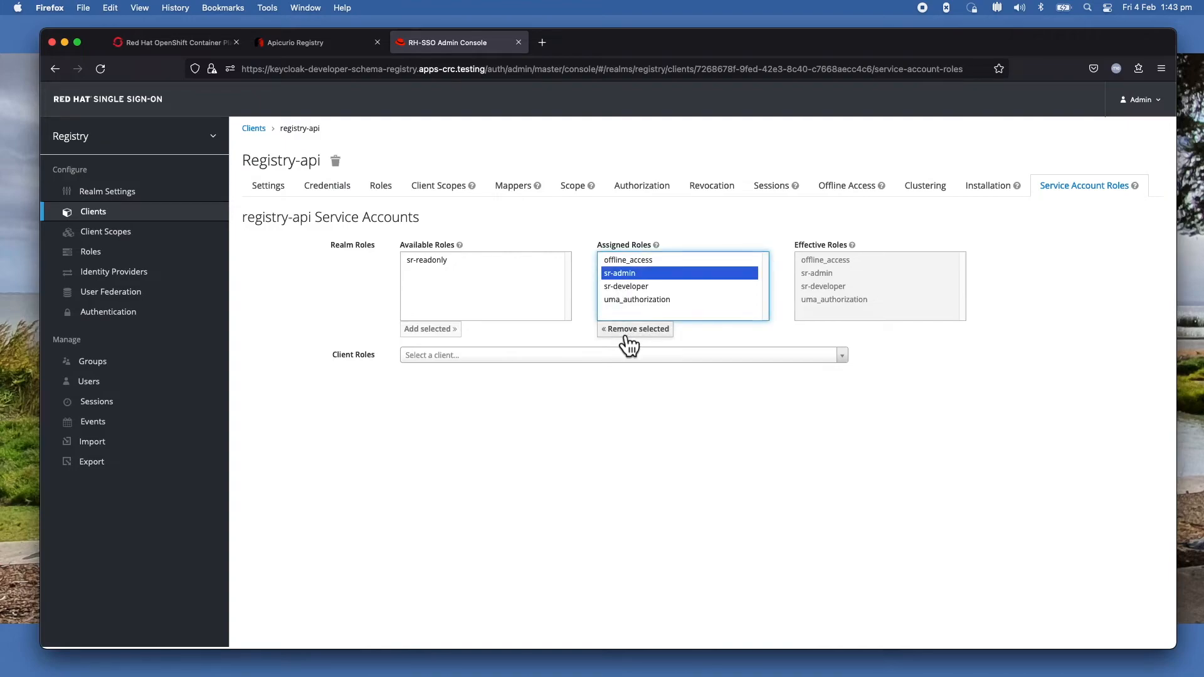
left_click(634, 329)
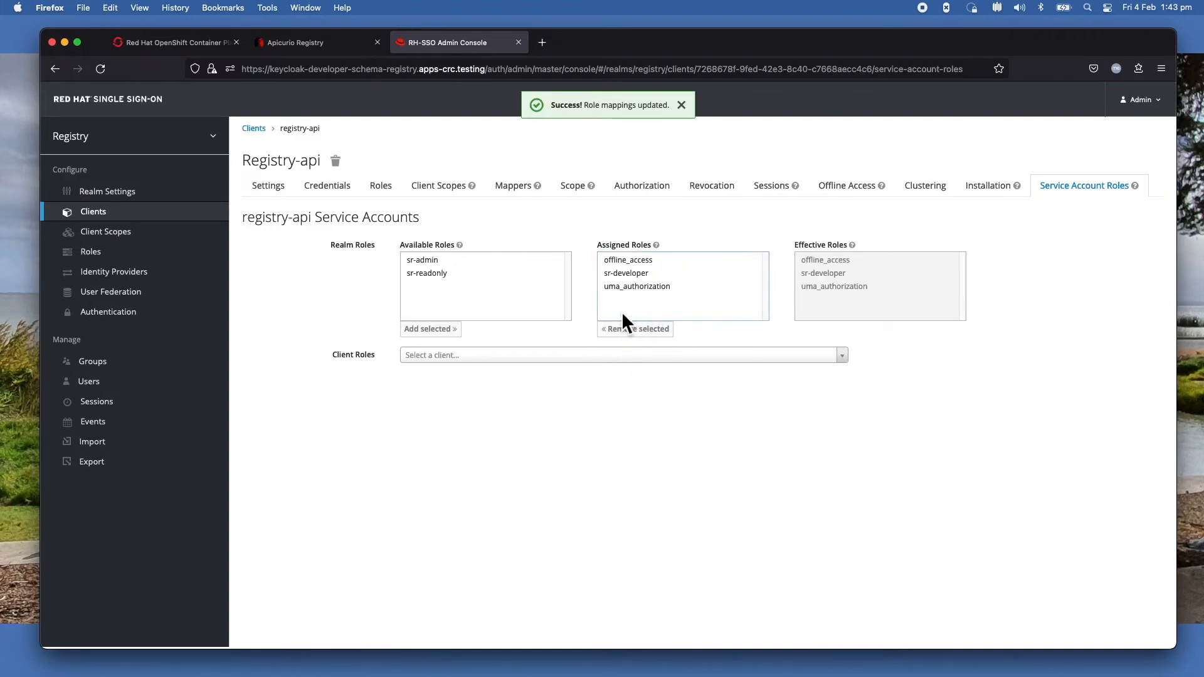
mouse_move(614, 427)
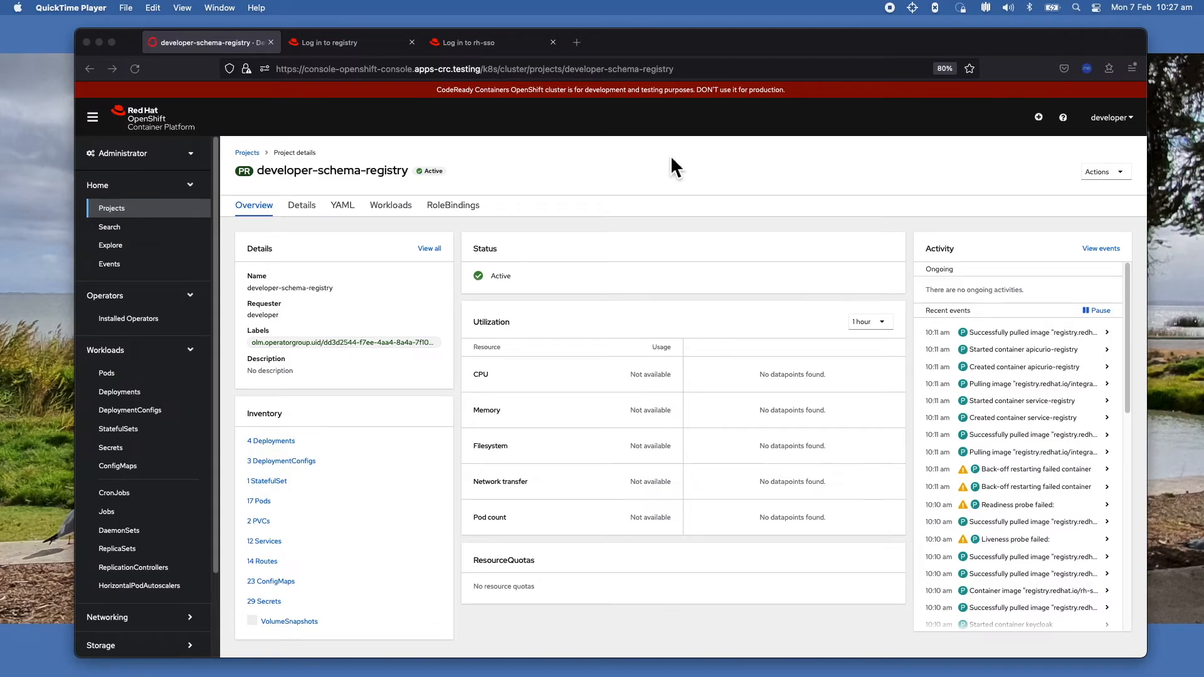
mouse_move(531, 191)
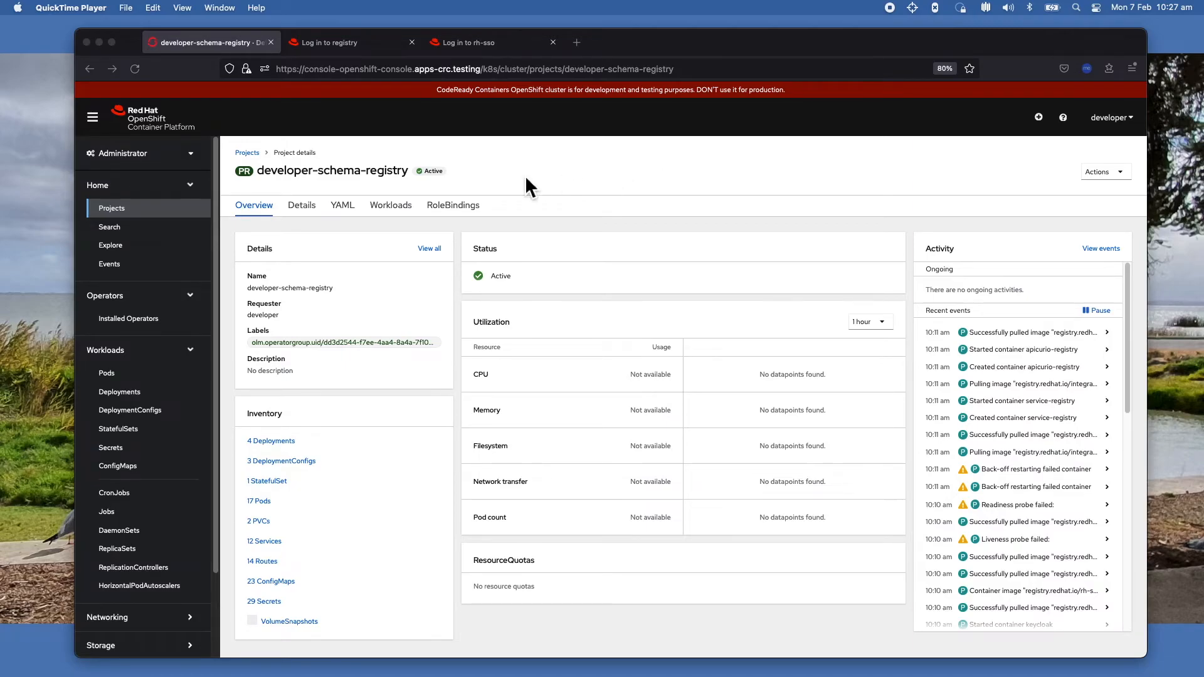
mouse_move(281, 209)
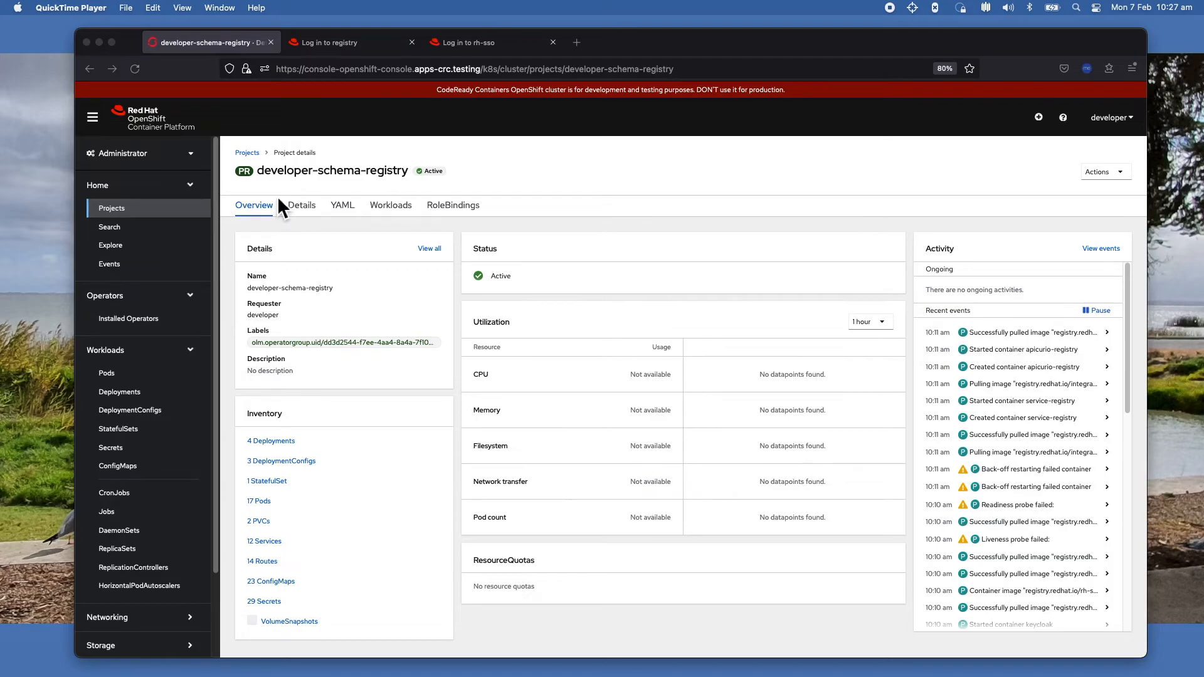
mouse_move(290, 202)
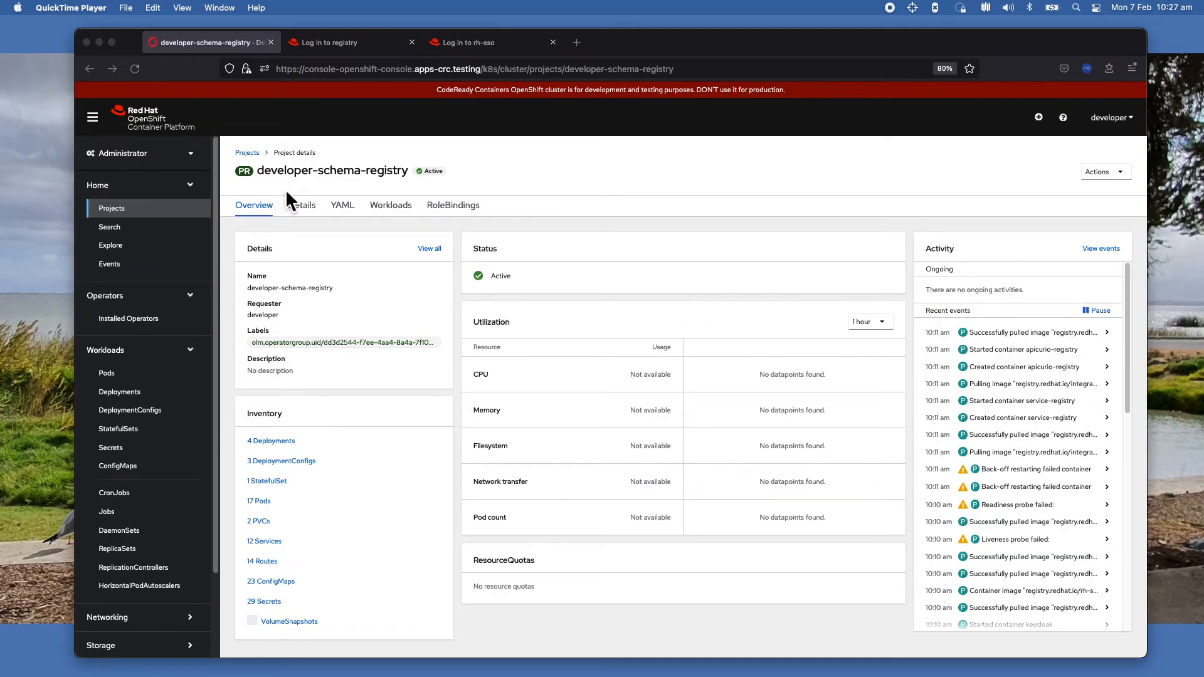
mouse_move(184, 378)
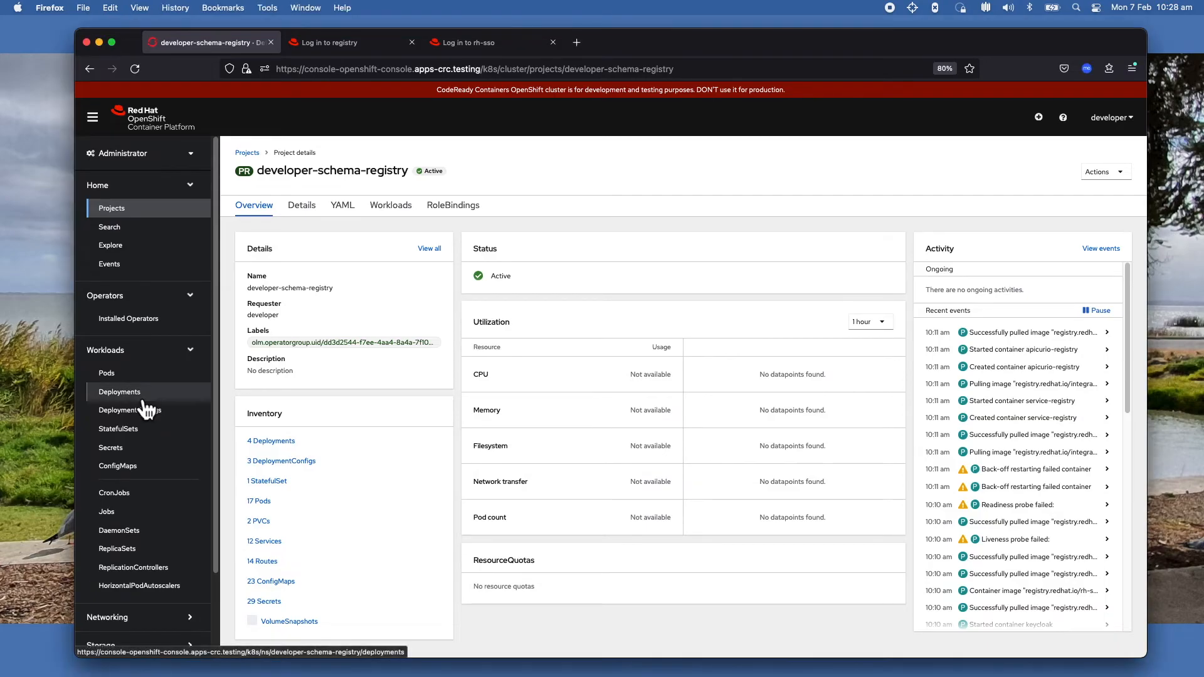
List the developer-schema-registry deployments, including service-registry and apicurio-registry.
left_click(120, 391)
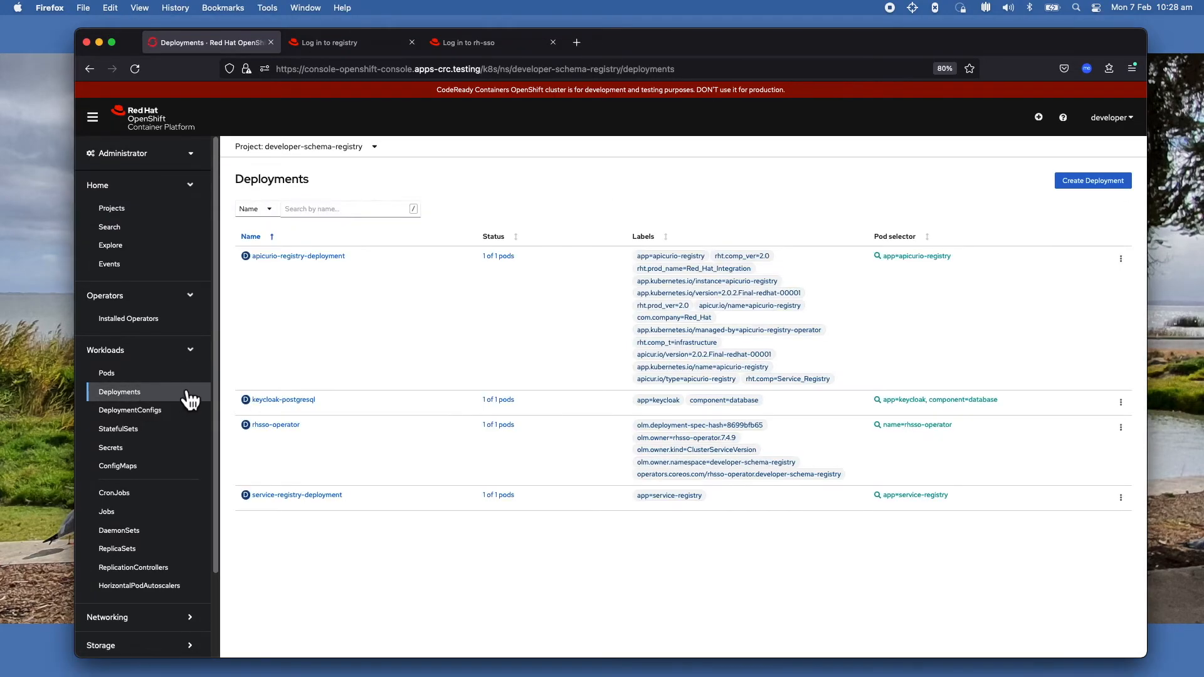
mouse_move(295, 495)
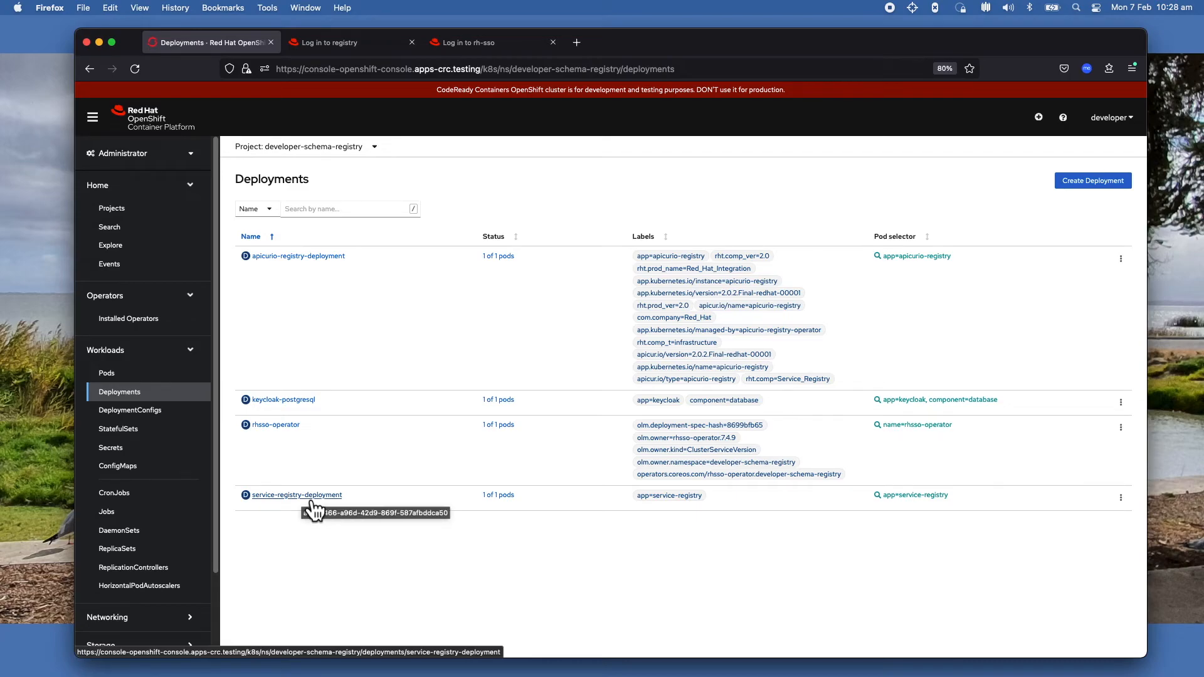
Show service-registry-deployment's environment variables with AUTH_ENABLED true and client registry-api.
left_click(297, 495)
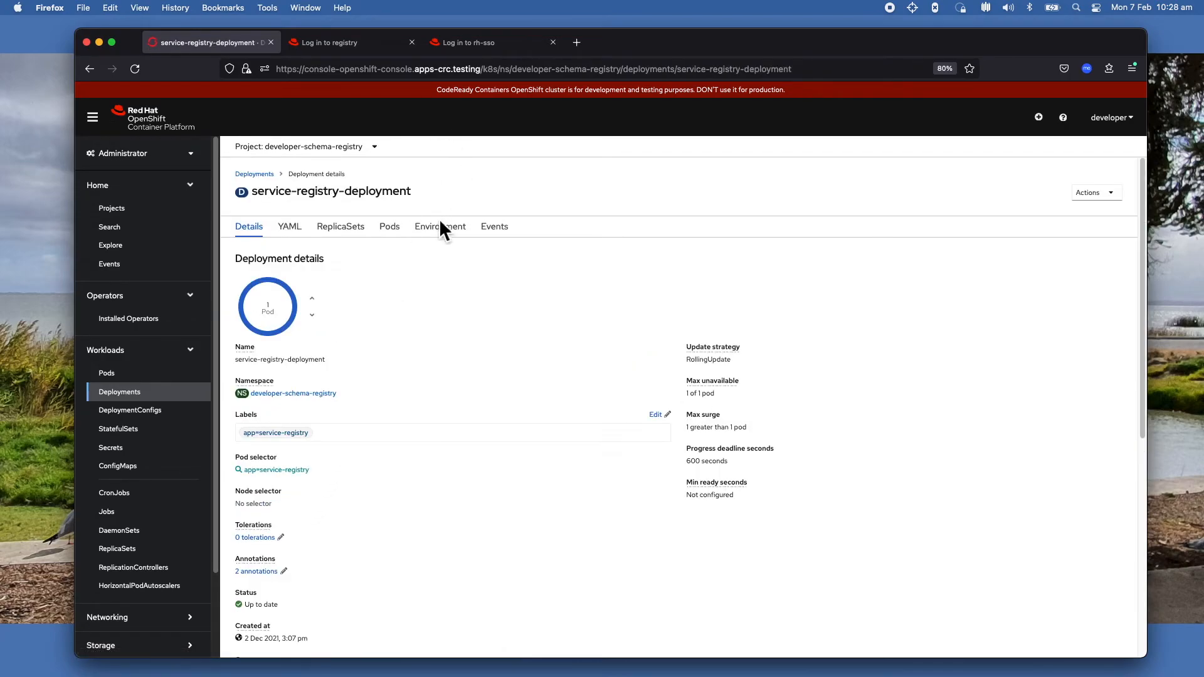
left_click(440, 226)
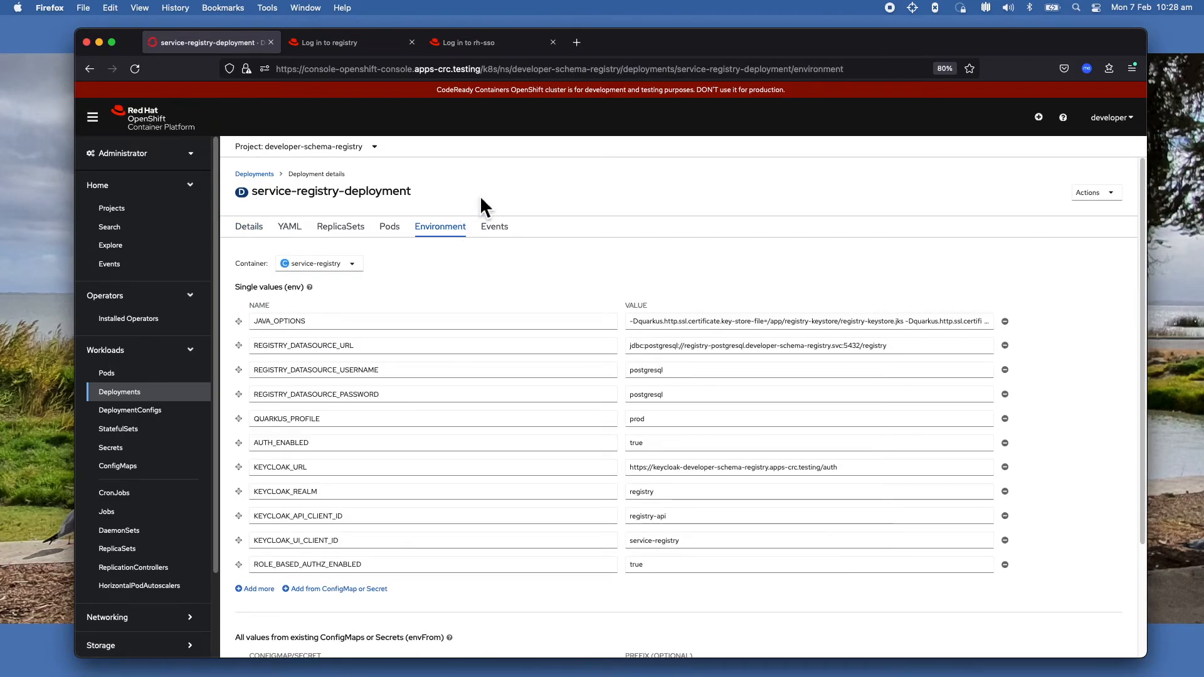